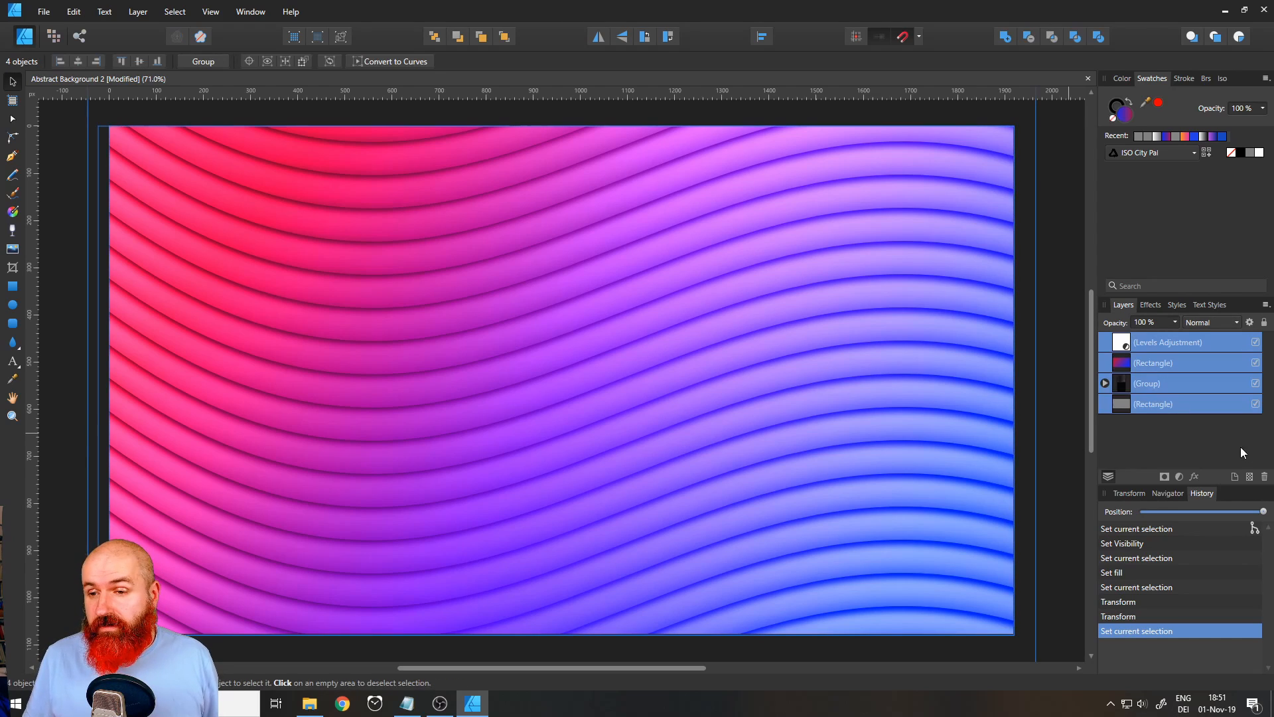
Delete the entire existing wavy stripe artwork, leaving a blank white page
key("Delete")
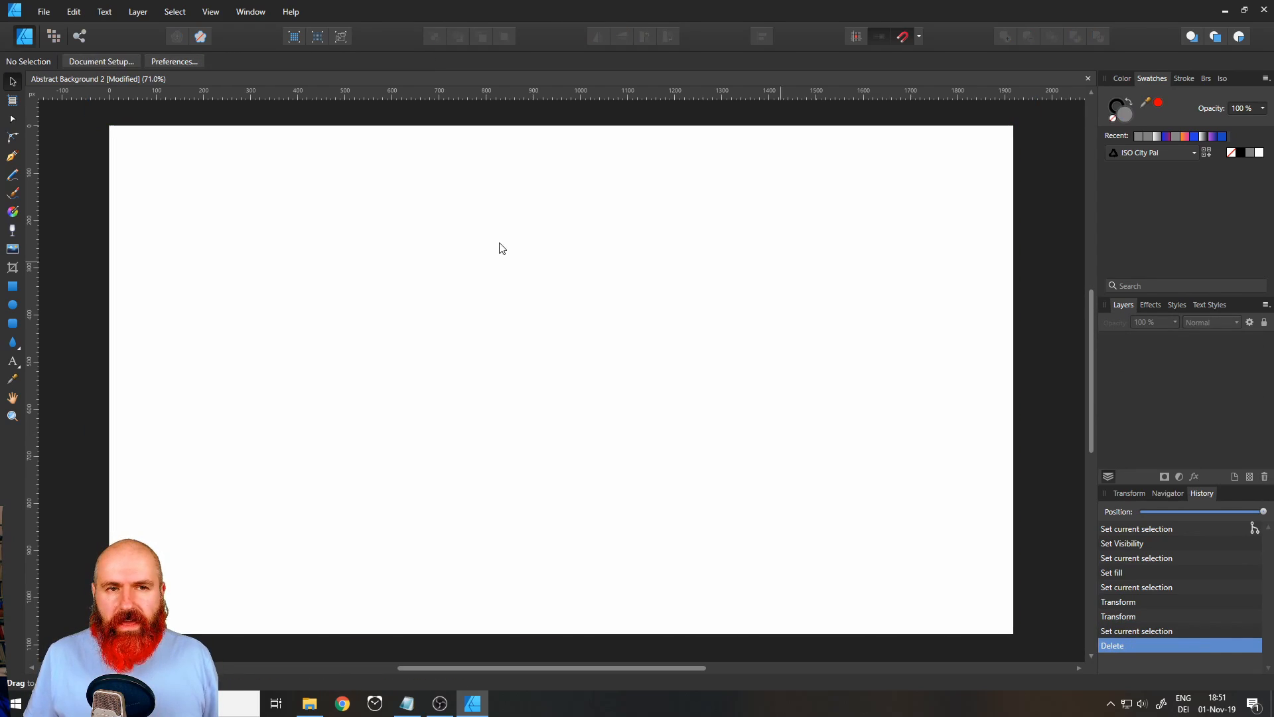
mouse_move(544, 290)
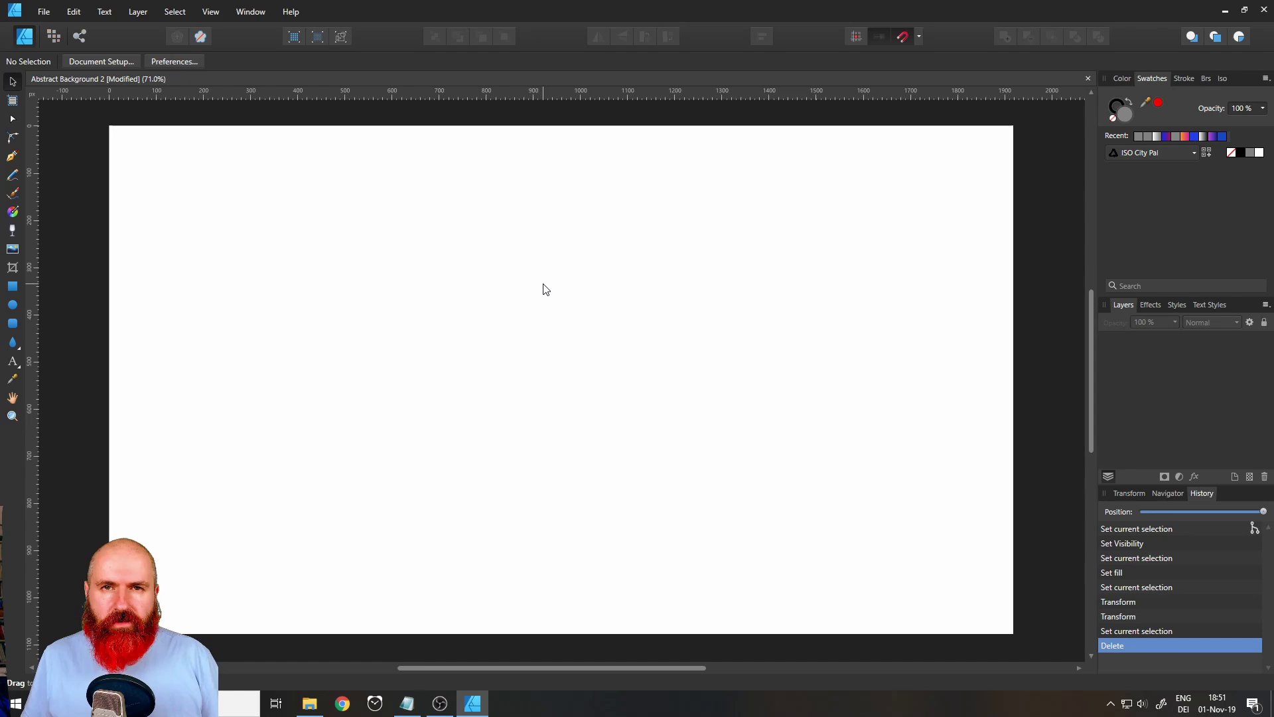
mouse_move(536, 271)
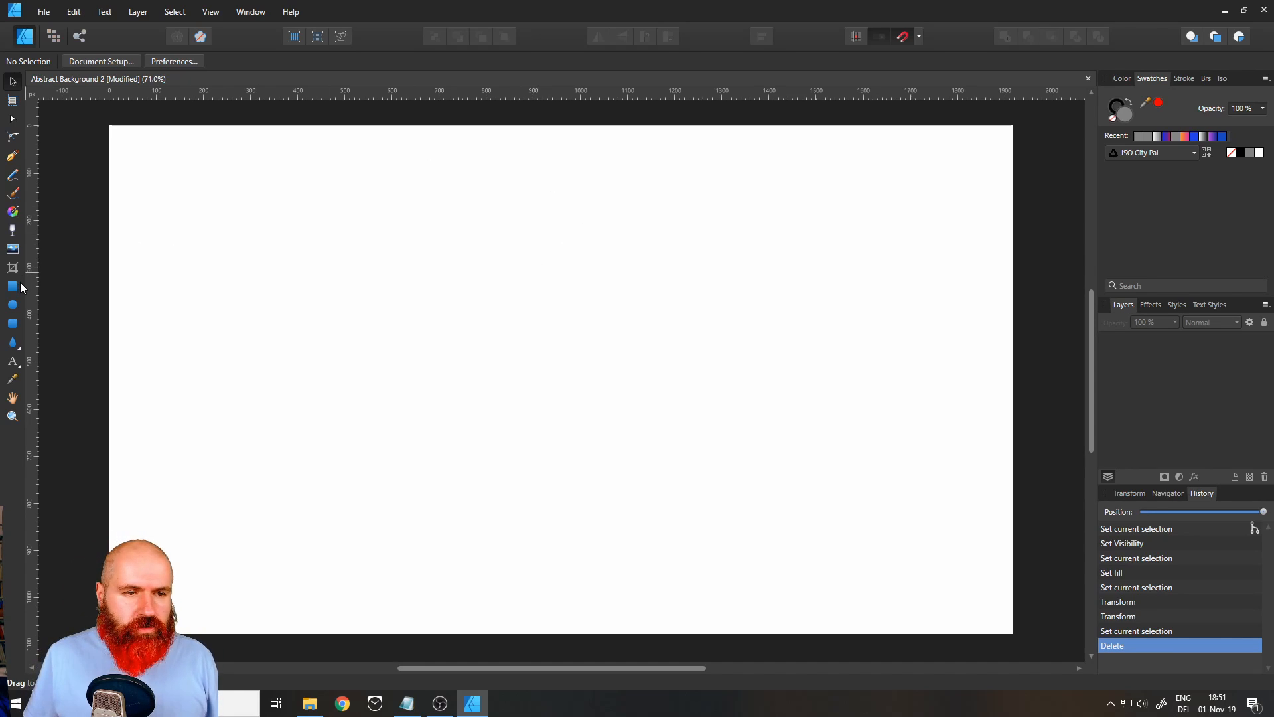
mouse_move(13, 287)
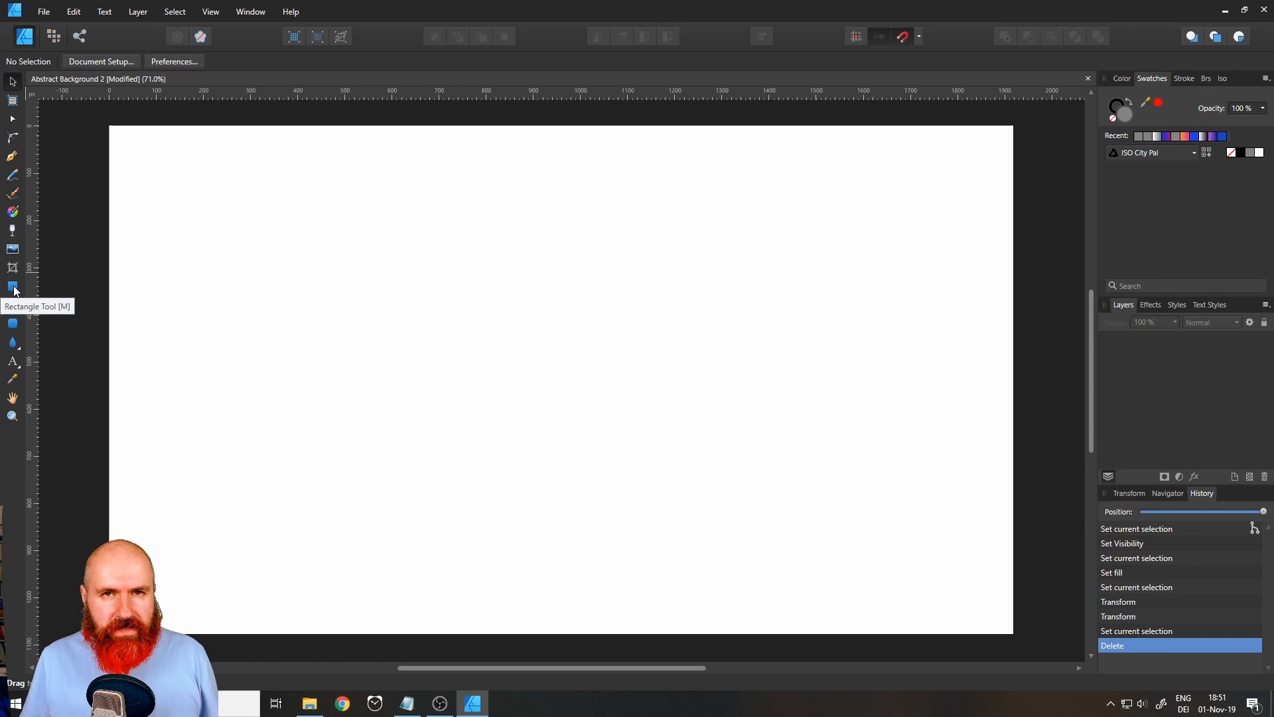
Draw a gray rectangle with the Rectangle Tool covering the whole page
left_click(12, 287)
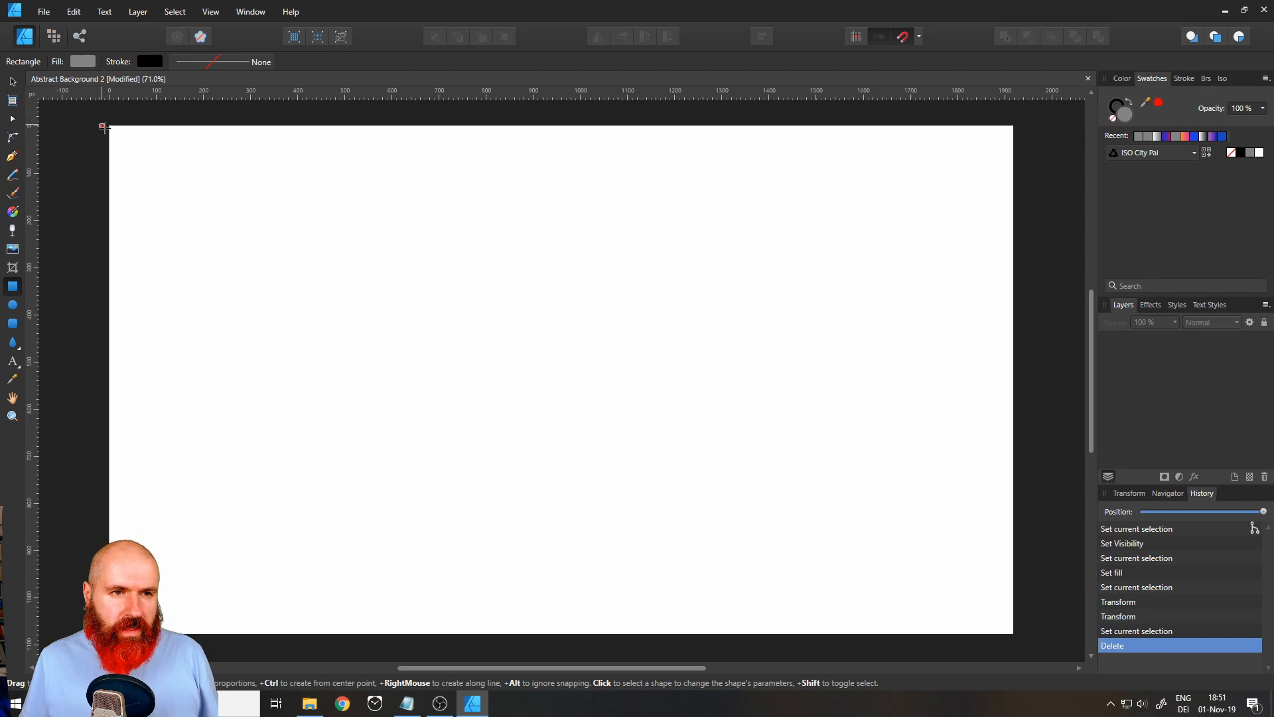
left_click_drag(110, 128, 760, 520)
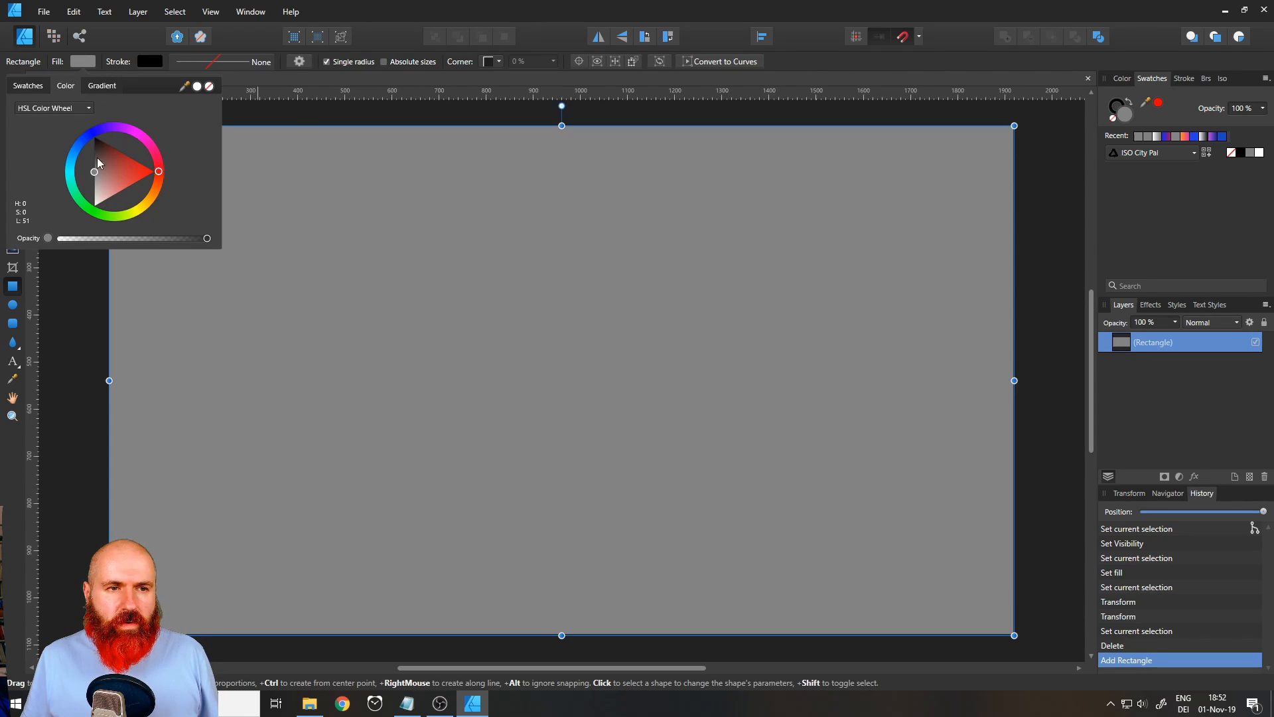
mouse_move(433, 284)
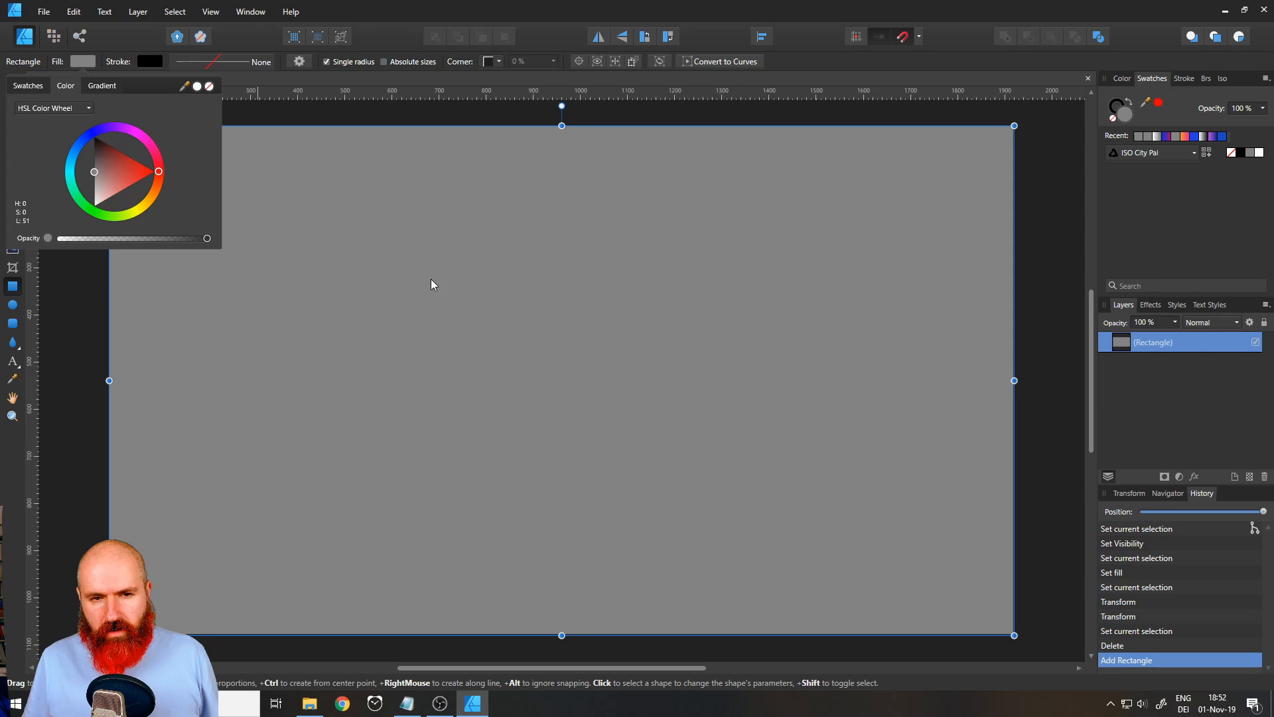
mouse_move(45, 113)
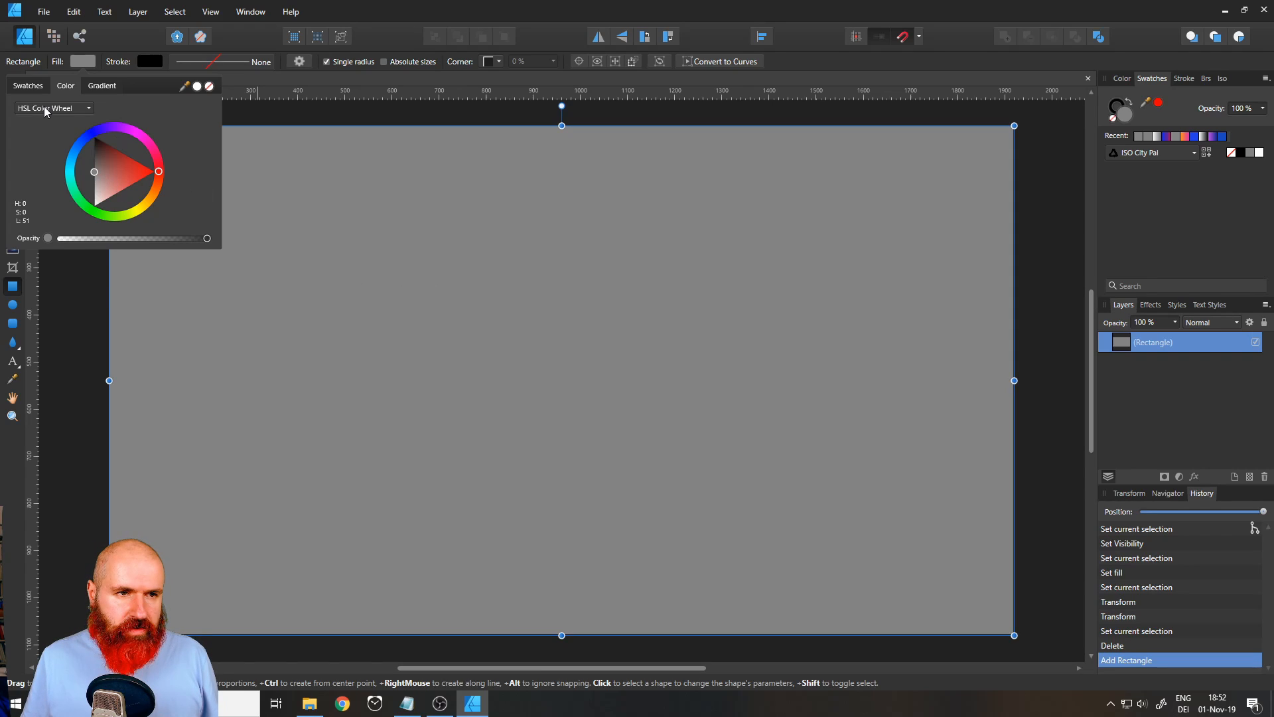
left_click(53, 108)
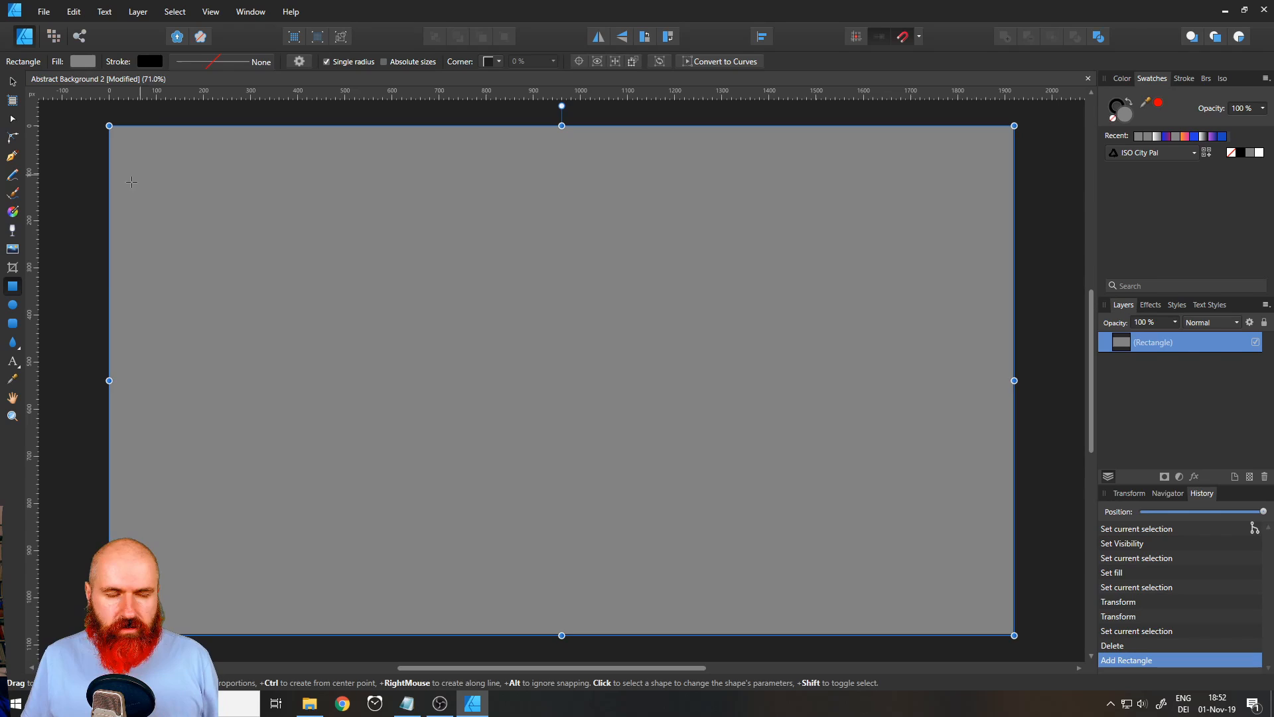
mouse_move(12, 287)
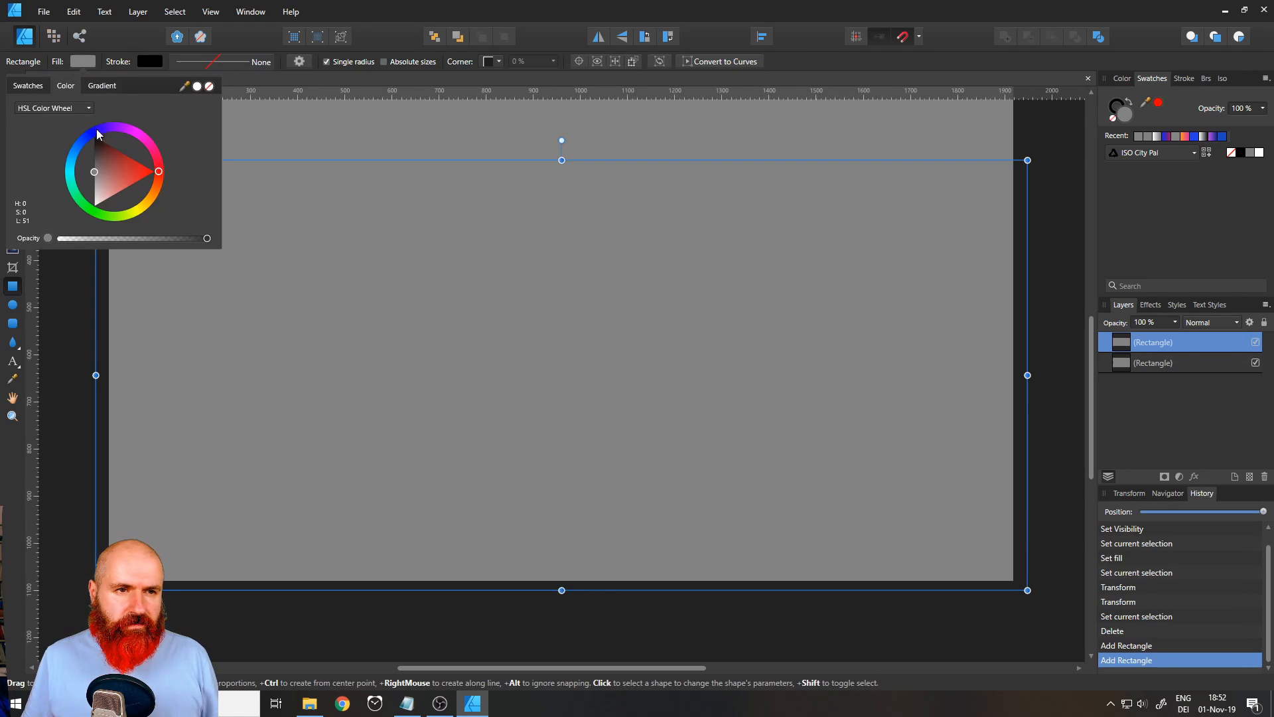
Fill the new rectangle blue and stretch it downward past the page's bottom edge
left_click(83, 142)
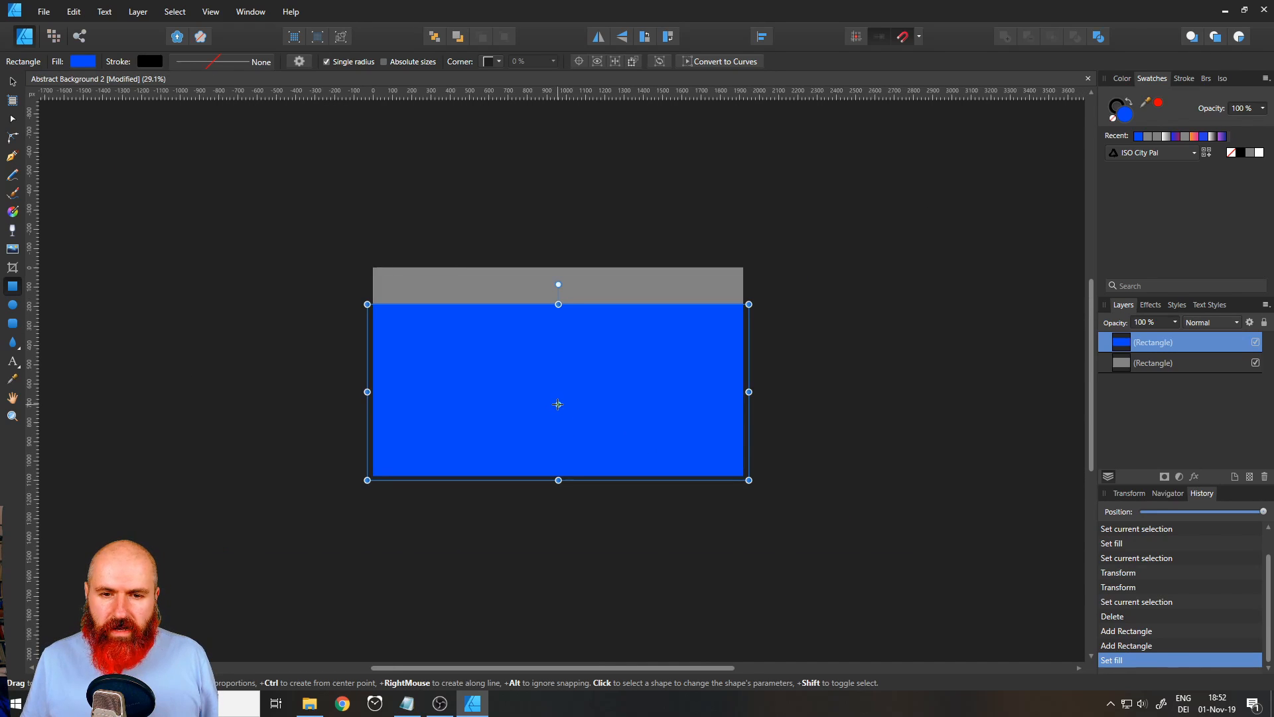
left_click_drag(558, 480, 558, 555)
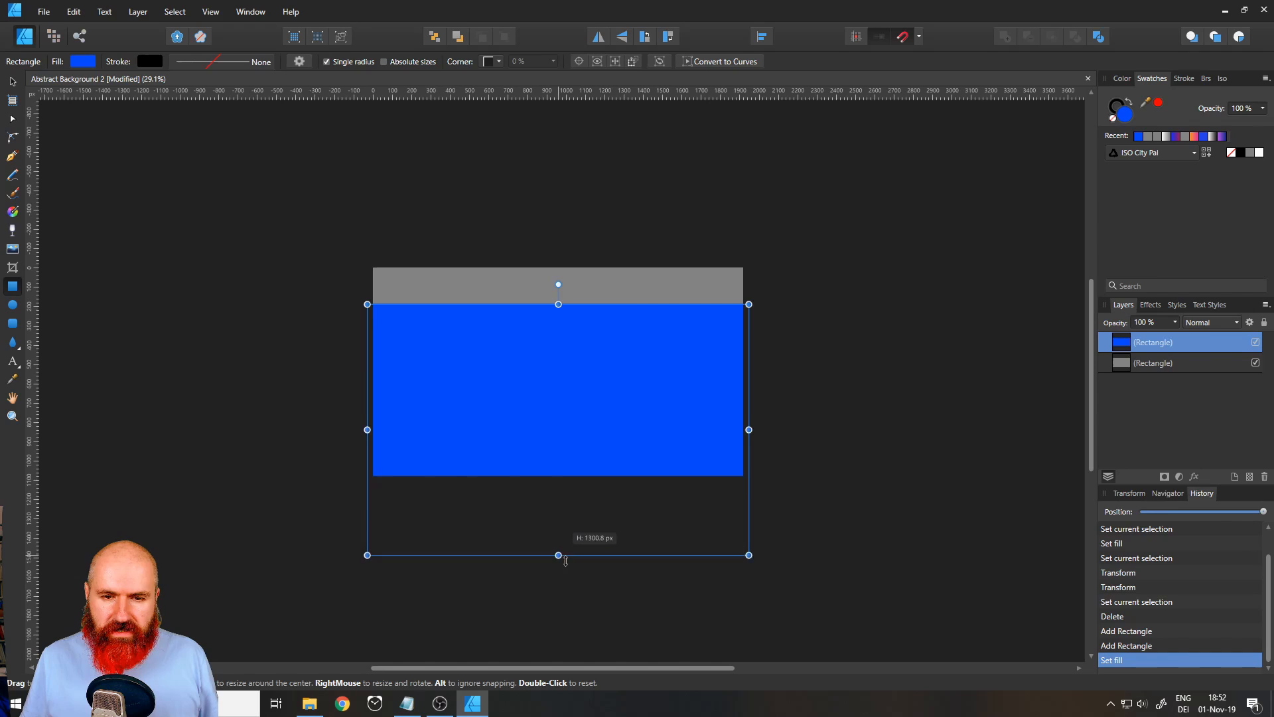
left_click_drag(558, 554, 558, 614)
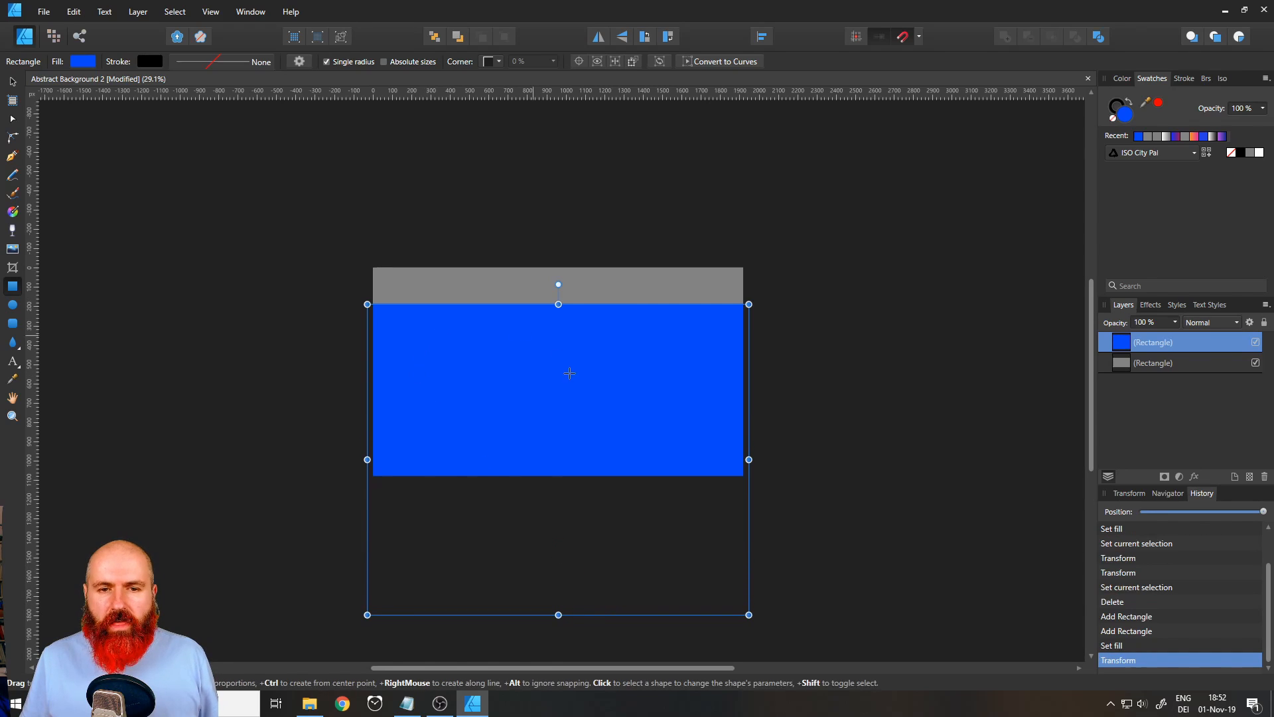
mouse_move(501, 353)
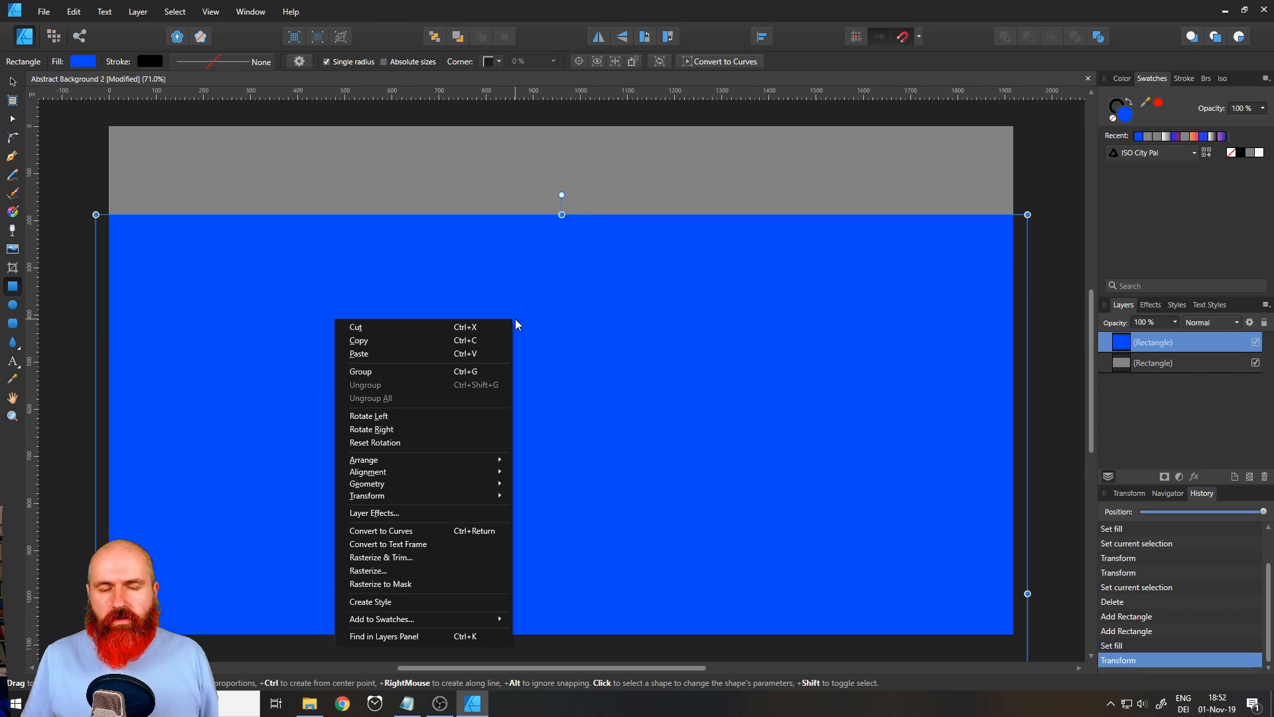
mouse_move(411, 535)
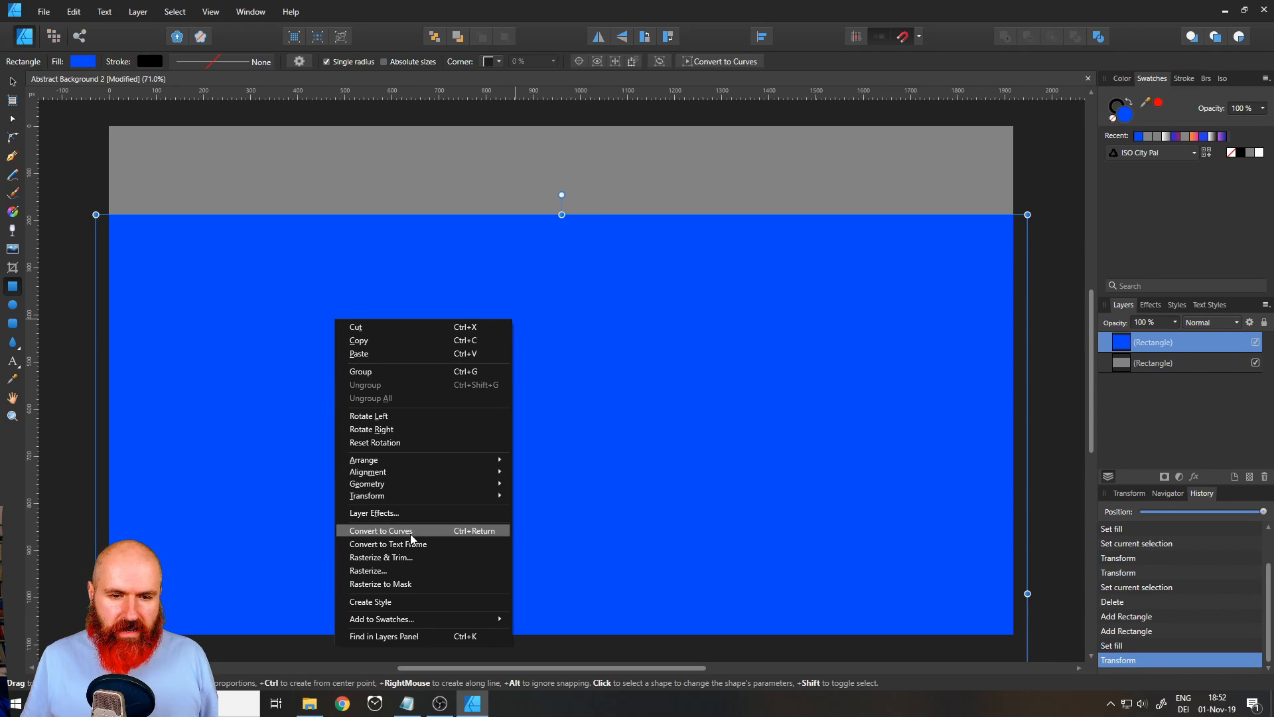
Convert the blue rectangle to curves and bend its top edge into an upward arc
left_click(381, 531)
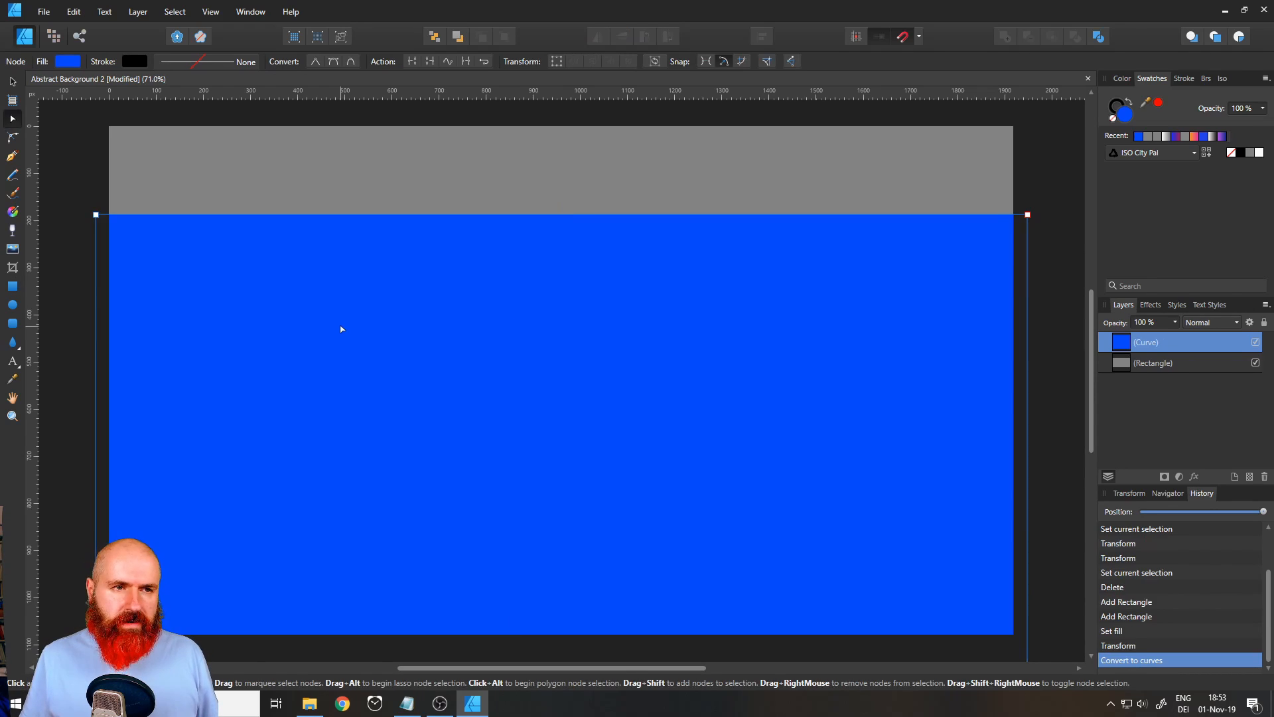
mouse_move(12, 120)
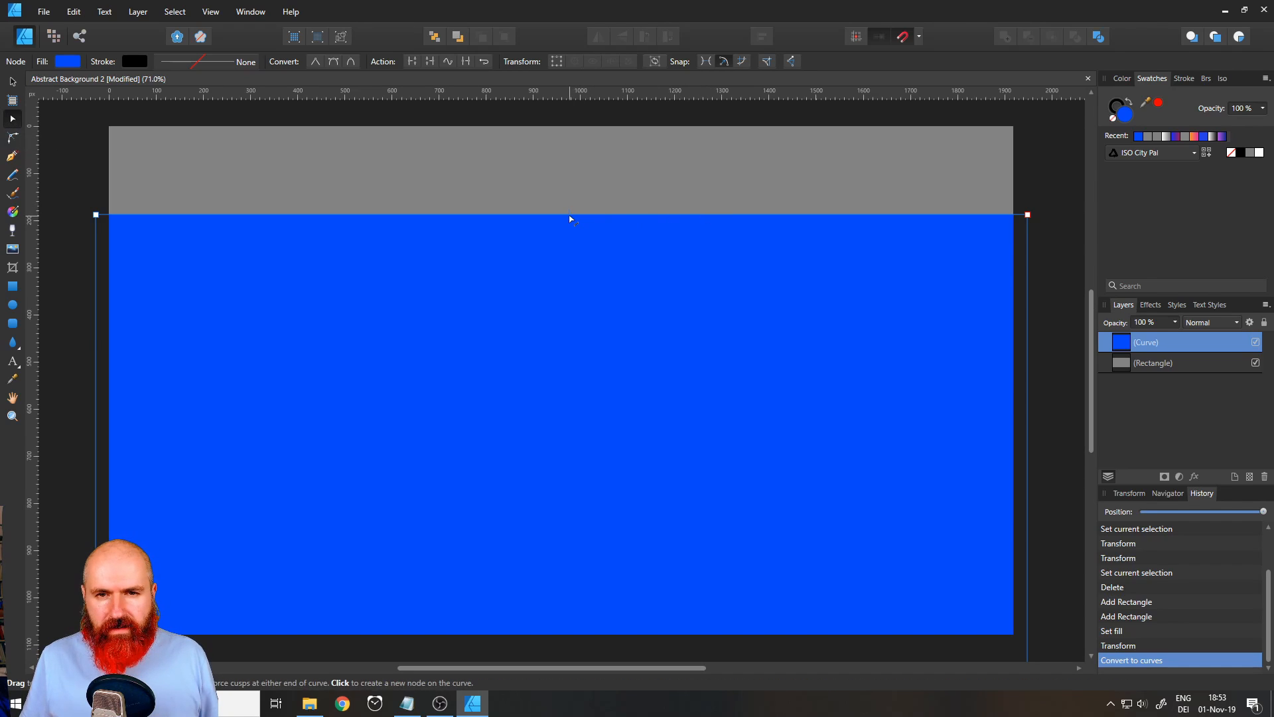
left_click_drag(570, 218, 571, 190)
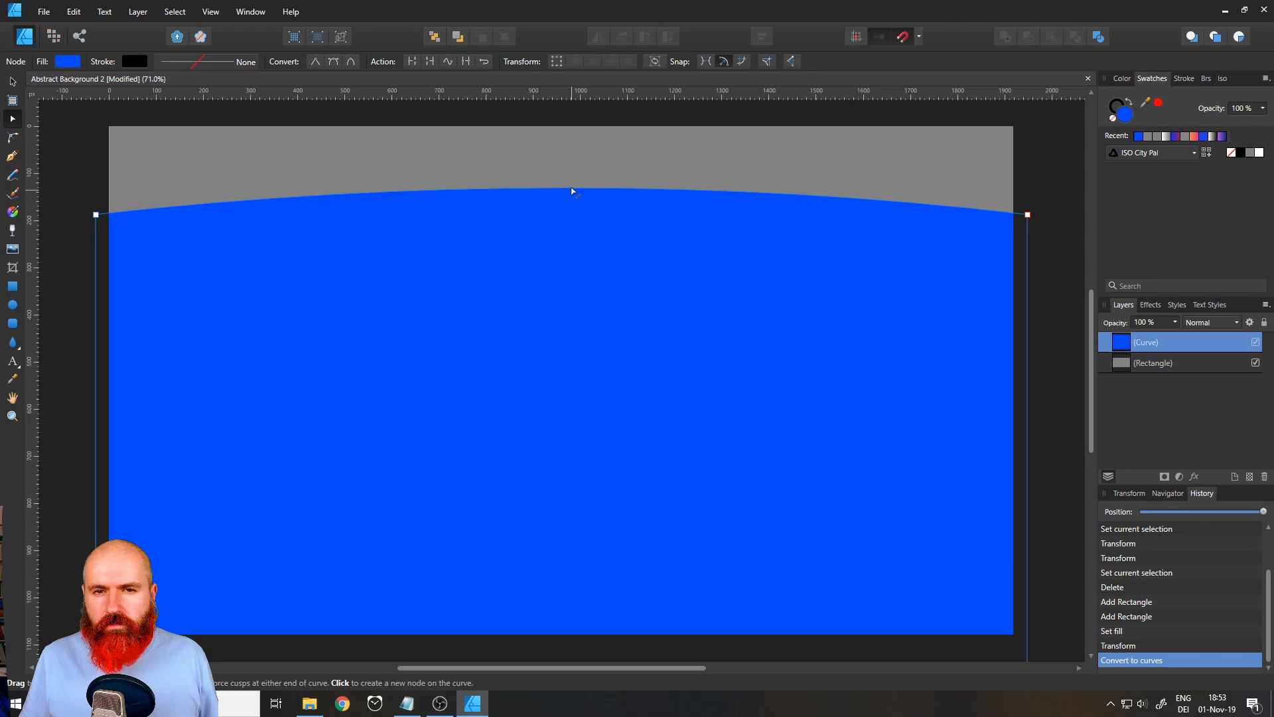
left_click_drag(571, 192, 317, 199)
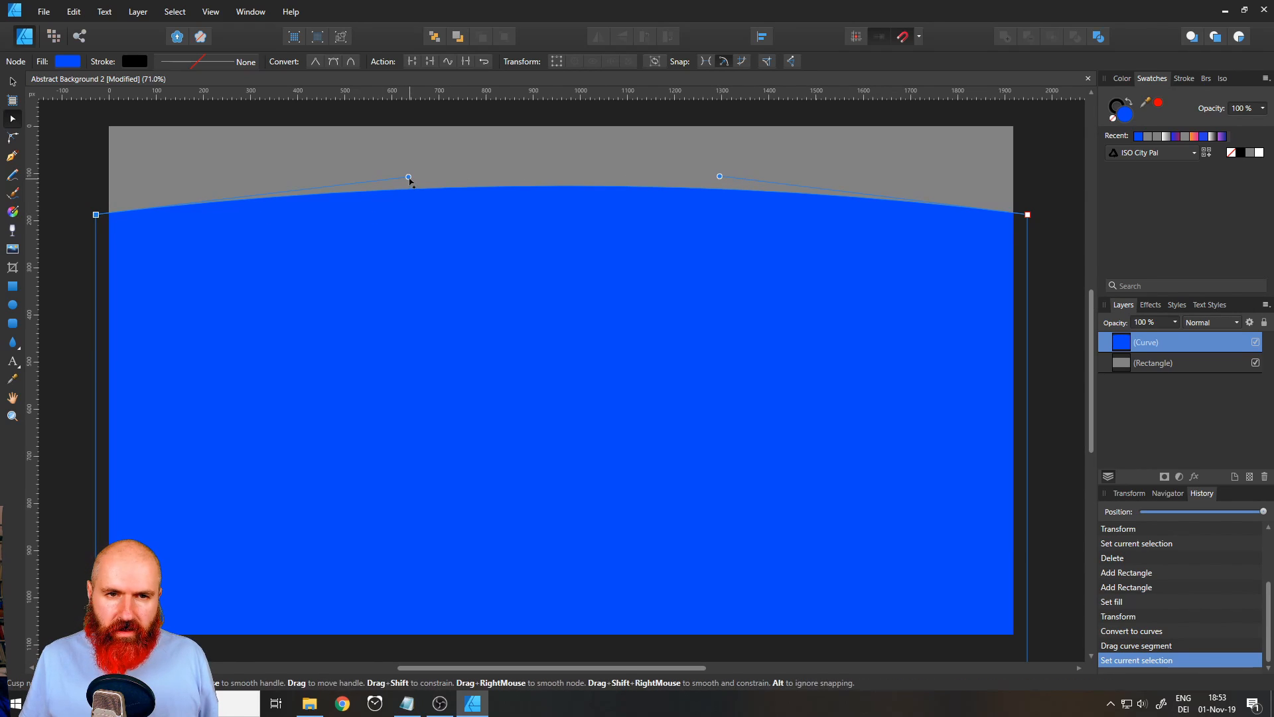
Shape the wave with a deep dip on the left and a raised crest on the right
left_click_drag(408, 178, 396, 321)
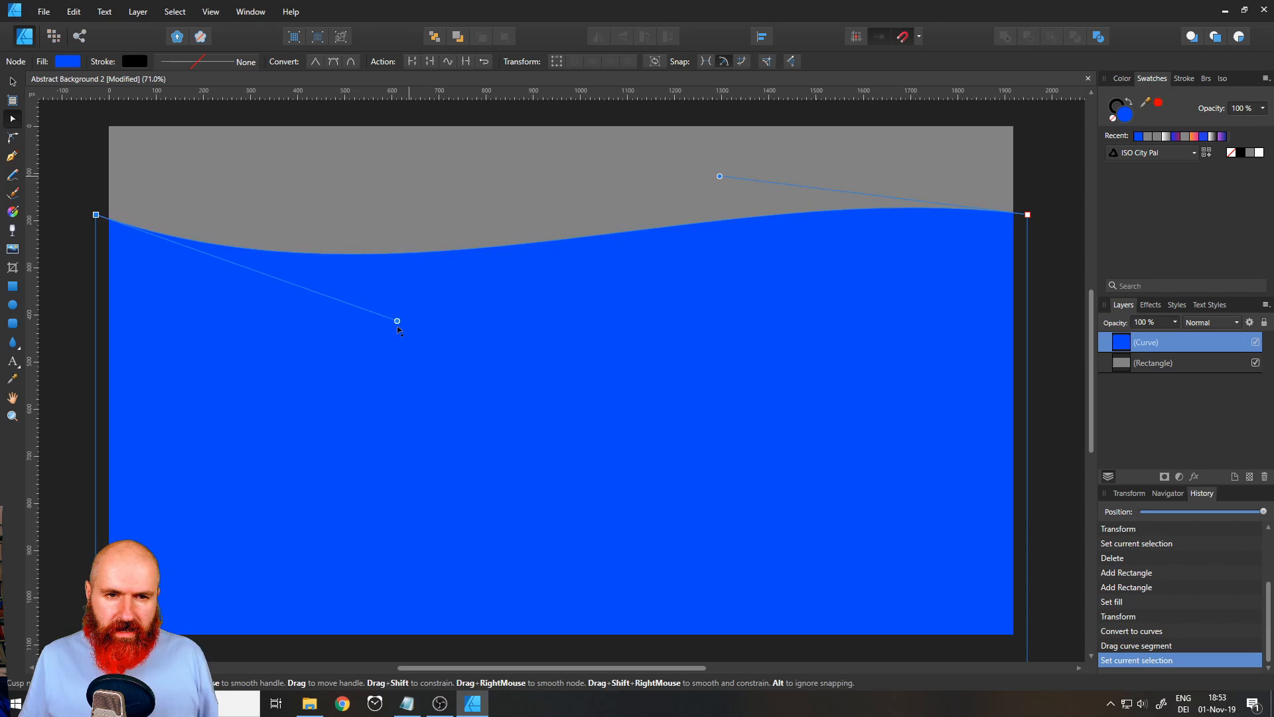
left_click_drag(397, 321, 393, 389)
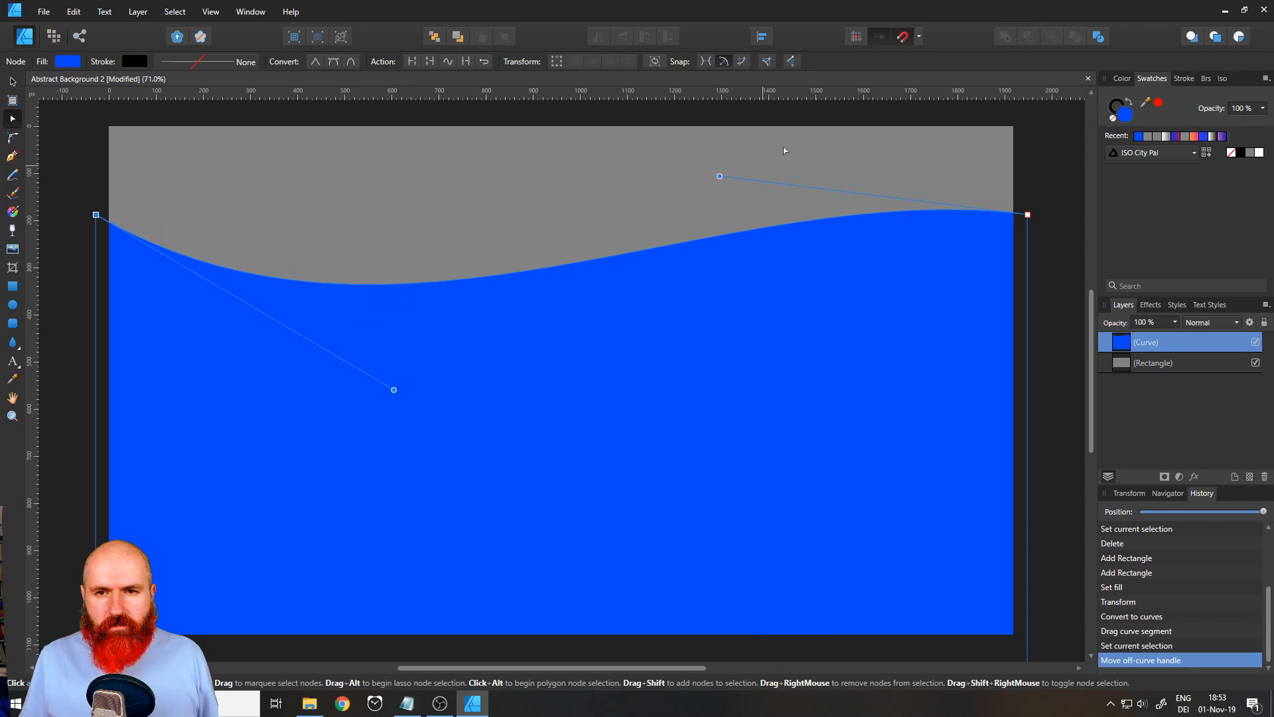
left_click_drag(718, 176, 723, 136)
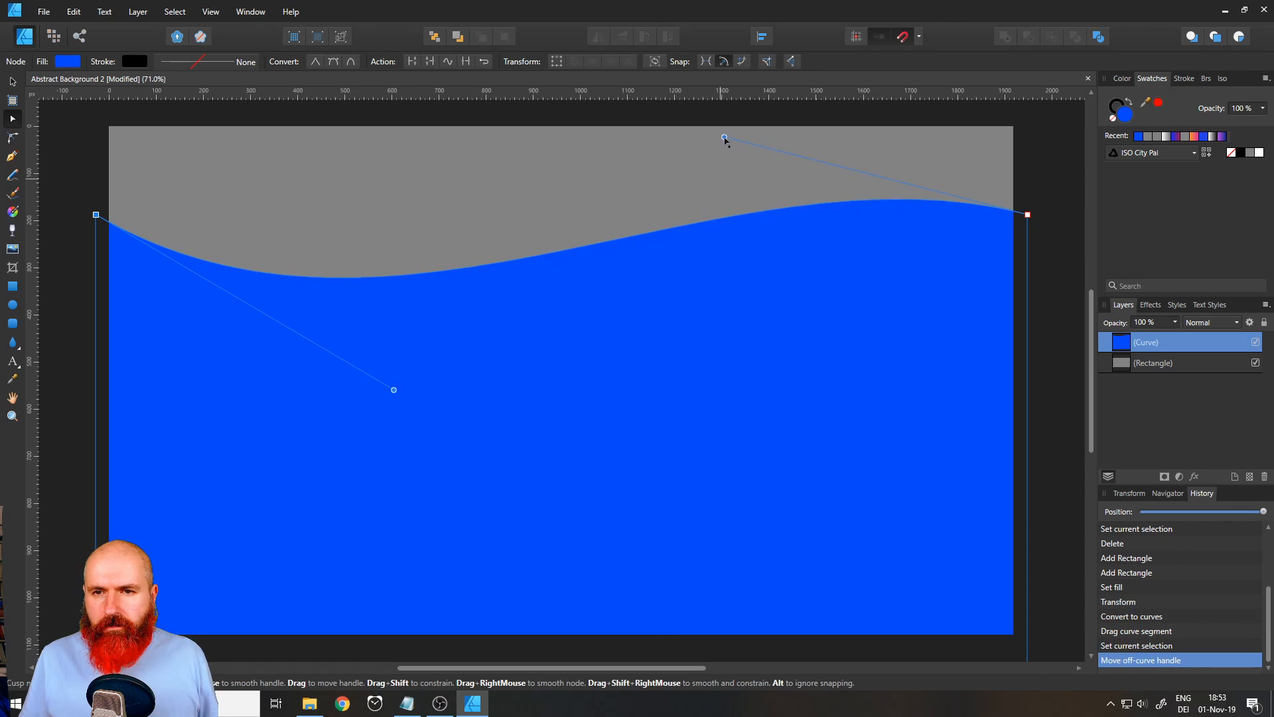
left_click_drag(724, 137, 729, 116)
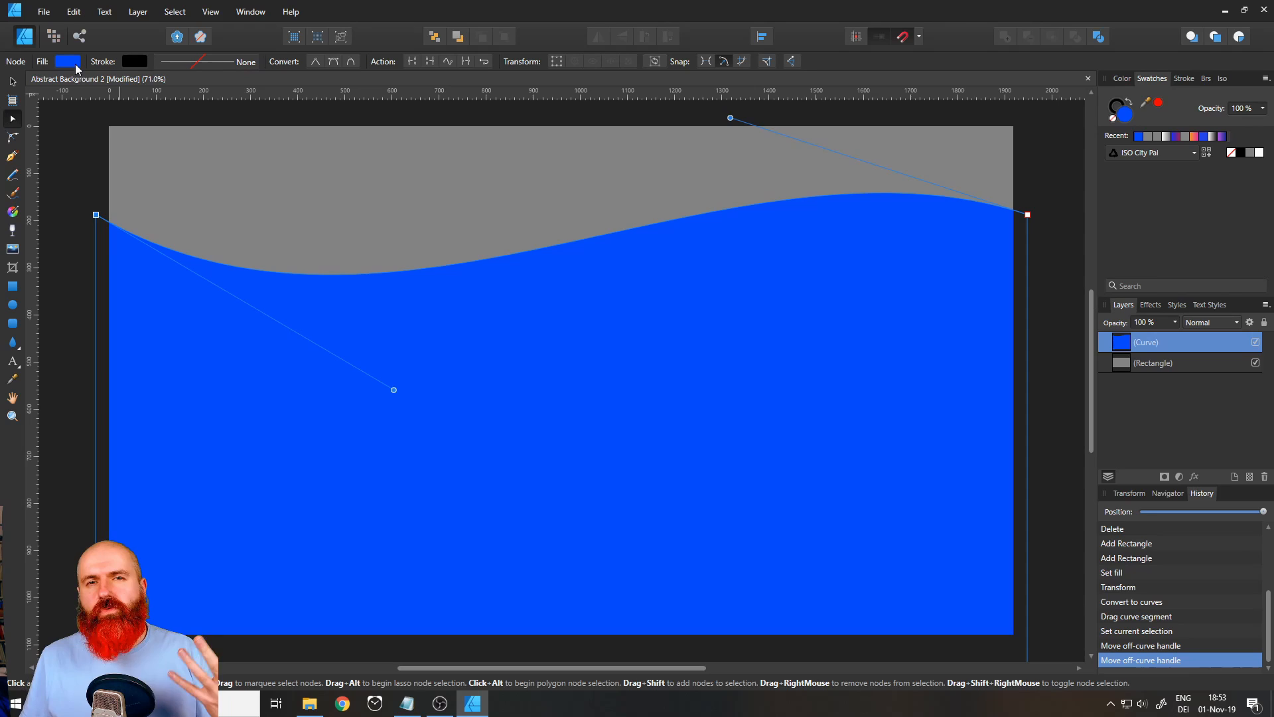
mouse_move(12, 214)
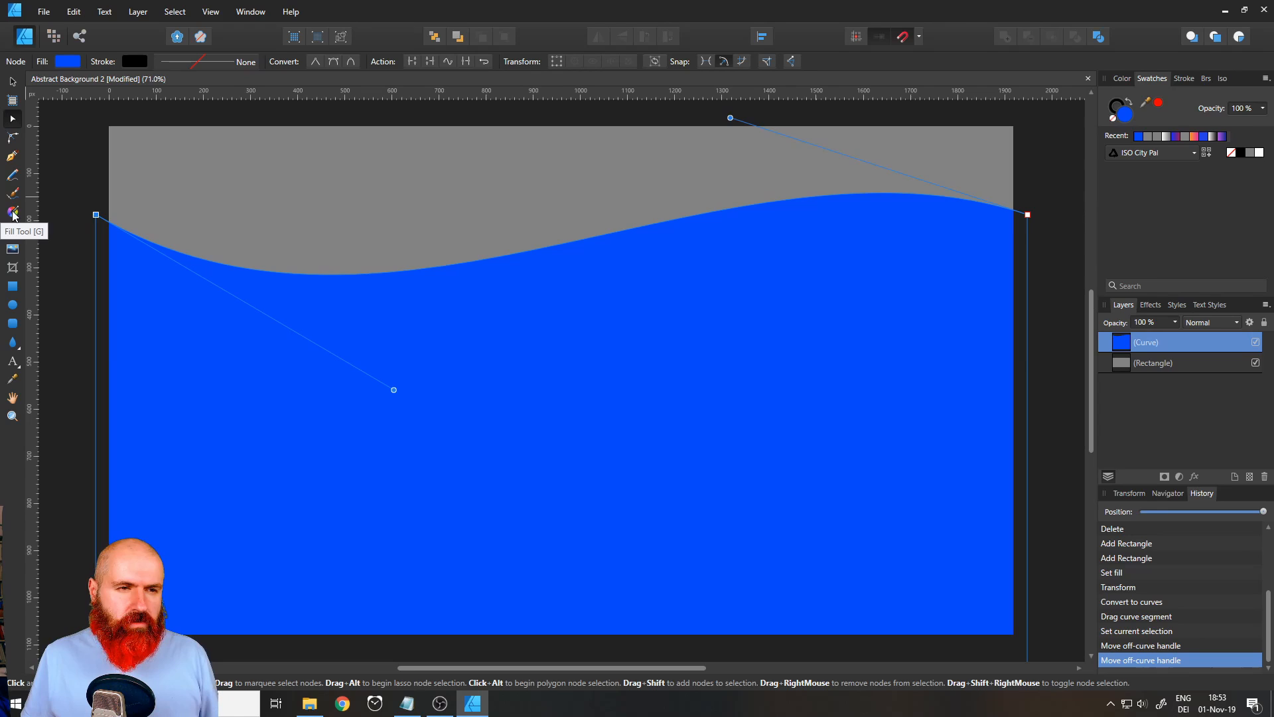
Apply a linear gradient fill to the wavy curve, white at the top fading to black below
left_click(11, 211)
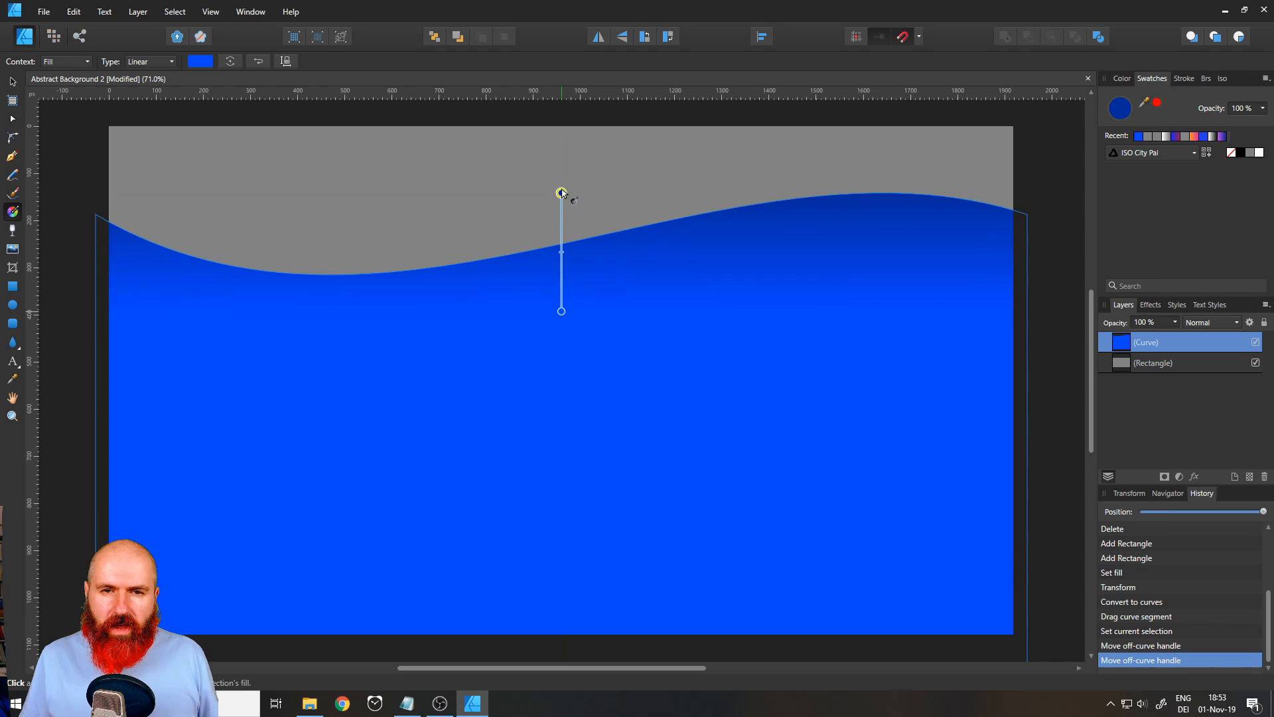
left_click_drag(560, 194, 560, 166)
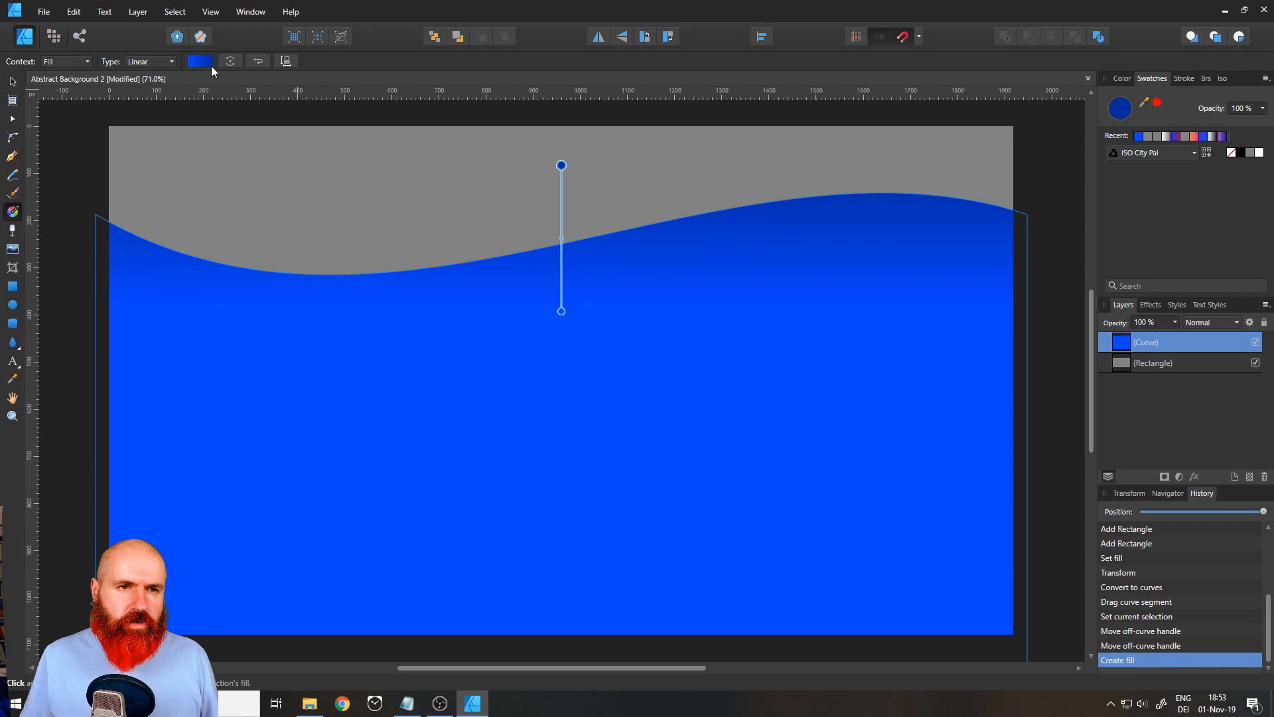
left_click(198, 61)
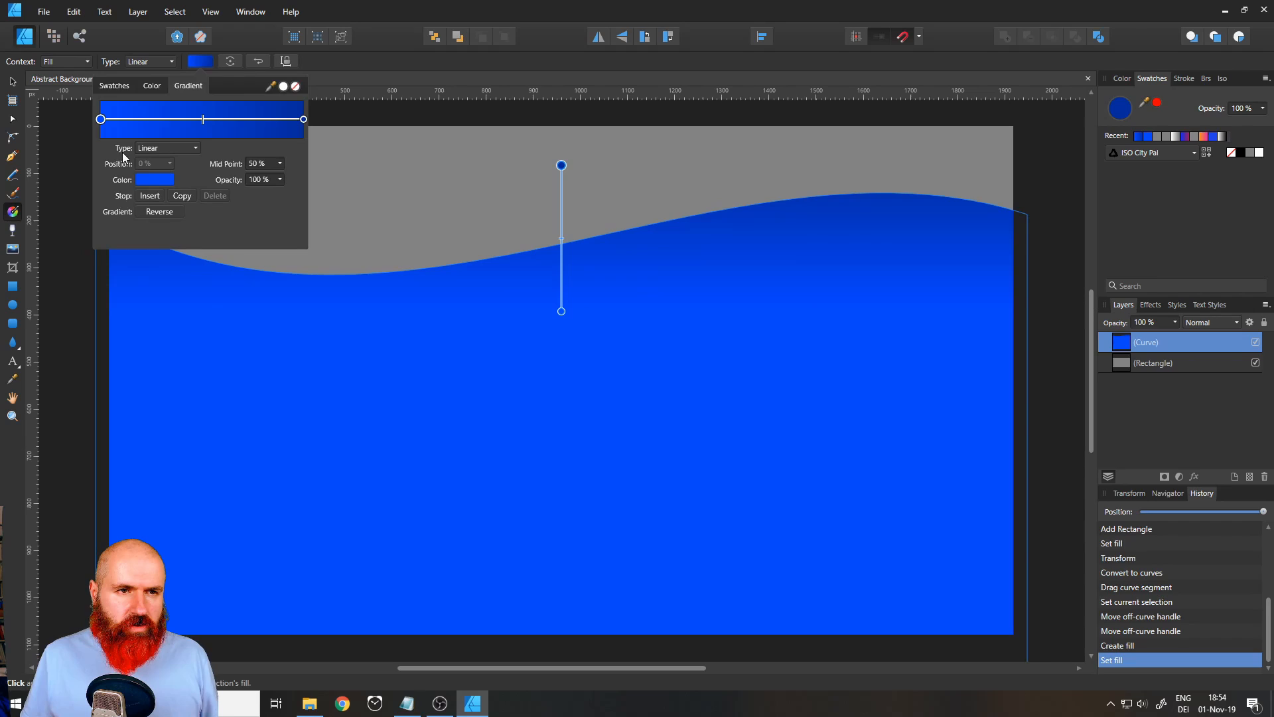
left_click(154, 179)
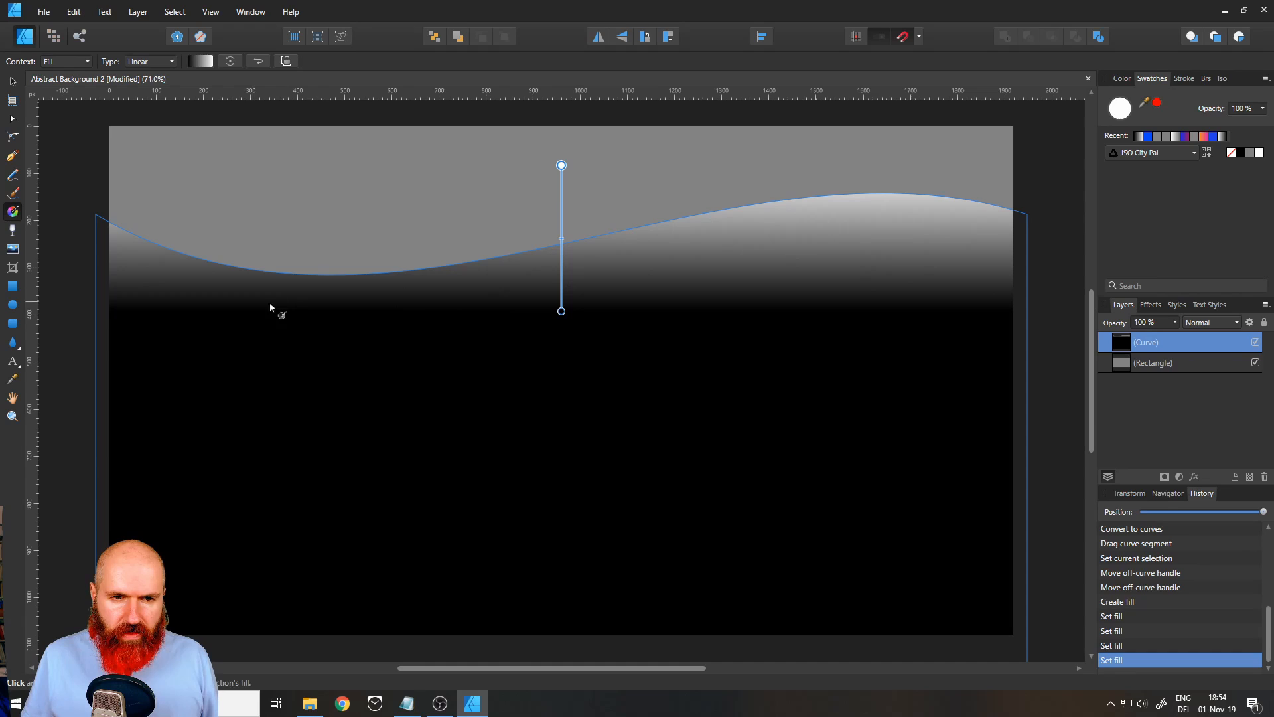
mouse_move(316, 279)
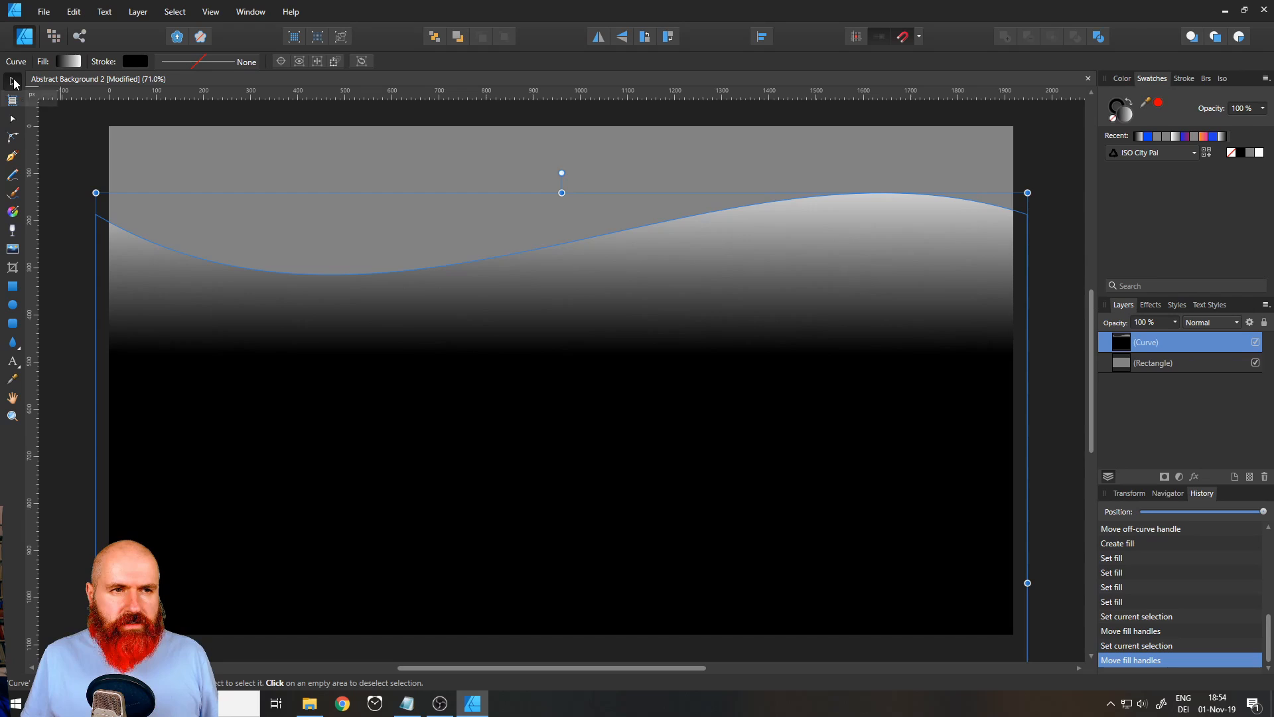
mouse_move(12, 82)
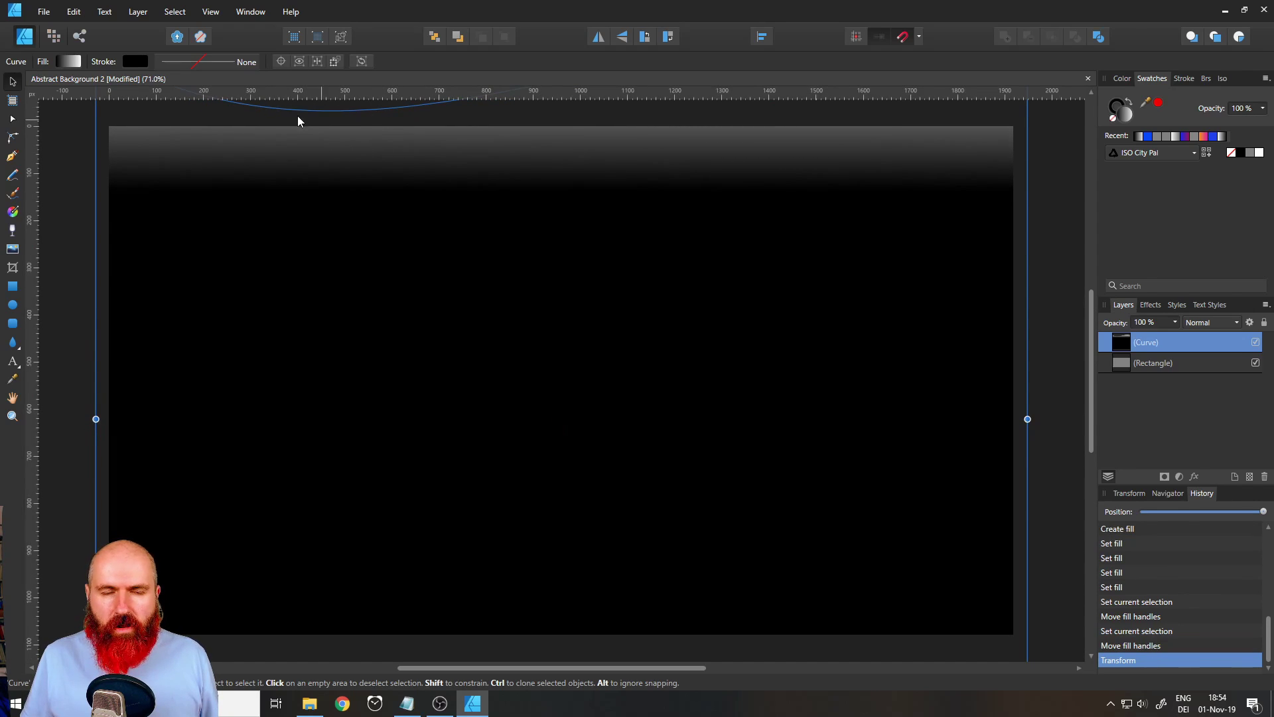
mouse_move(380, 125)
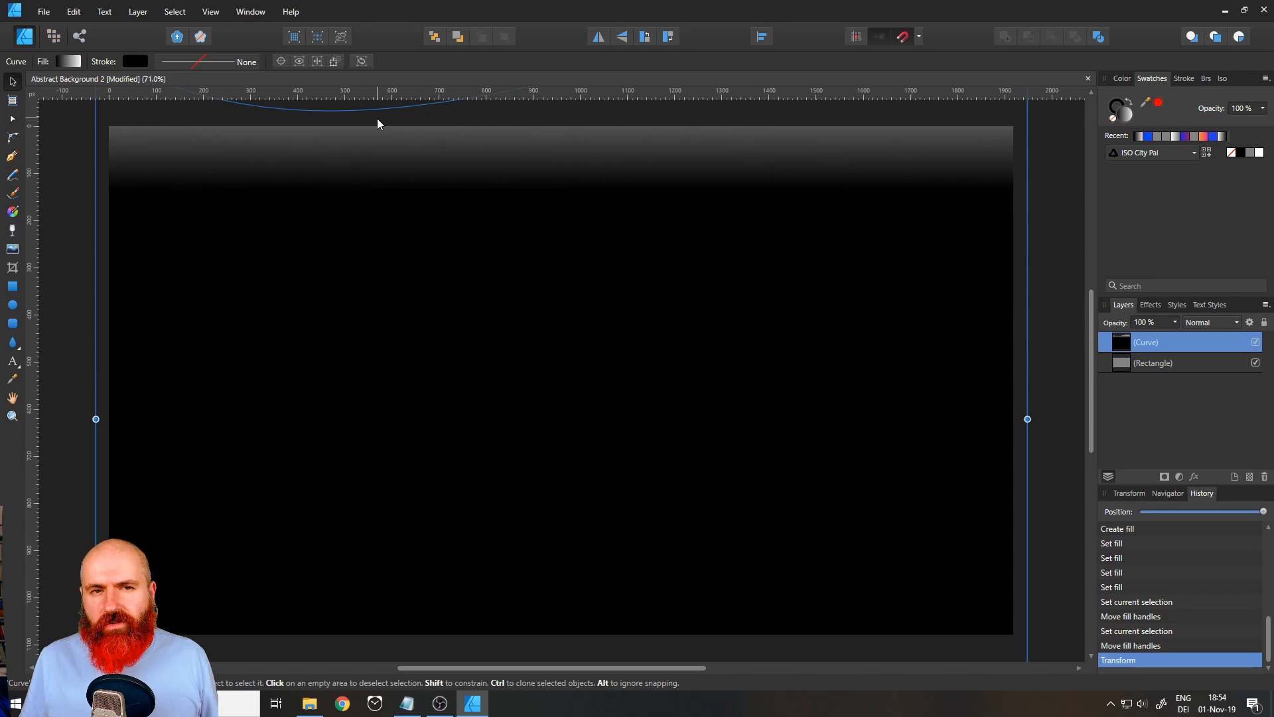
mouse_move(559, 240)
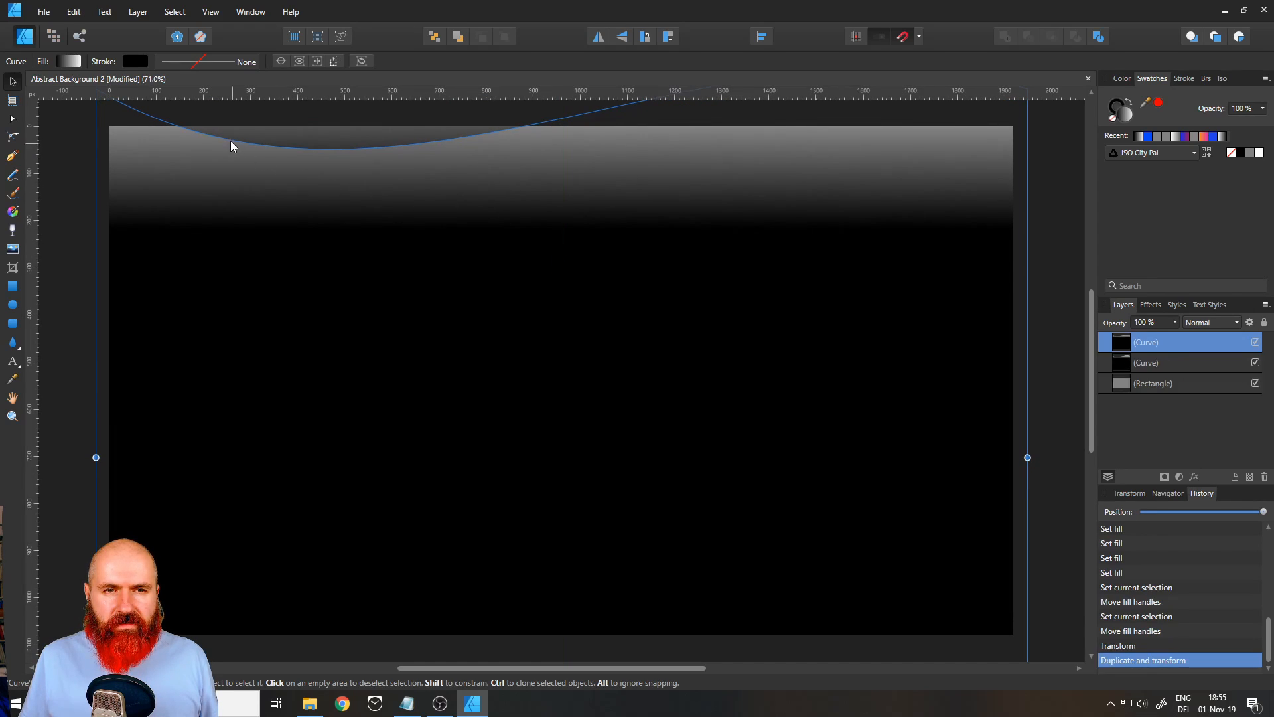
mouse_move(438, 139)
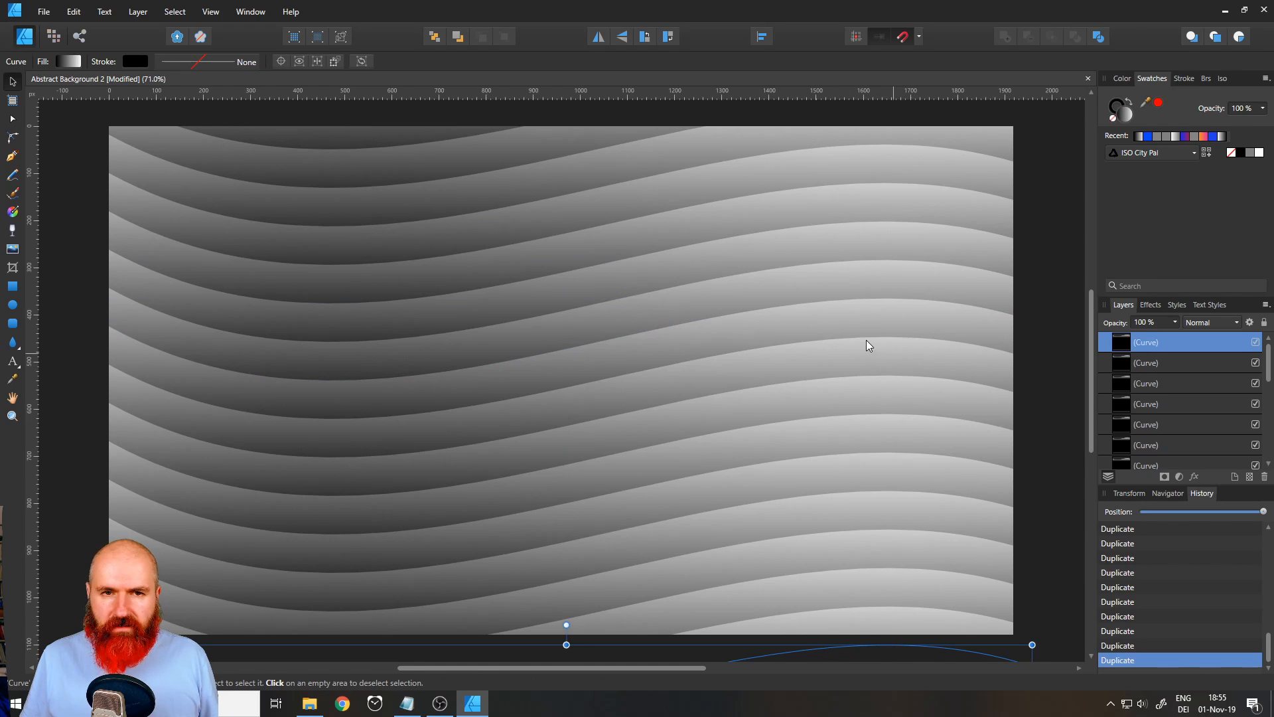
mouse_move(429, 287)
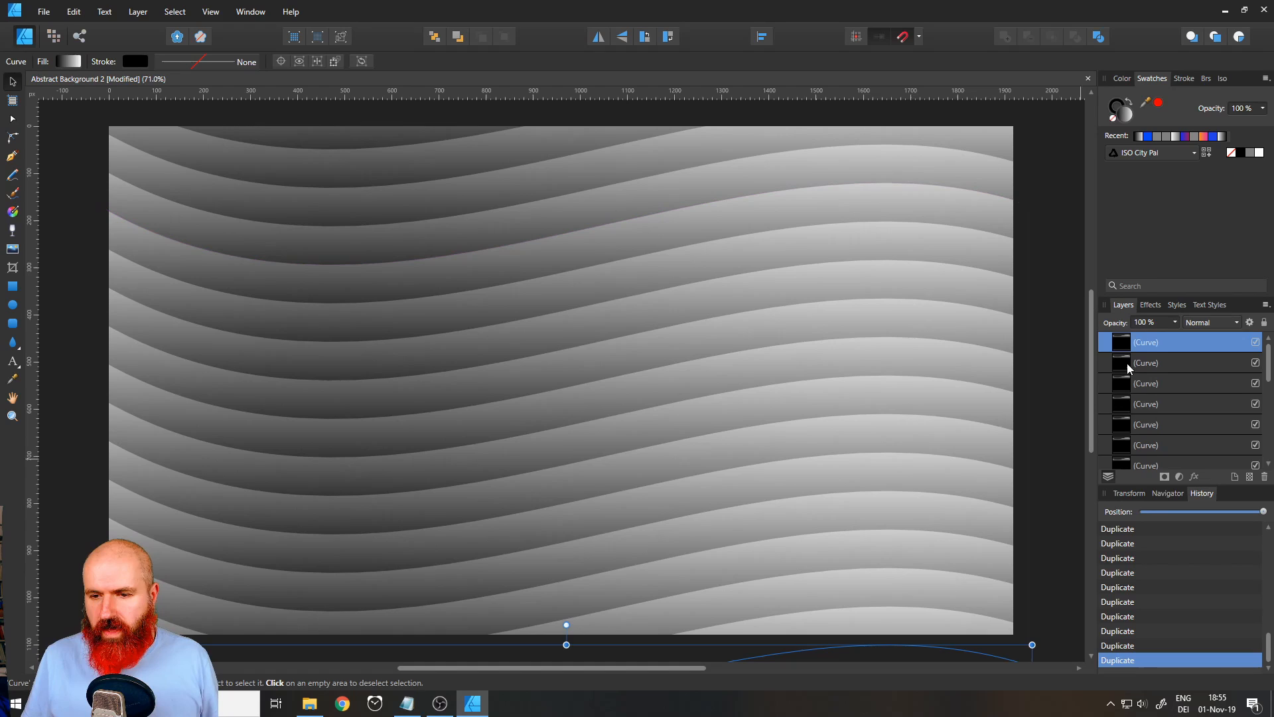
Remove the surplus topmost stripe layer from the Layers panel
left_click(1146, 343)
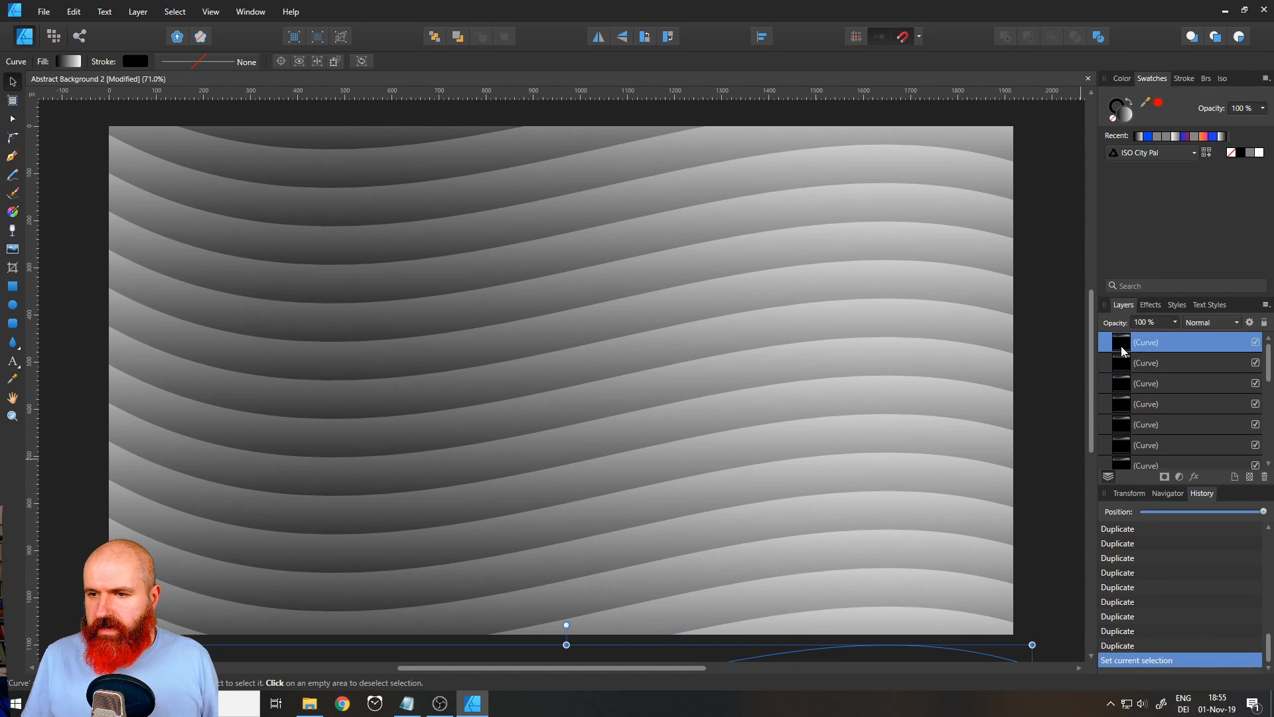
mouse_move(1266, 477)
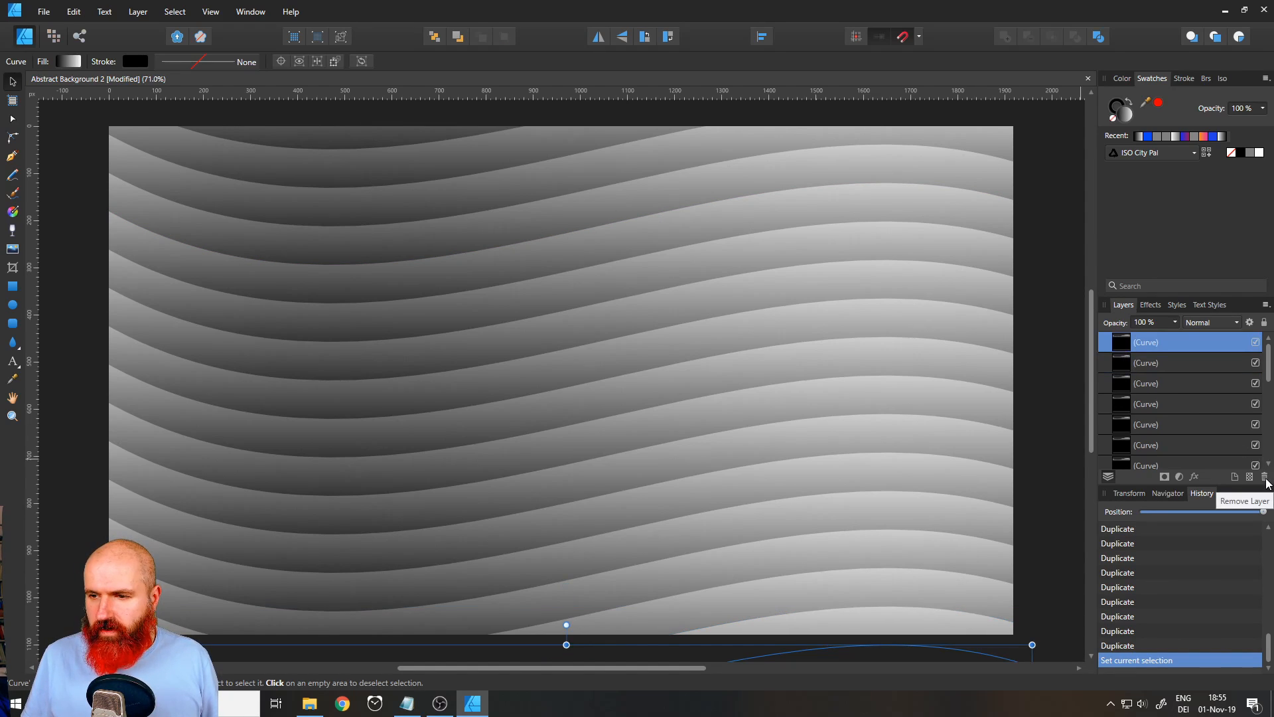
left_click(1264, 476)
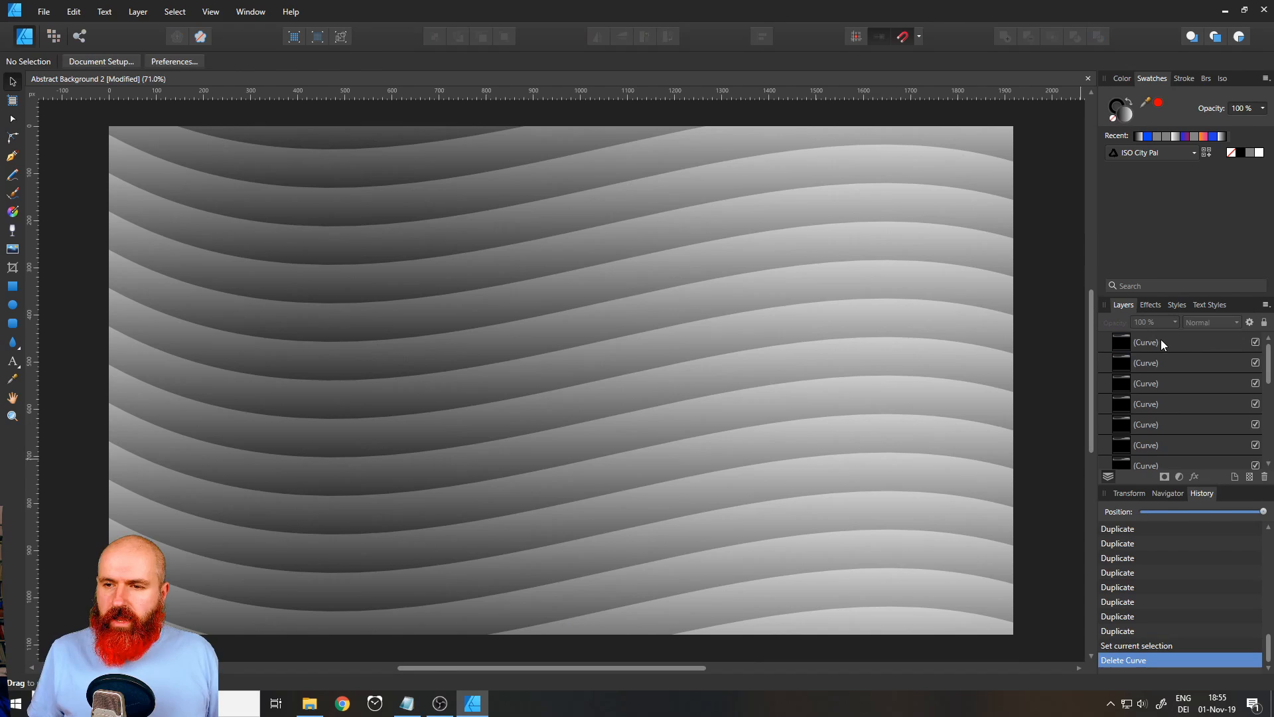
mouse_move(1171, 345)
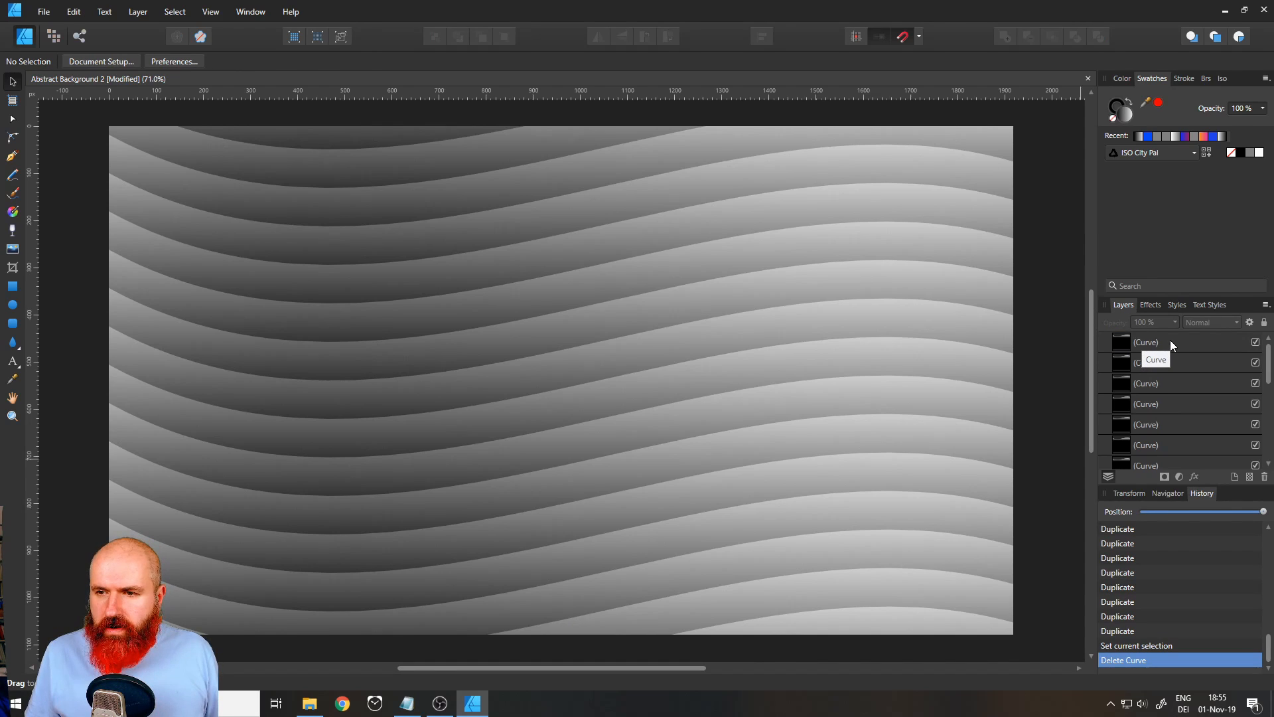
mouse_move(1168, 348)
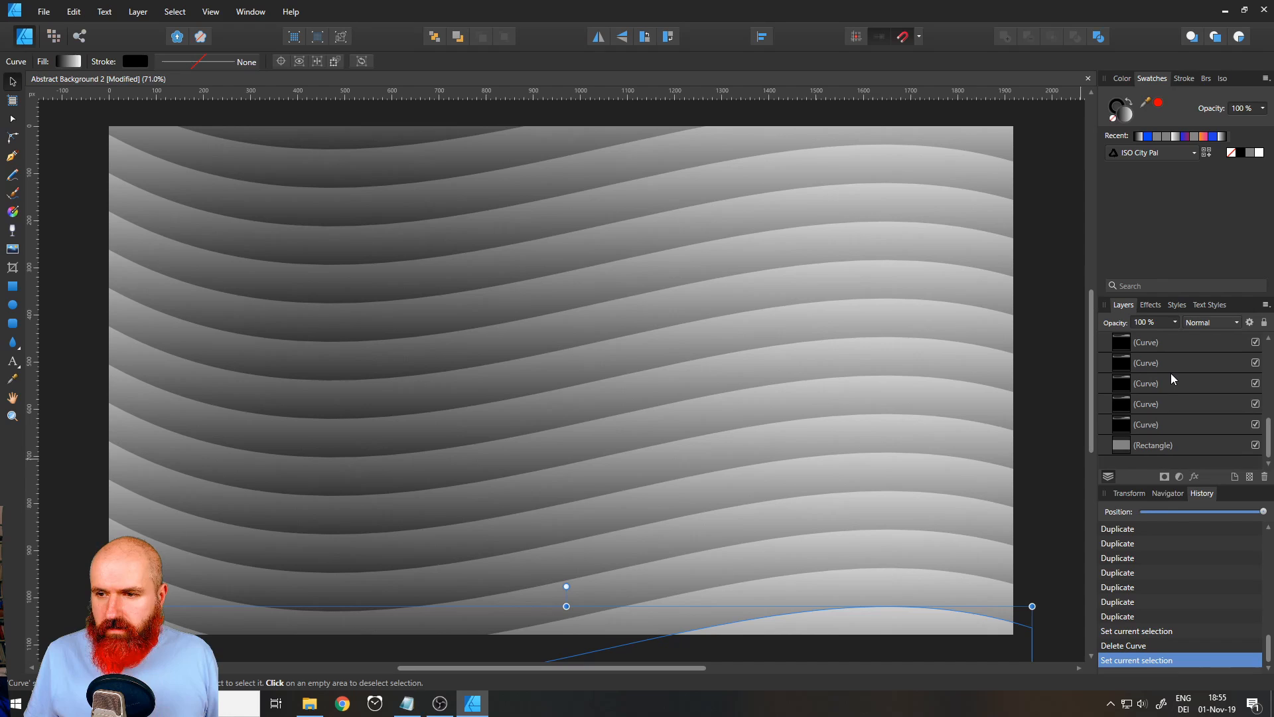
mouse_move(1163, 424)
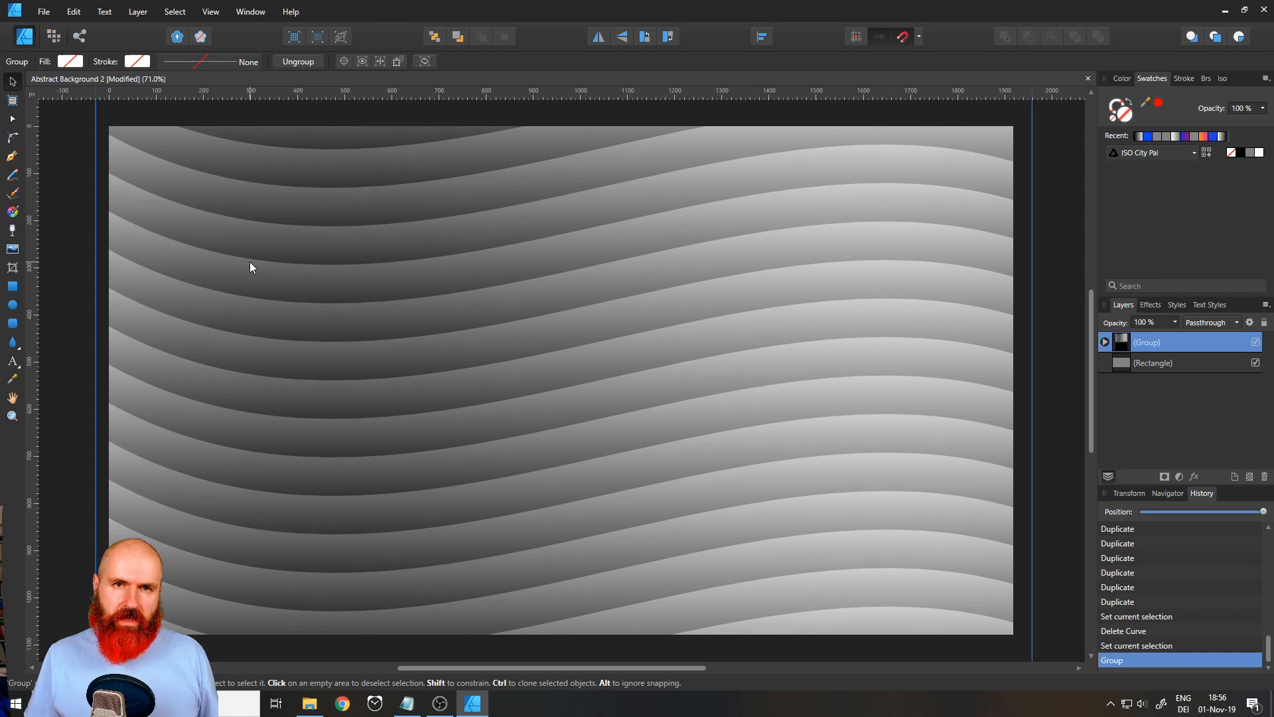
mouse_move(199, 231)
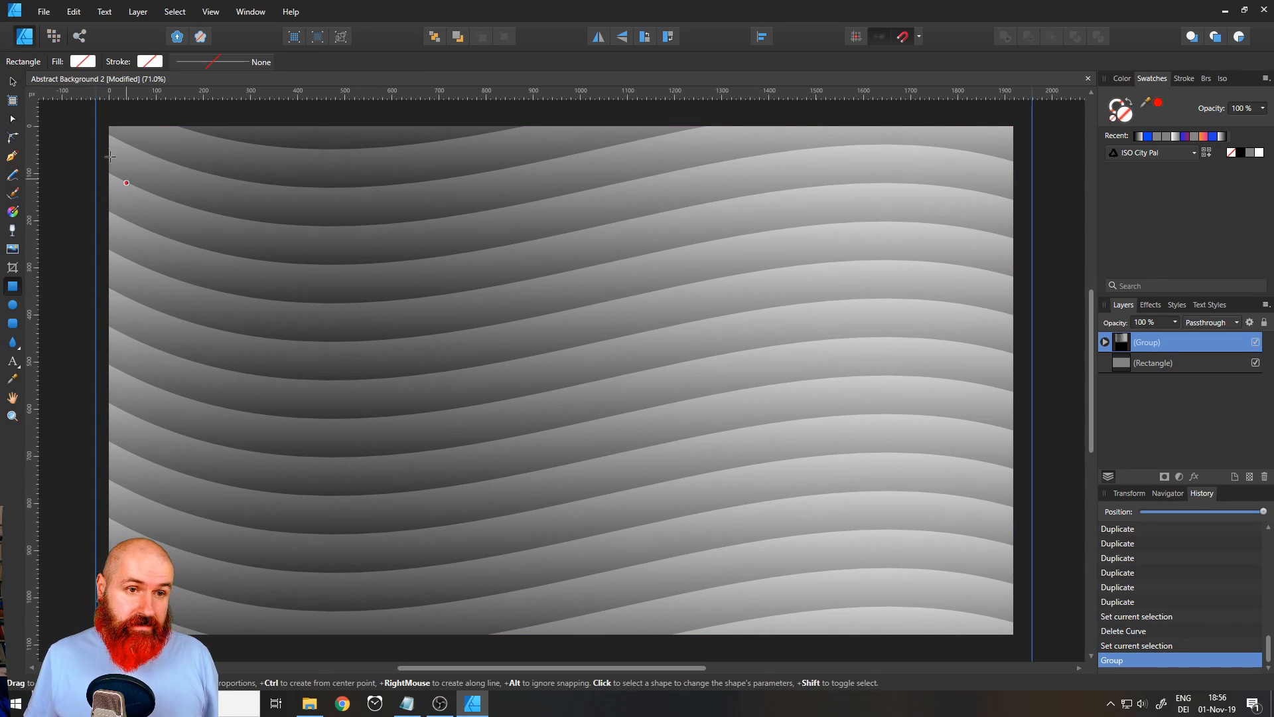
Draw a full-page rectangle and lay a diagonal gradient from top-left to bottom-right
left_click_drag(126, 184, 989, 636)
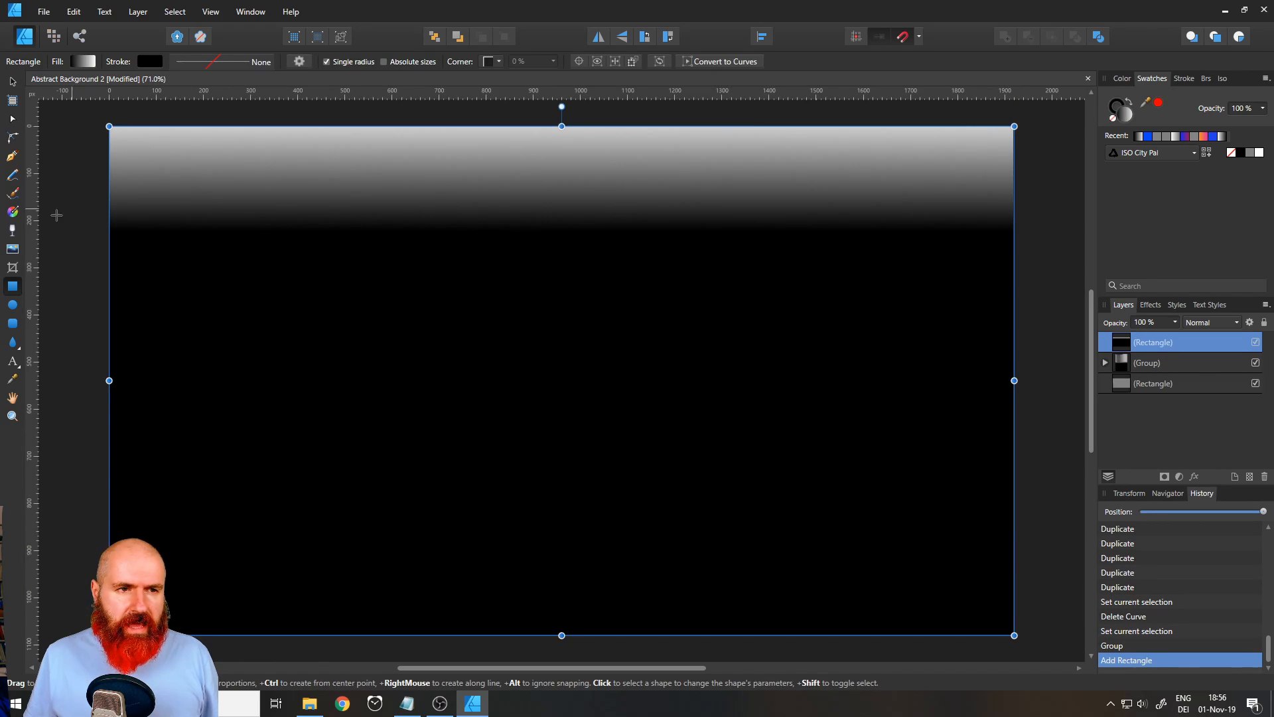
left_click(12, 211)
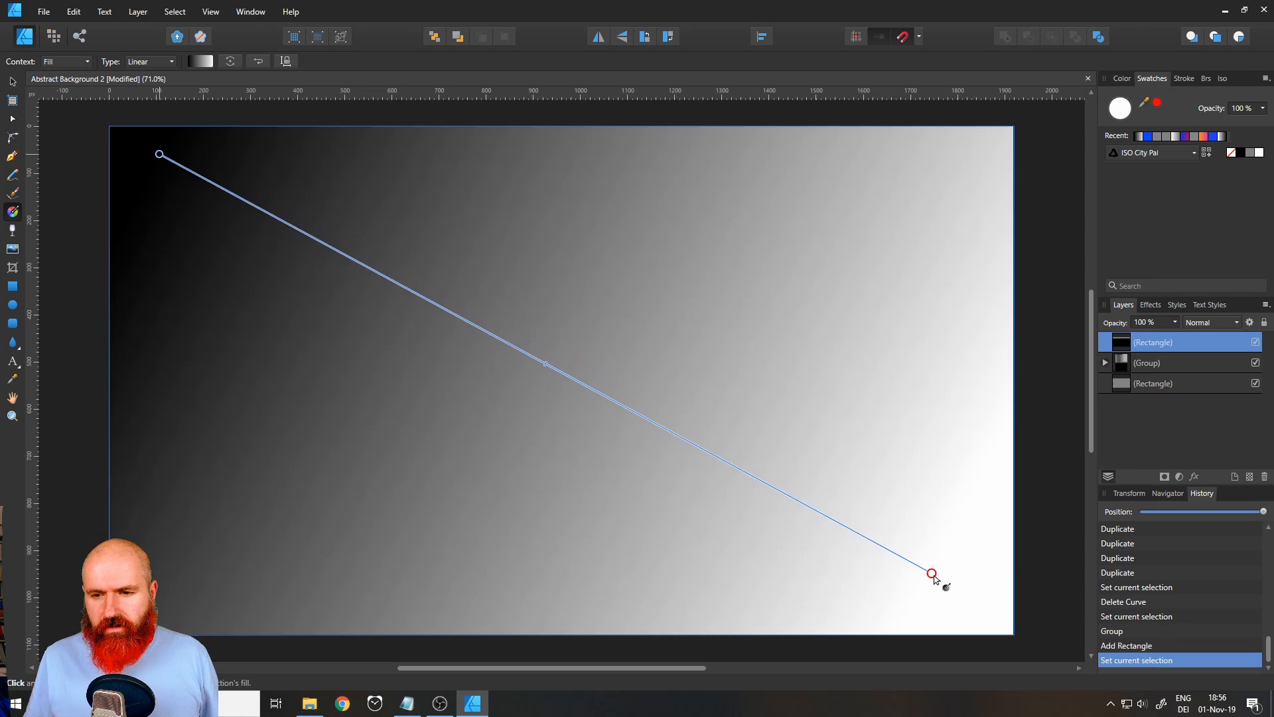
left_click_drag(932, 573, 960, 592)
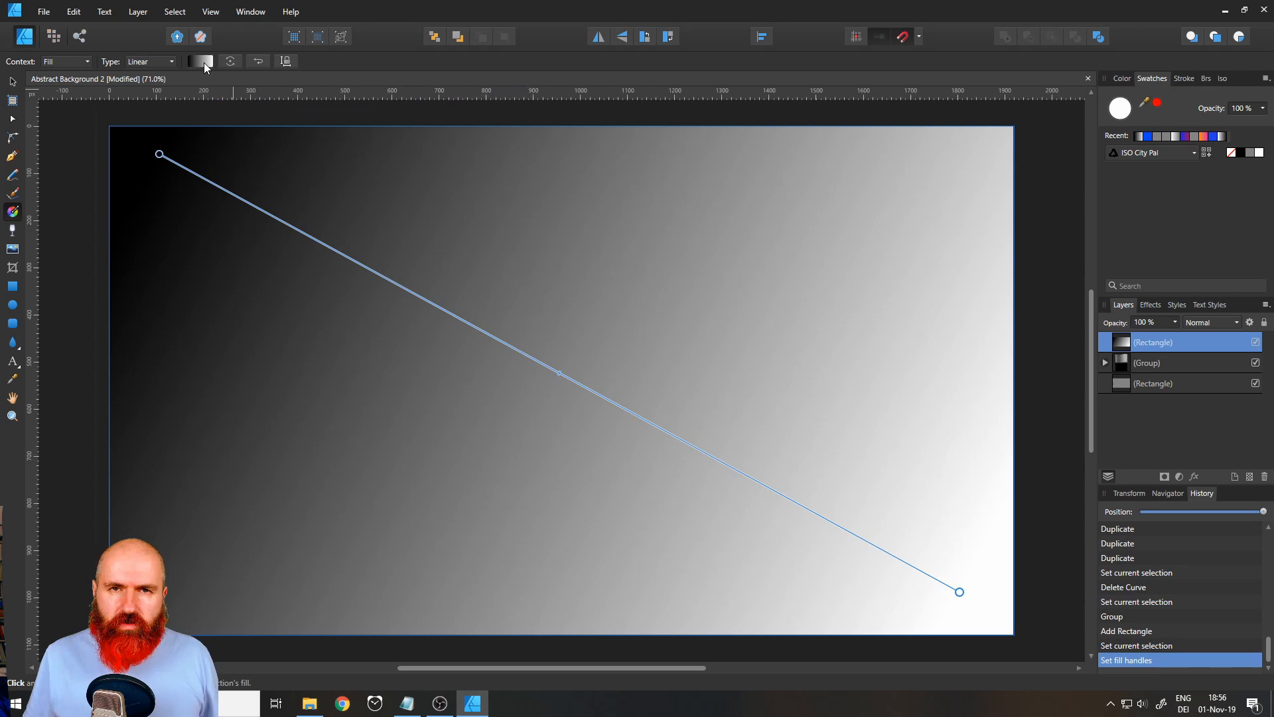
Set the gradient stops to light blue at the start and pink at the end
left_click(199, 61)
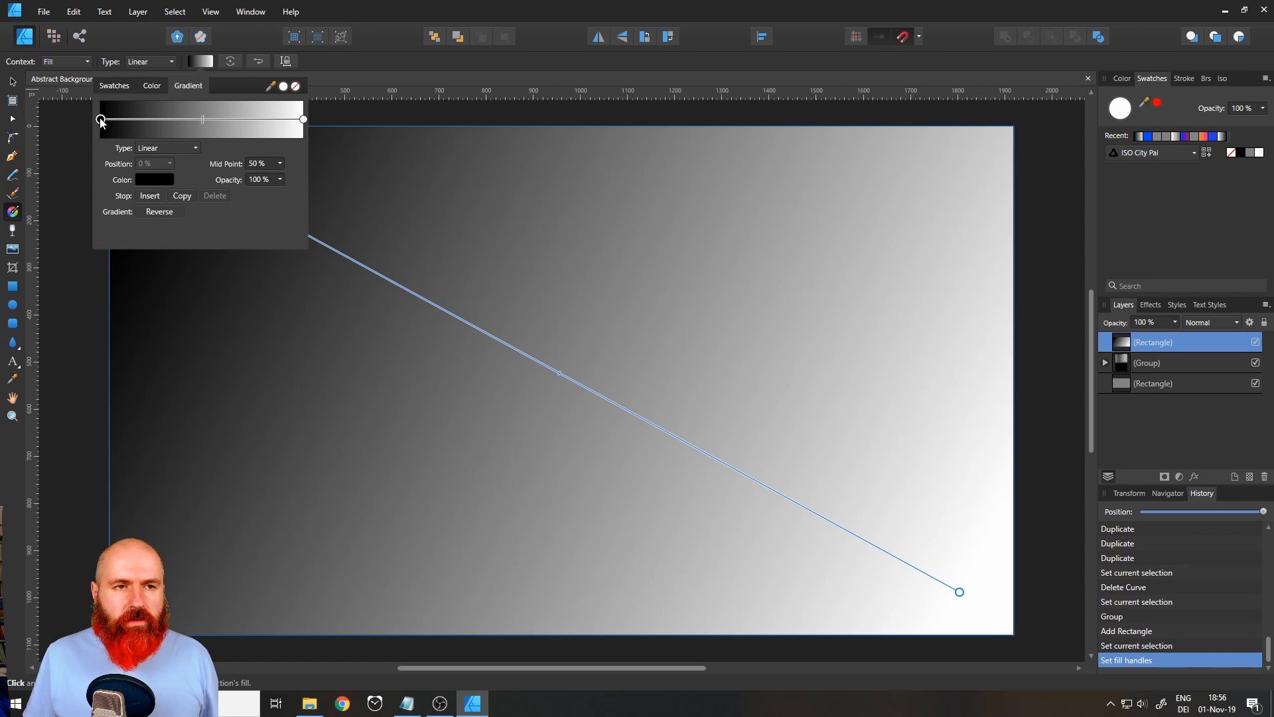
left_click(154, 179)
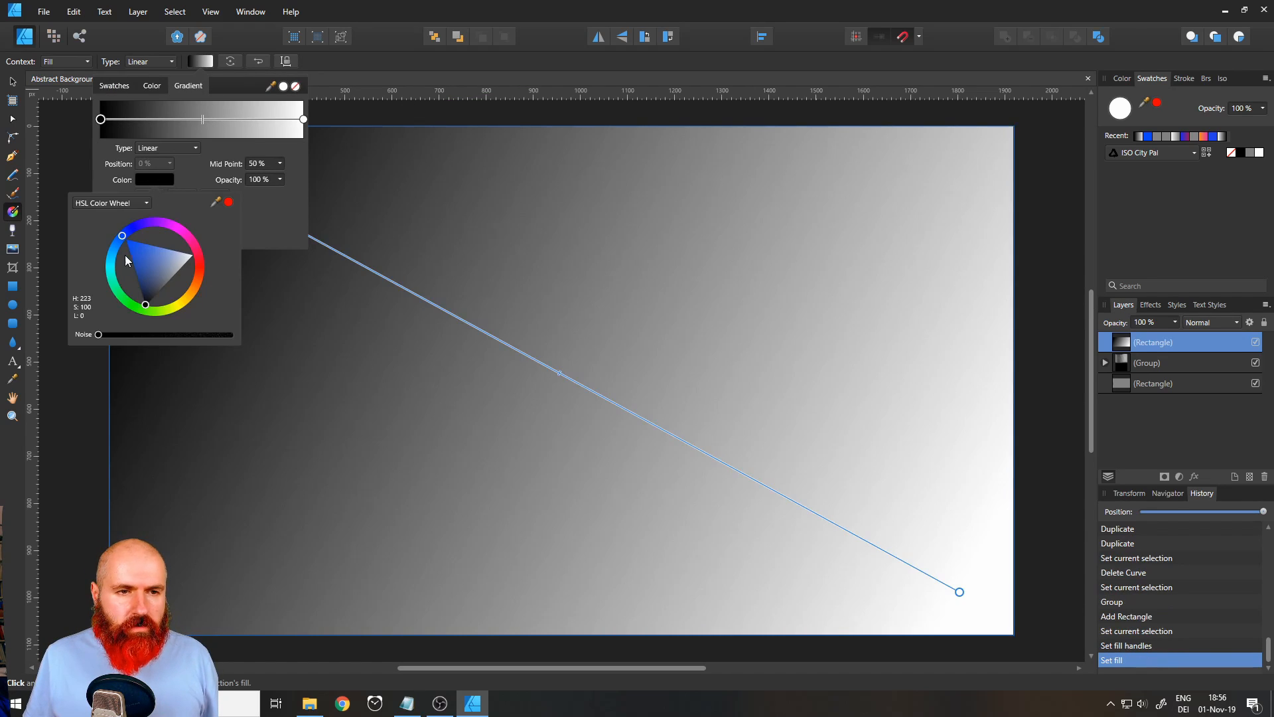
left_click(145, 252)
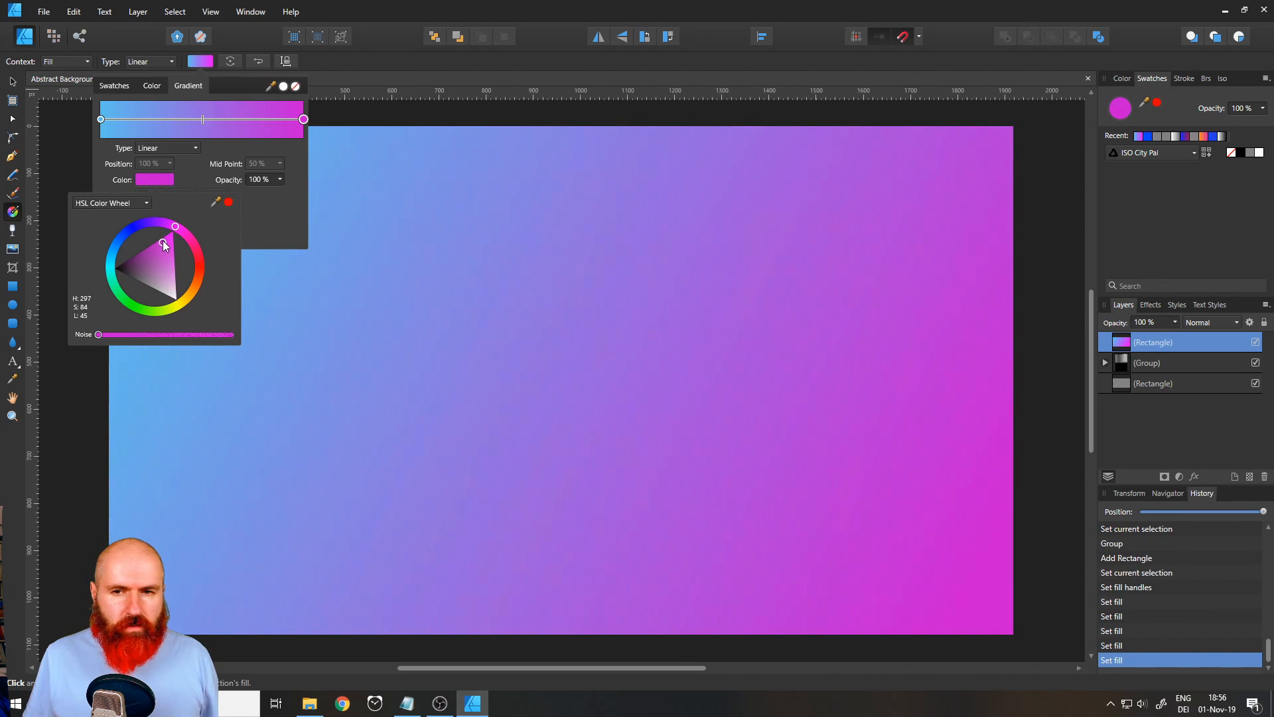
left_click(199, 61)
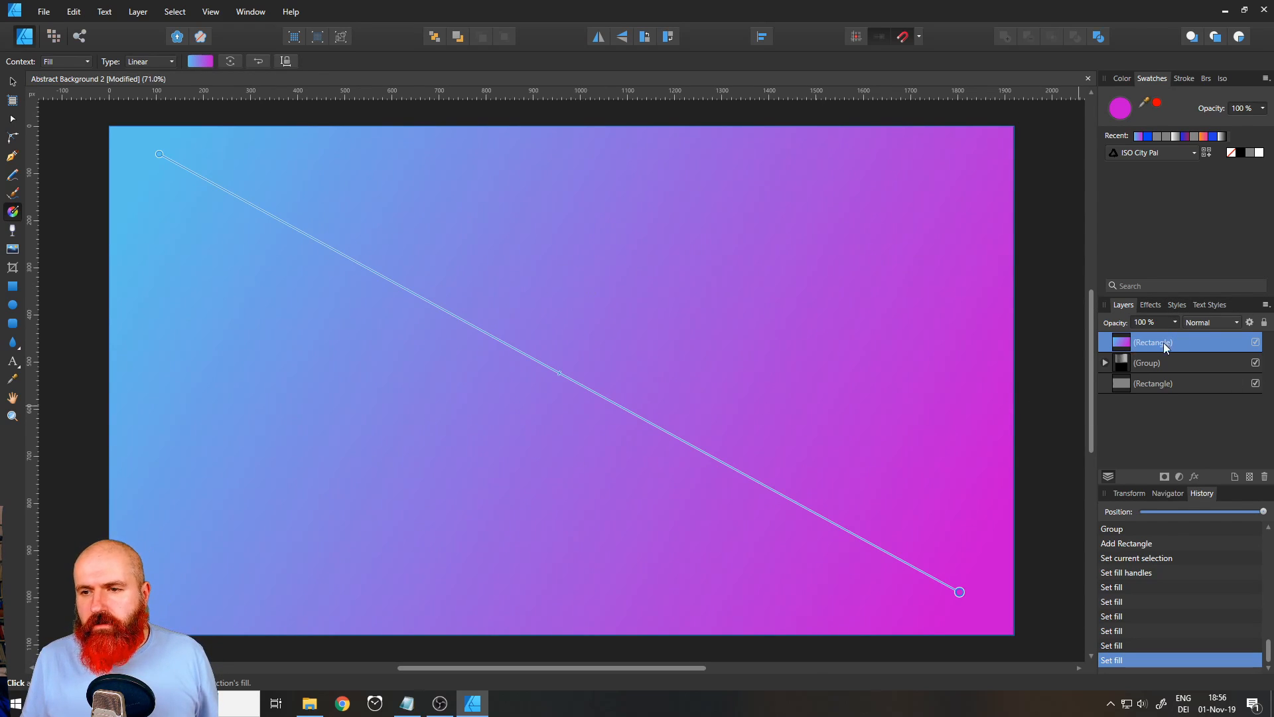
Set the gradient rectangle's blend mode to Color so it tints the stripes
left_click(1211, 322)
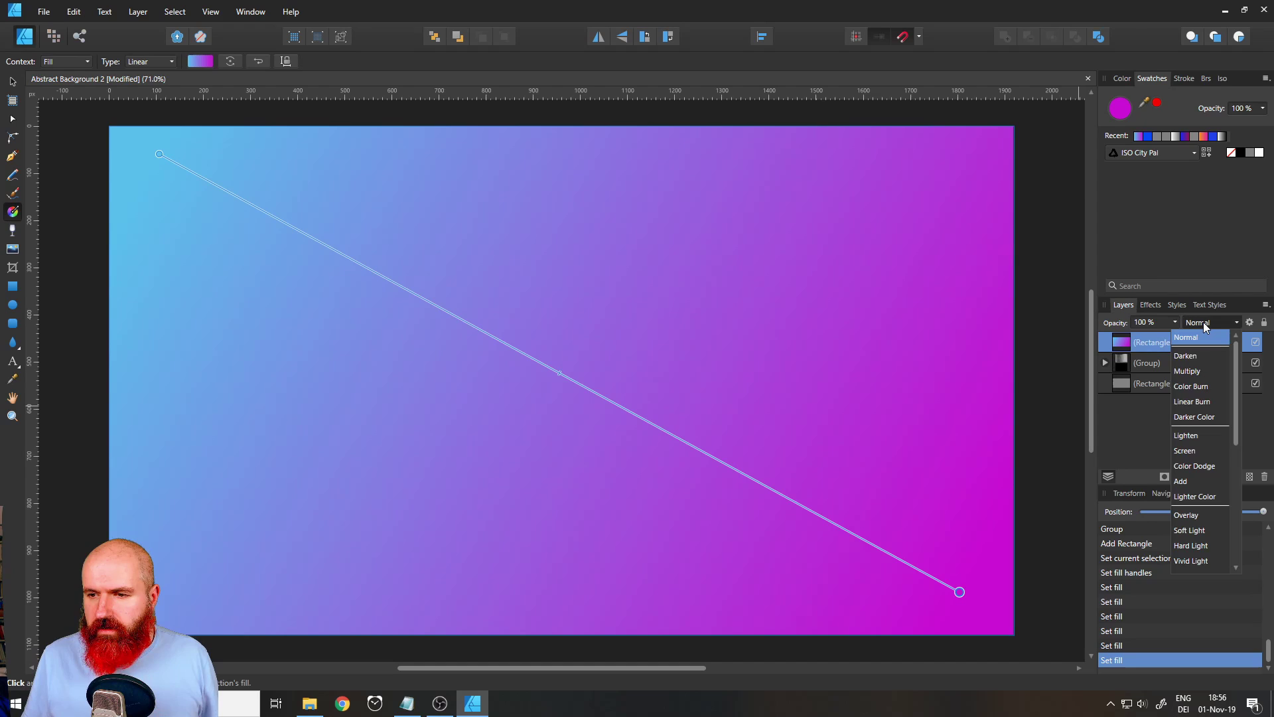
scroll("down", 3)
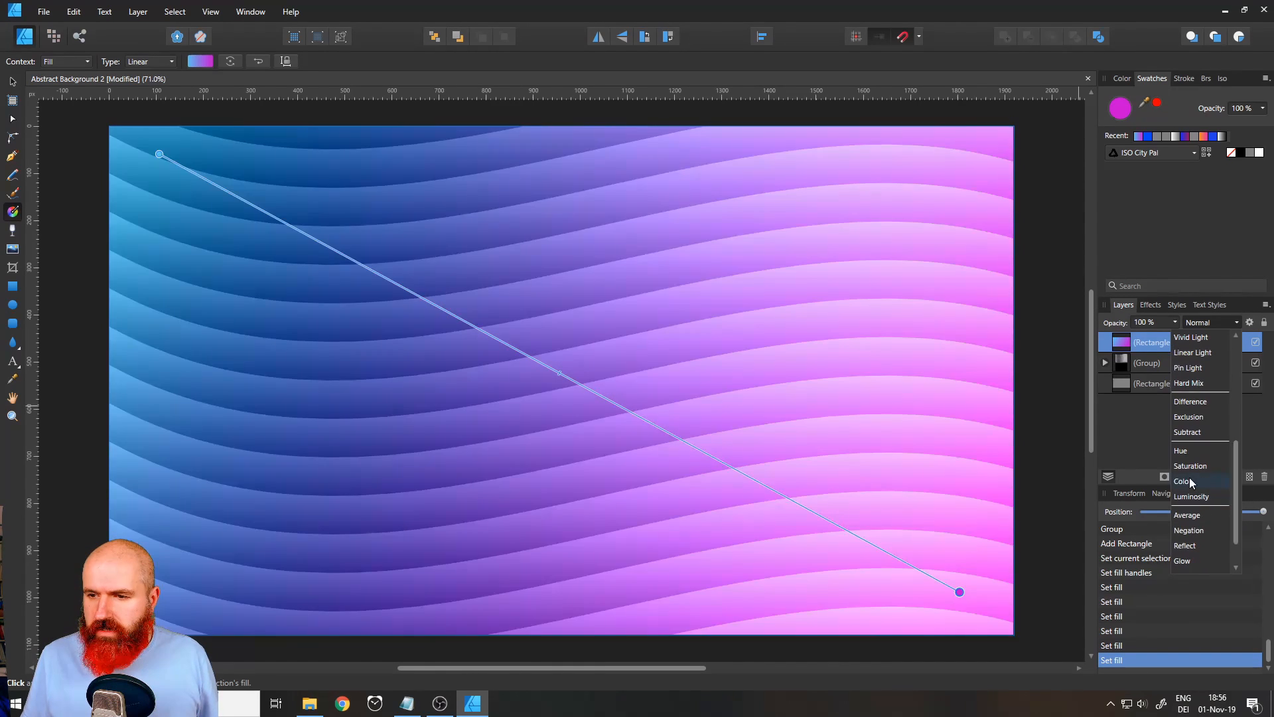
left_click(1180, 482)
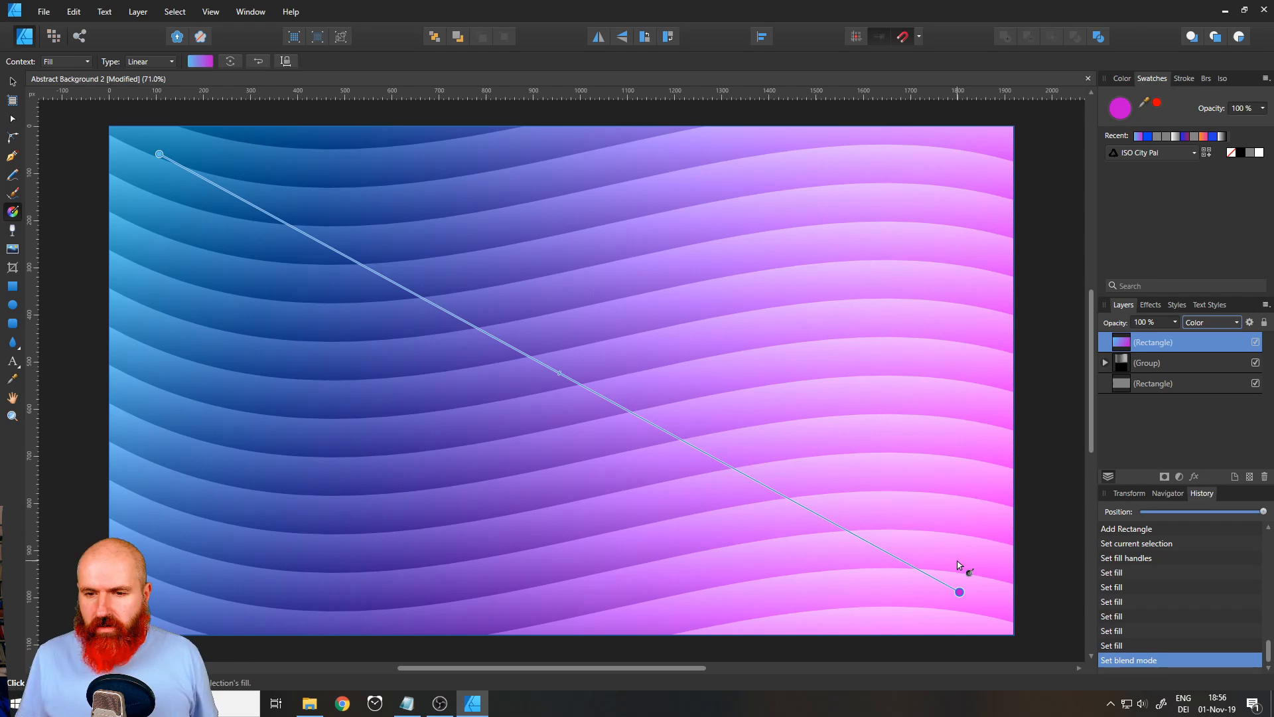
Stretch the gradient from the top edge down to the bottom-right corner
left_click_drag(958, 592, 973, 608)
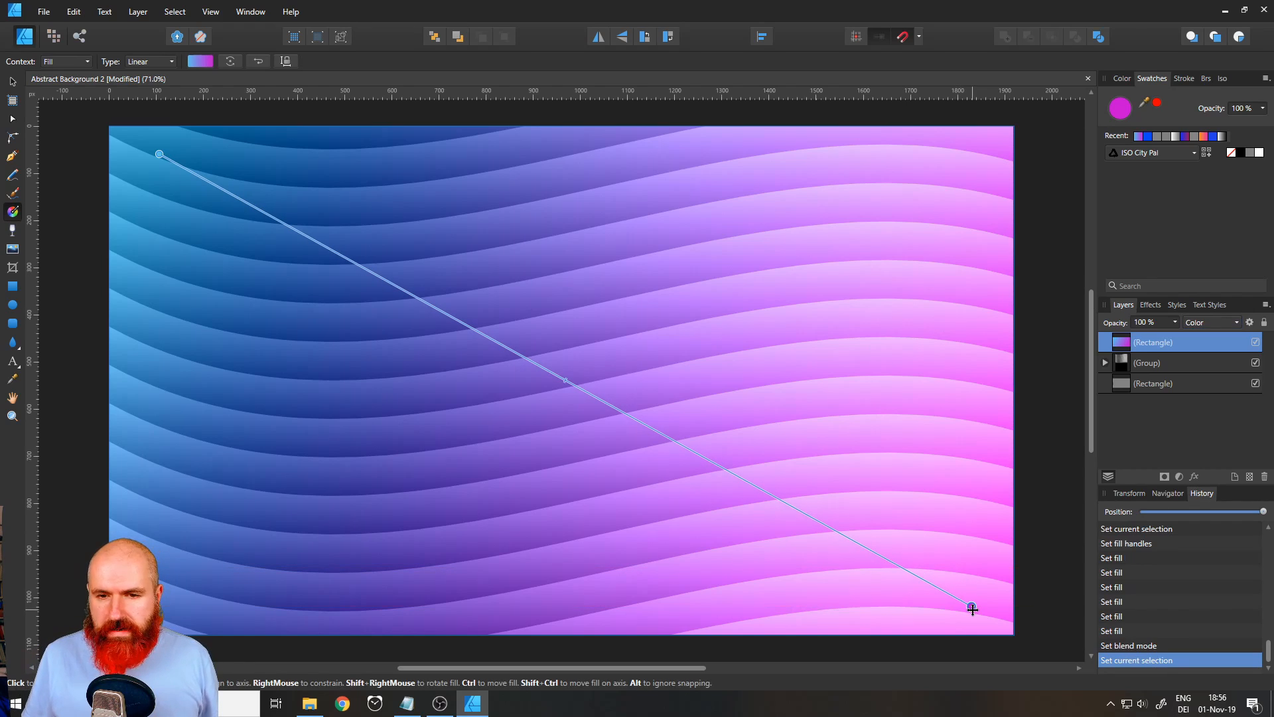
left_click_drag(158, 154, 154, 125)
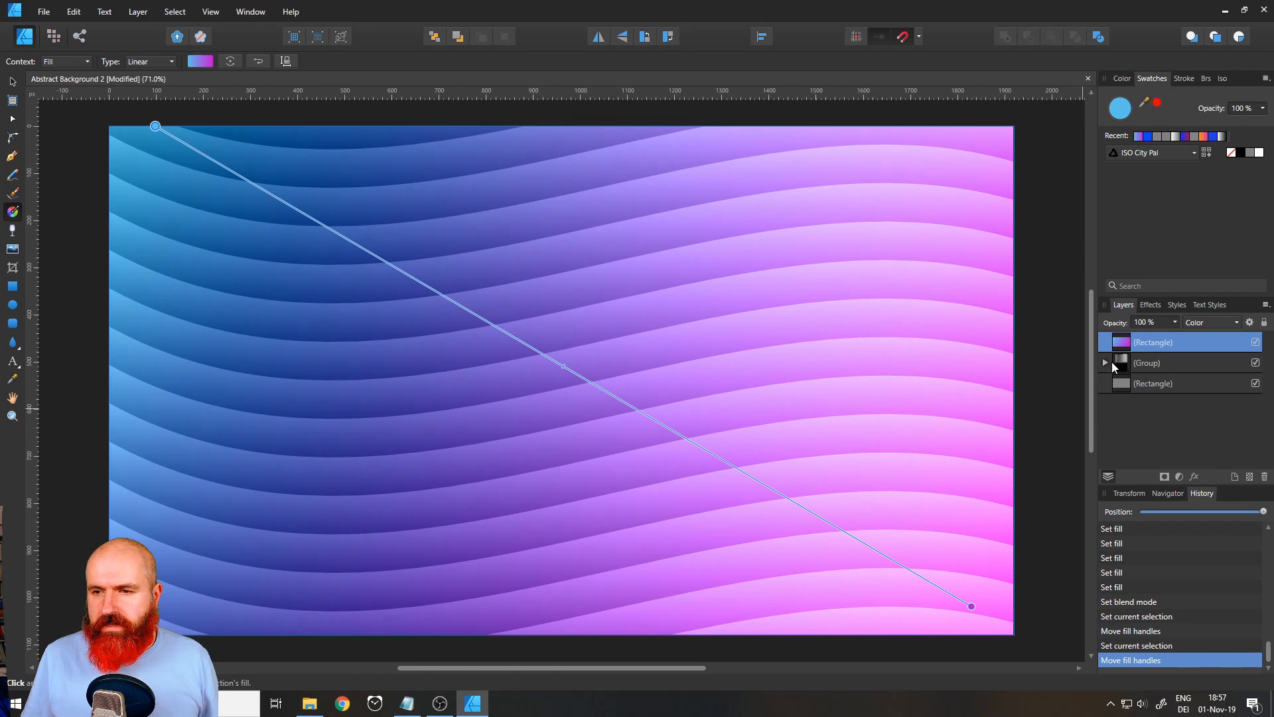
Expand the group in the Layers panel and select a curve inside it
left_click(1105, 363)
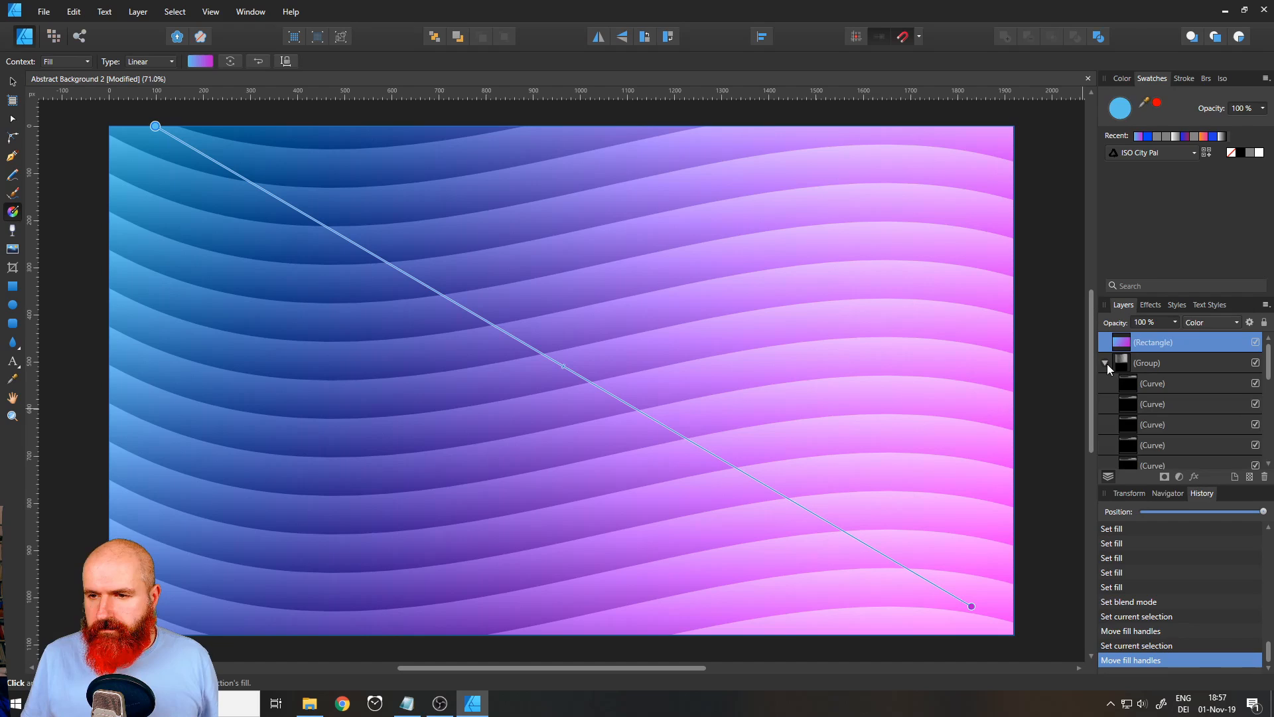
left_click(1152, 382)
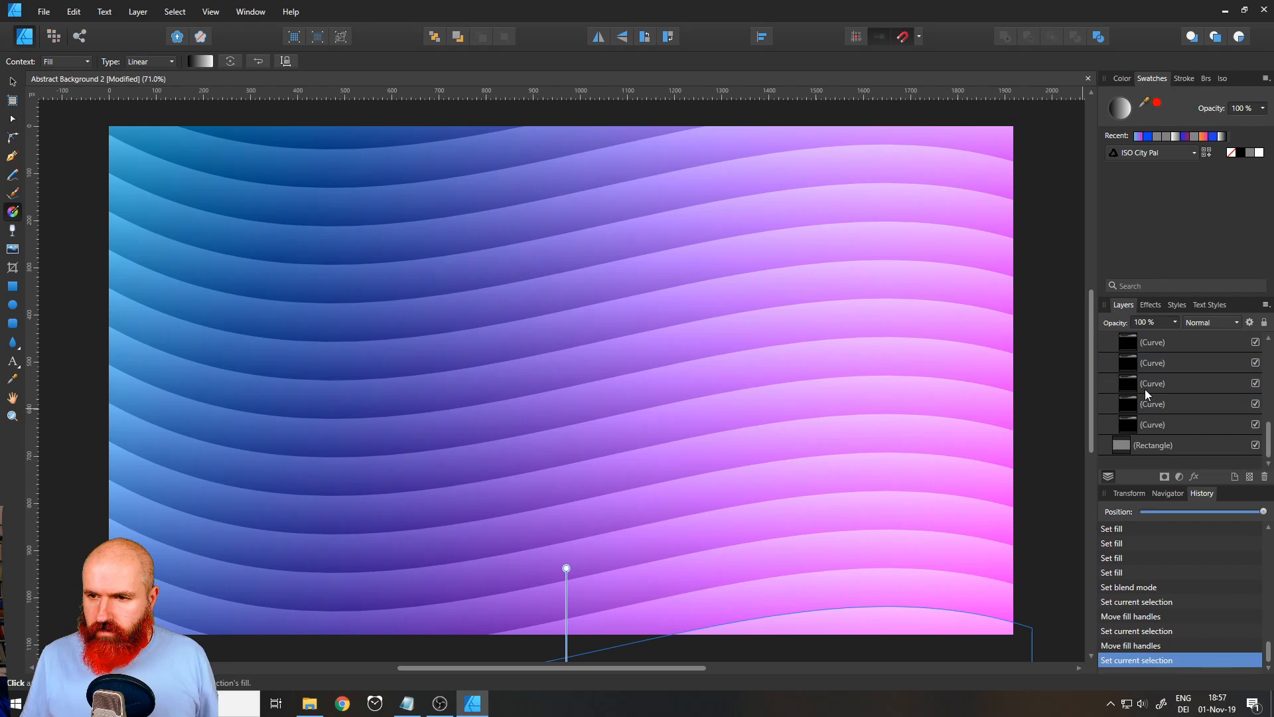
mouse_move(1163, 425)
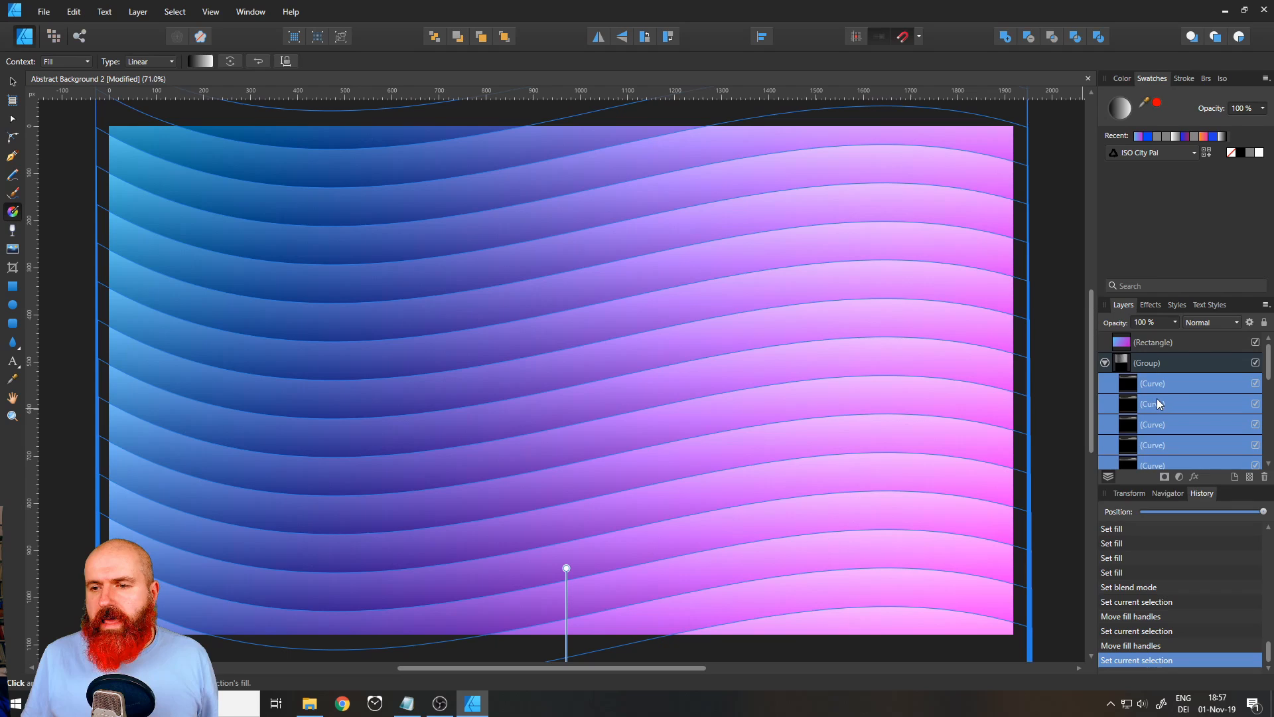
mouse_move(1159, 404)
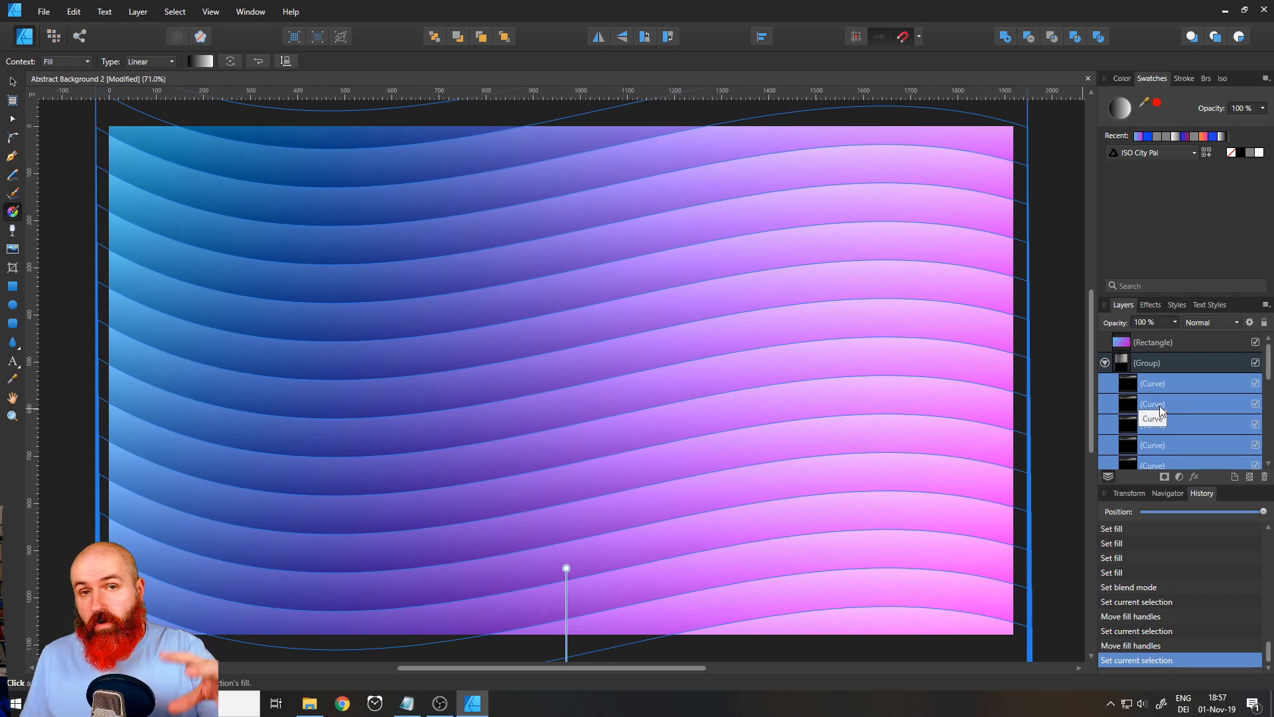
mouse_move(1160, 408)
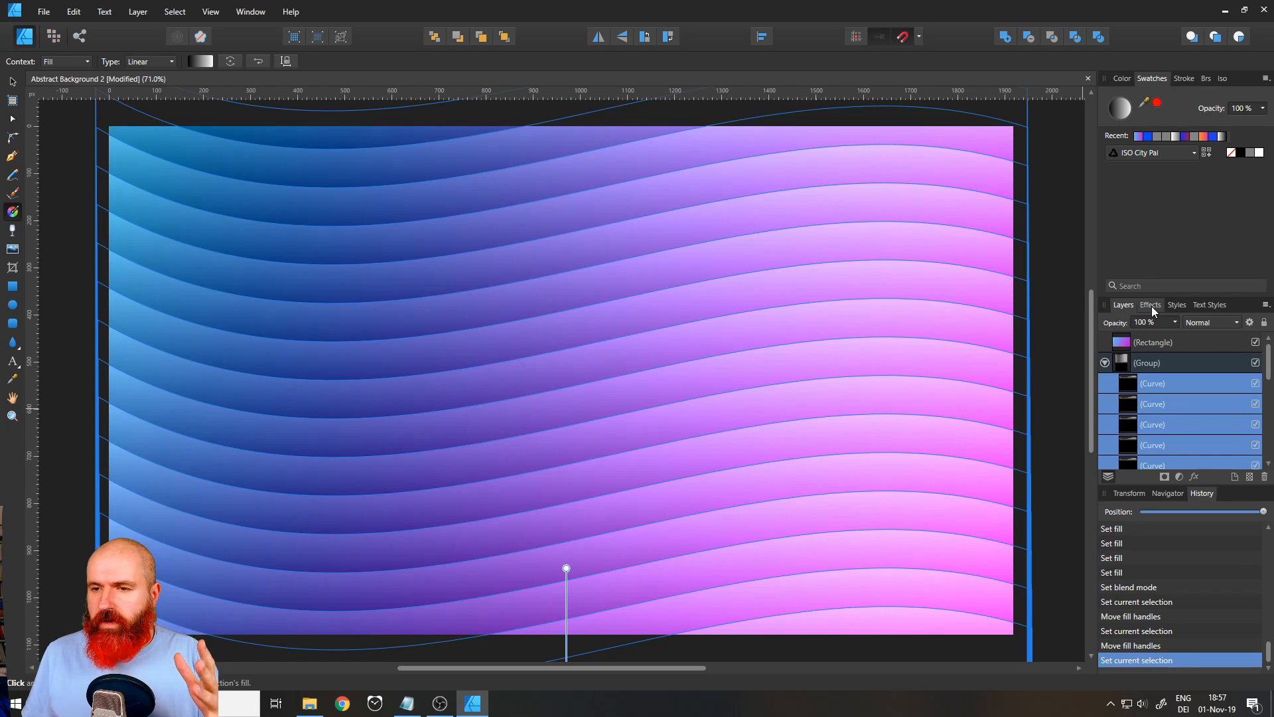
Enable Outer Shadow on the stripes with full opacity, some blur and a 7 px offset
left_click(1149, 305)
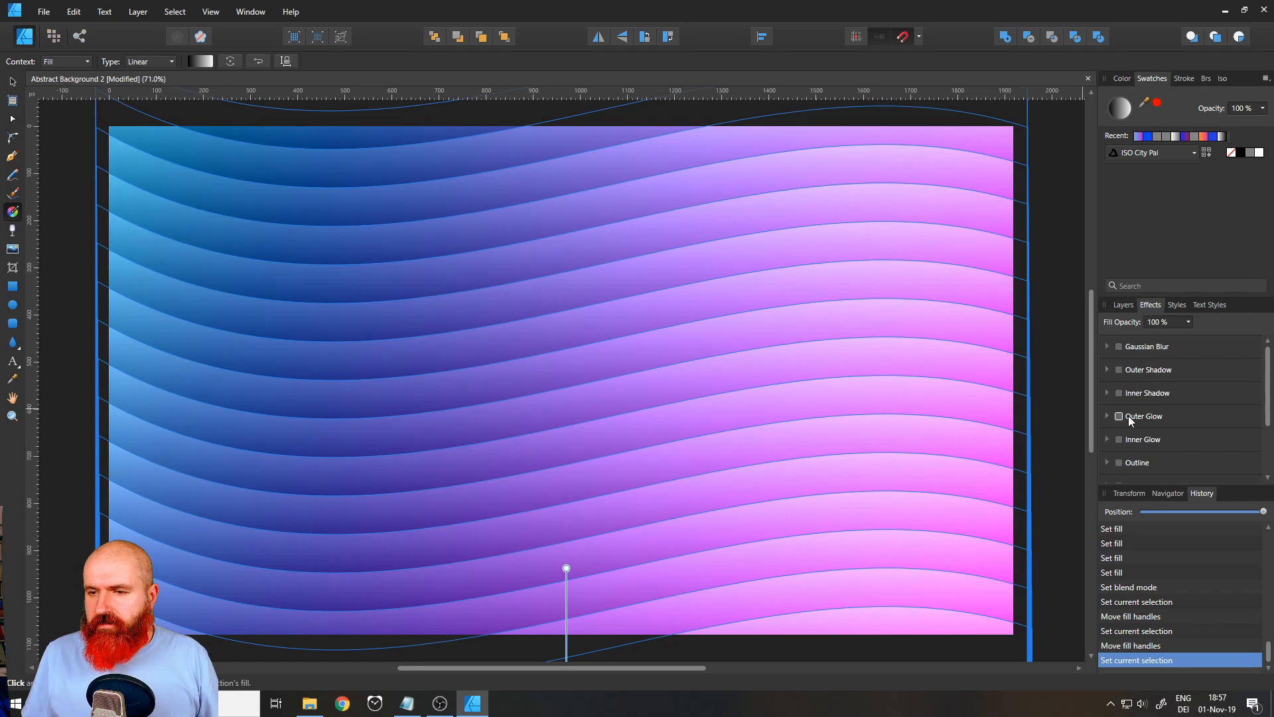
mouse_move(1107, 375)
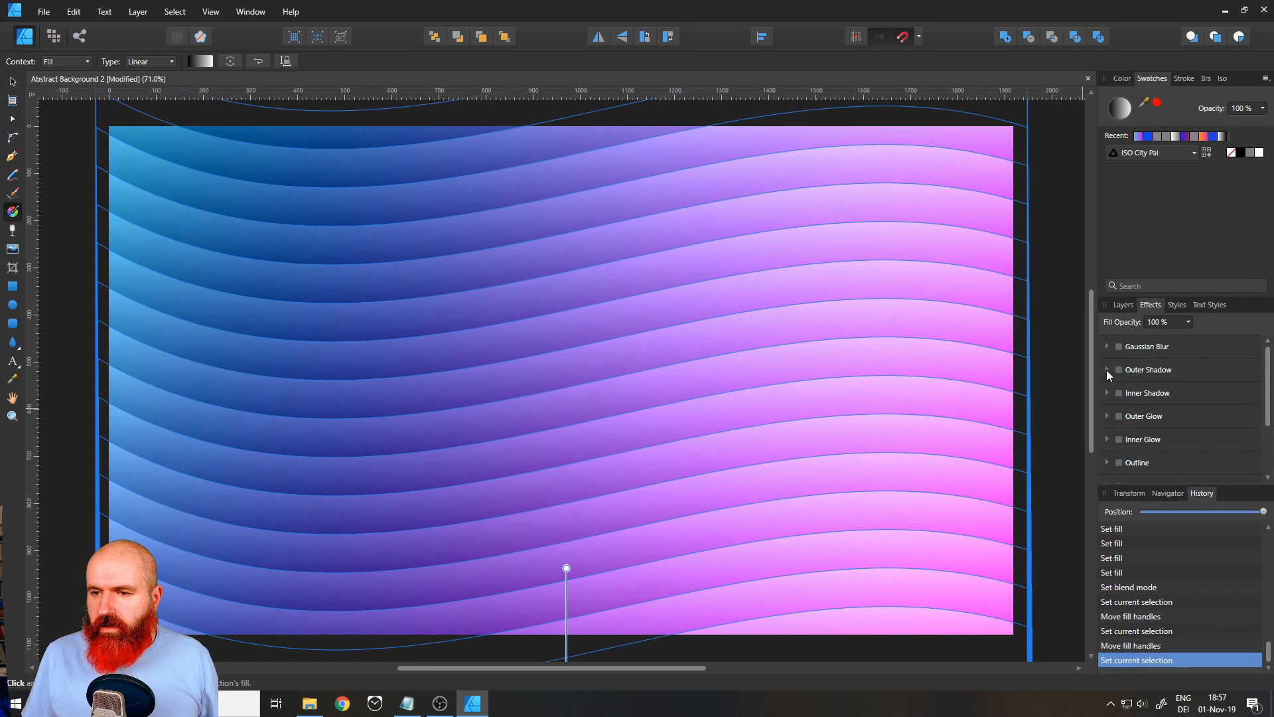
left_click(1119, 369)
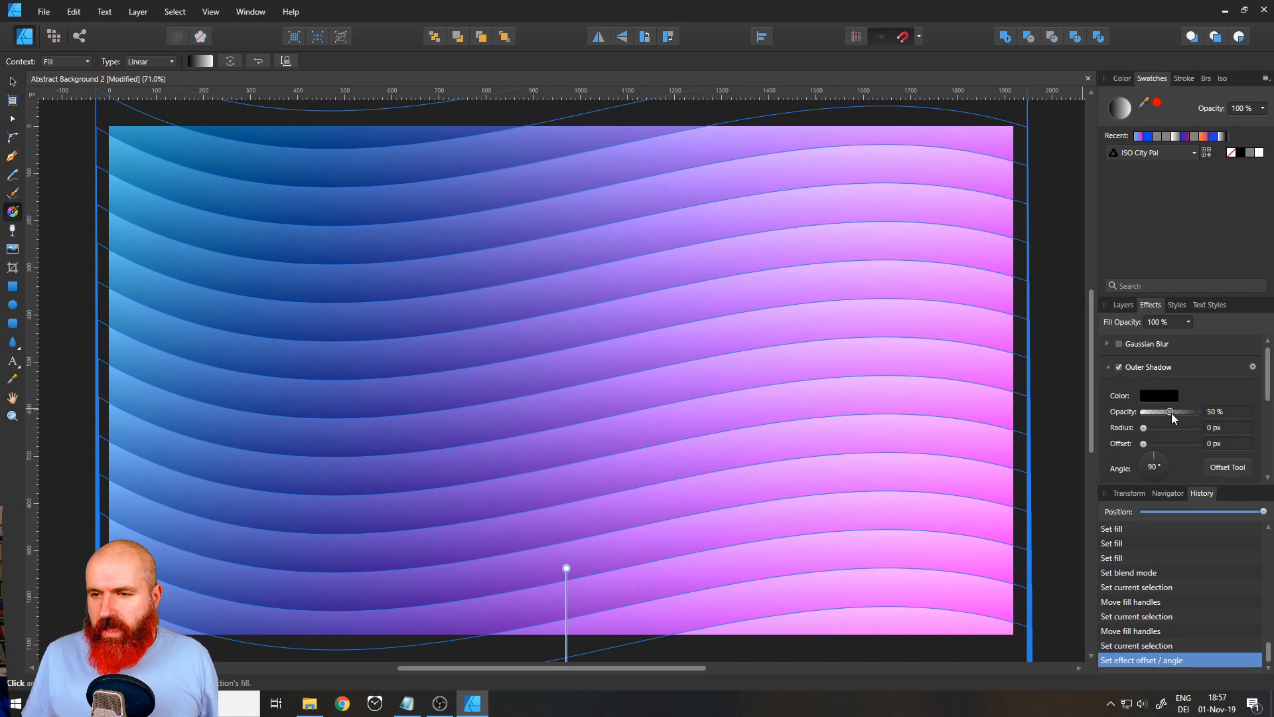
left_click_drag(1171, 411, 1195, 411)
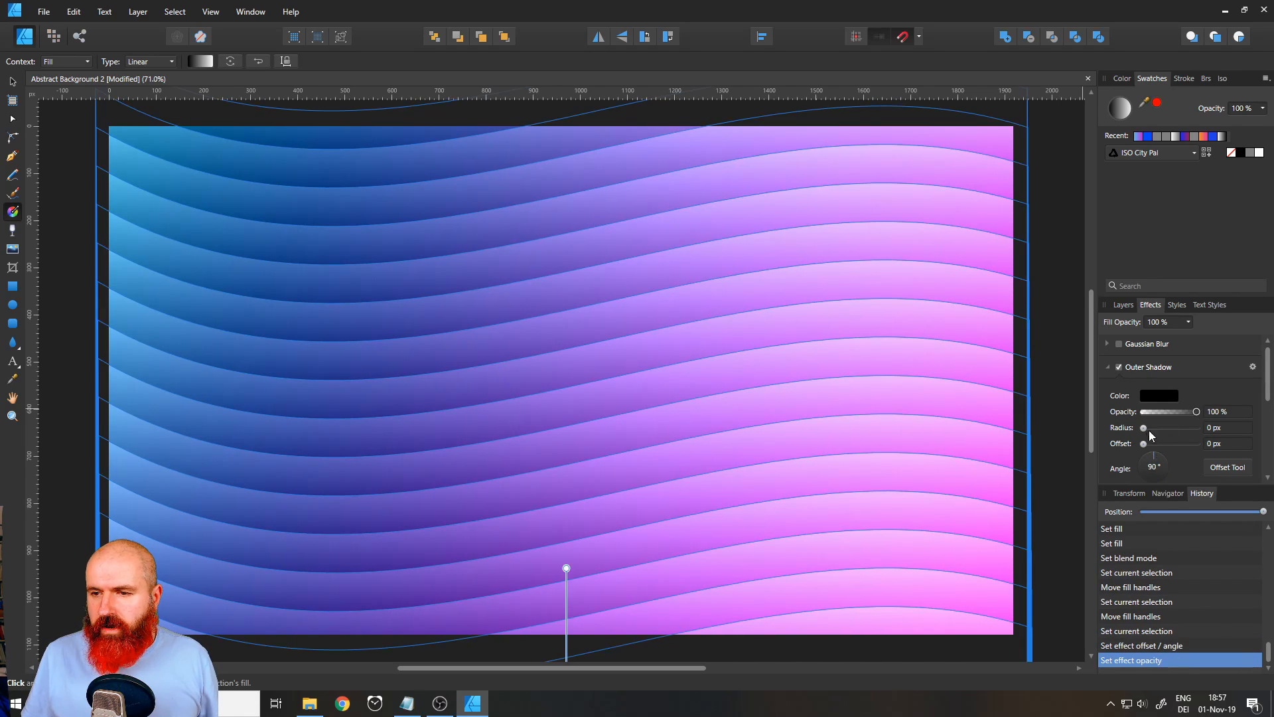
left_click_drag(1143, 444, 1147, 444)
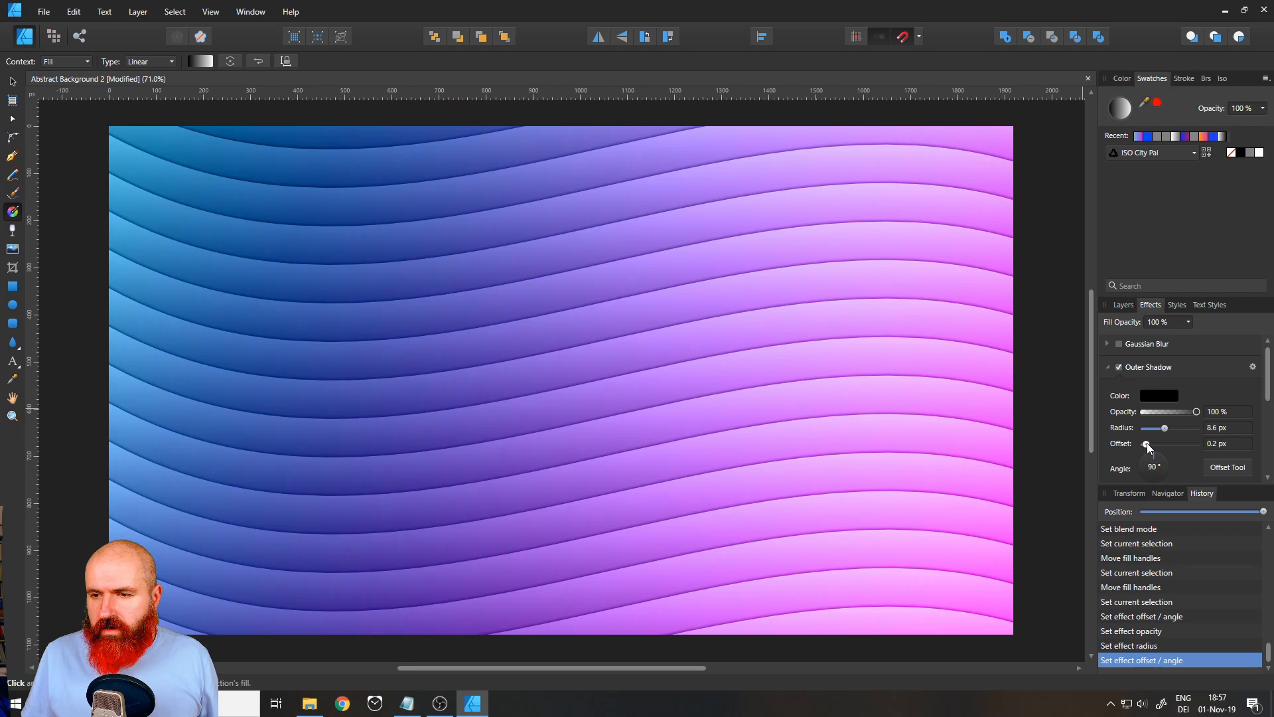
left_click_drag(1147, 444, 1163, 444)
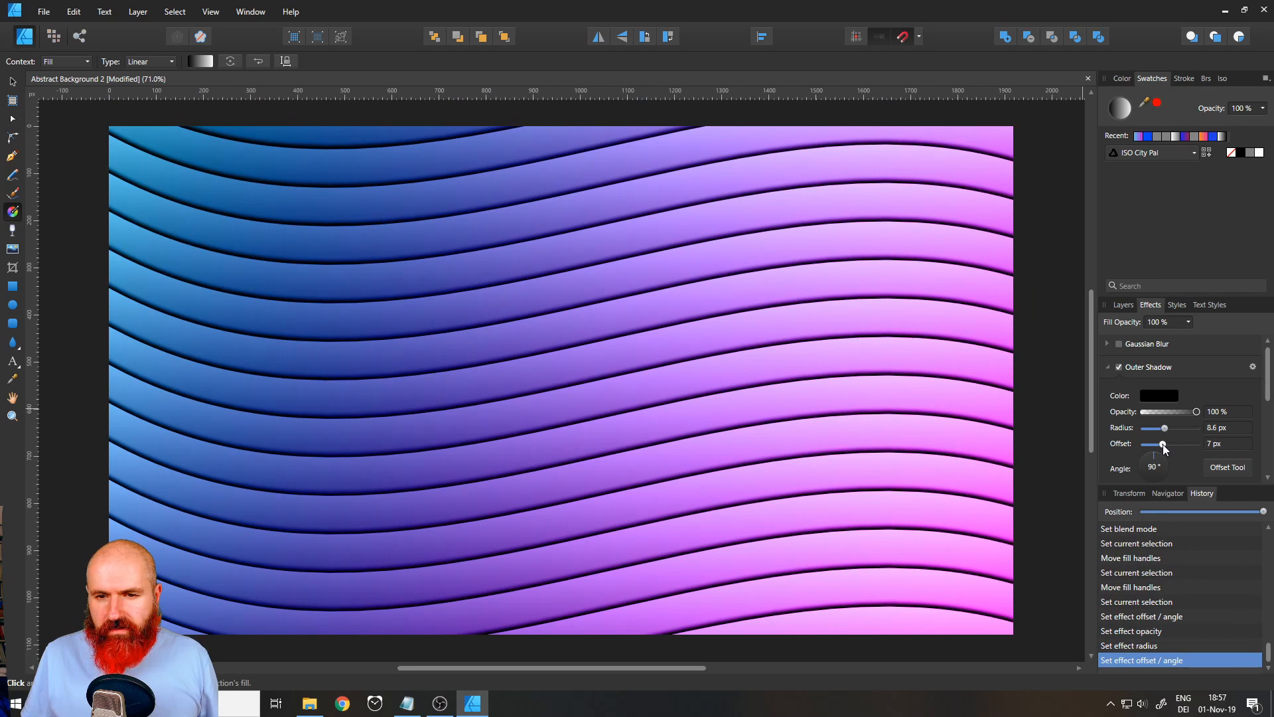
Settle the shadow radius at about 27 px and lower its opacity to about 46%
left_click_drag(1164, 429, 1171, 429)
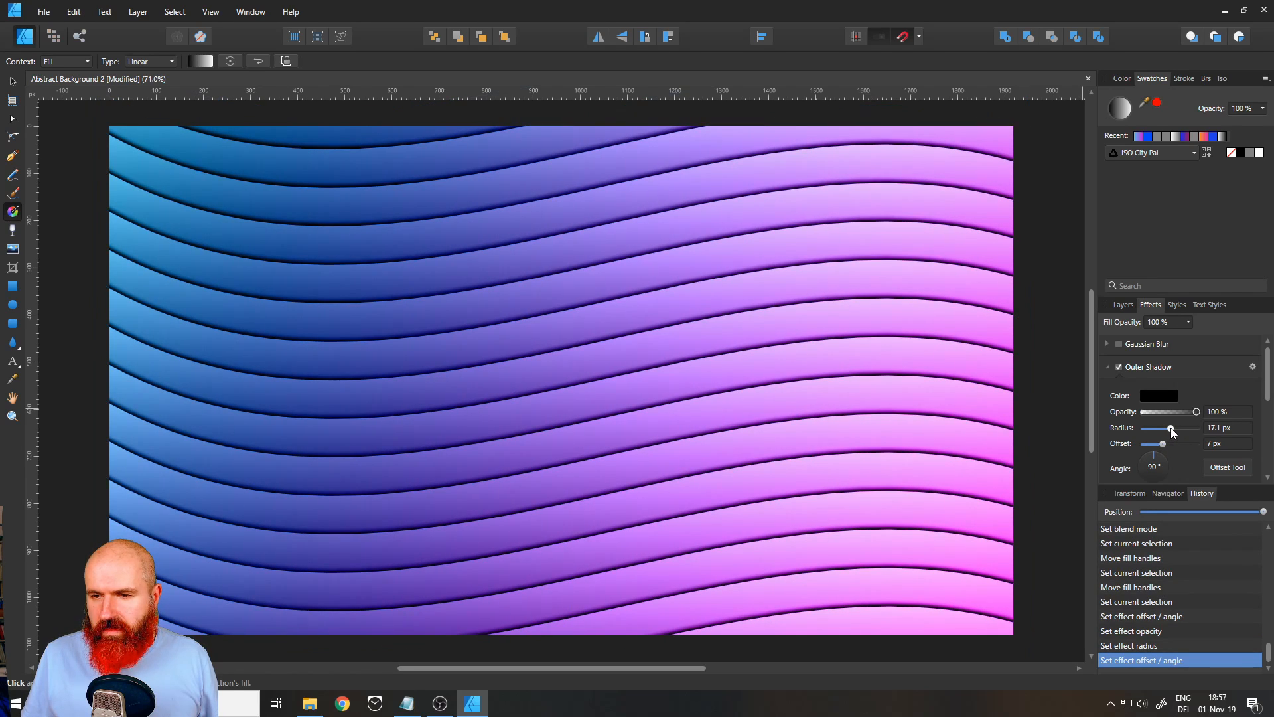
left_click_drag(1170, 429, 1178, 429)
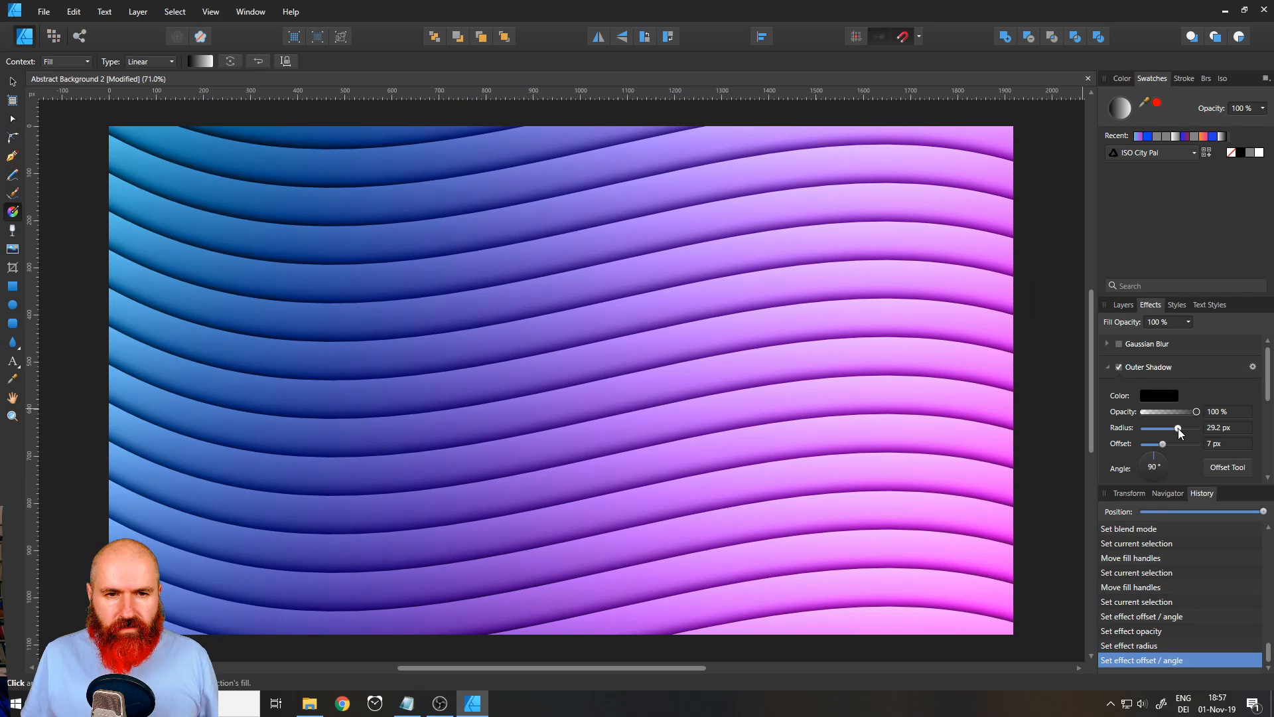
left_click_drag(1178, 428, 1175, 429)
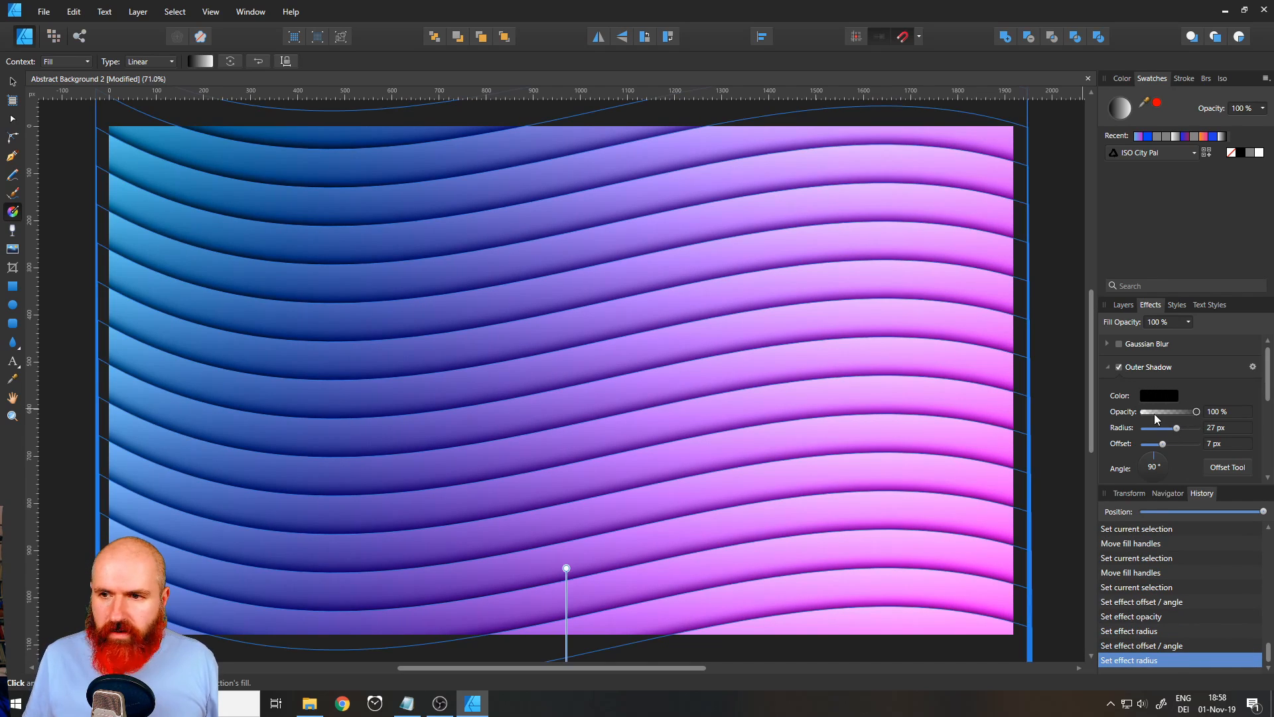
left_click_drag(1195, 412, 1172, 412)
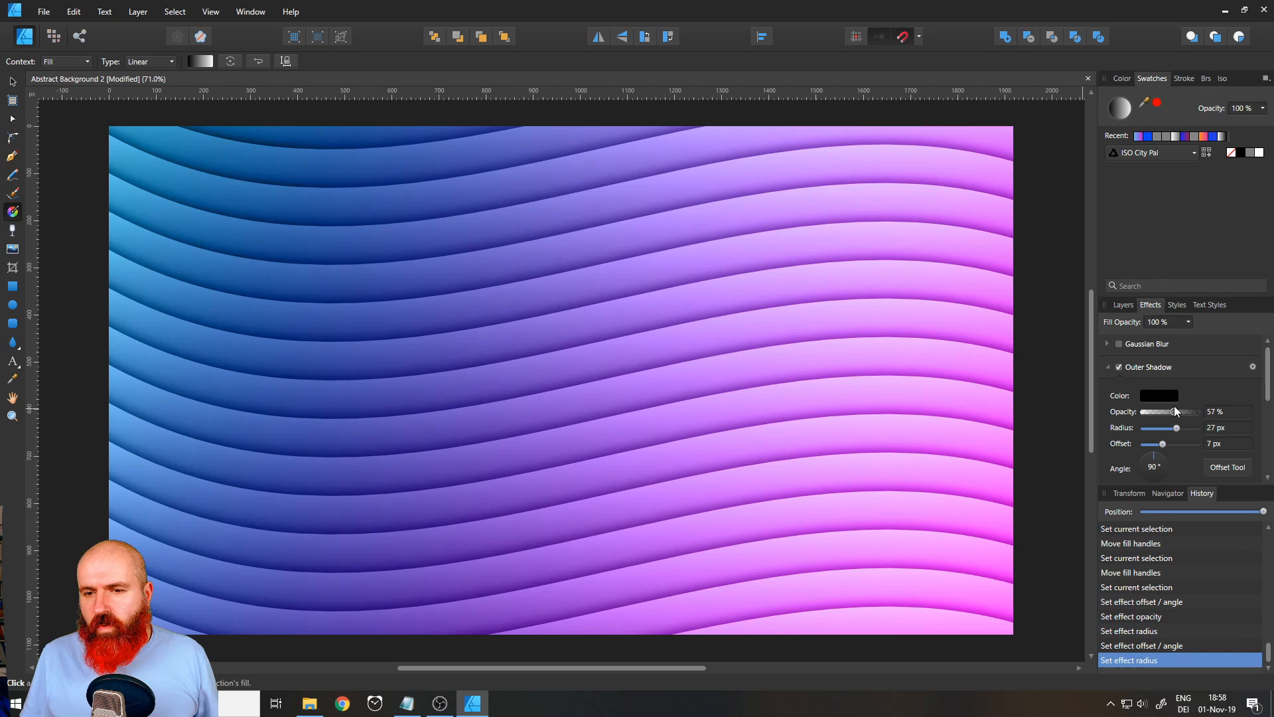
left_click_drag(1175, 412, 1168, 411)
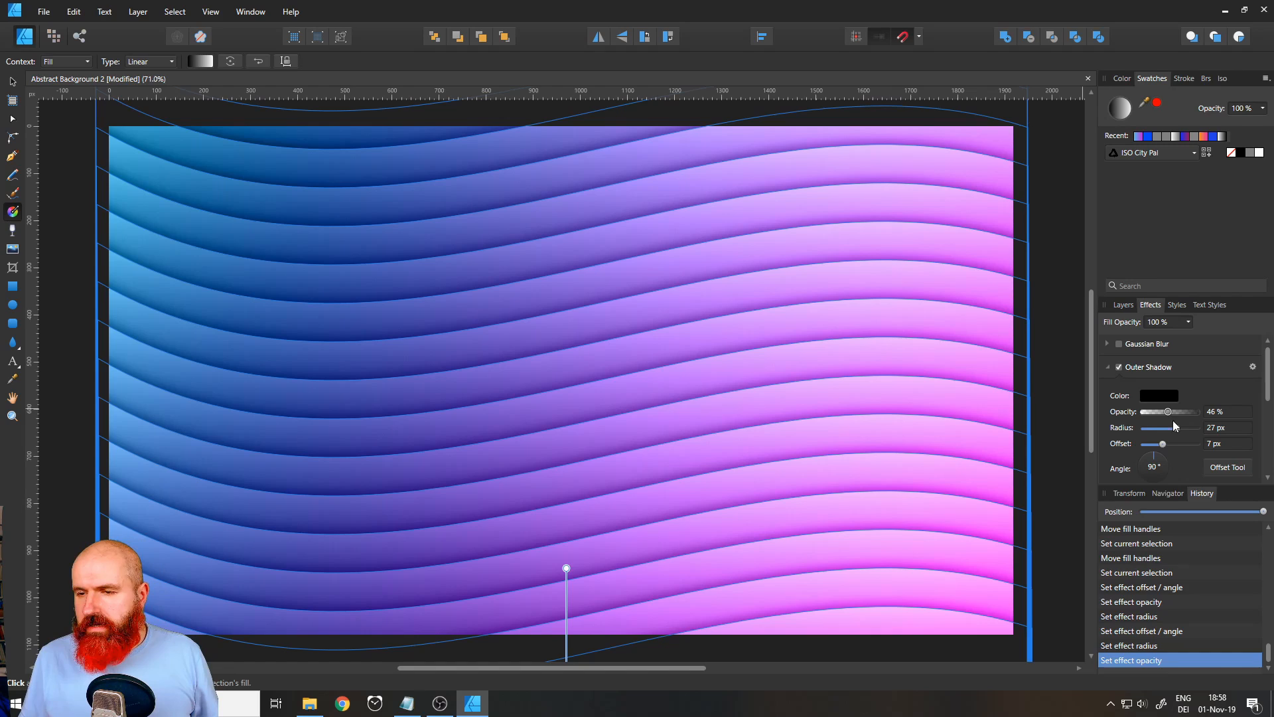
scroll("down", 3)
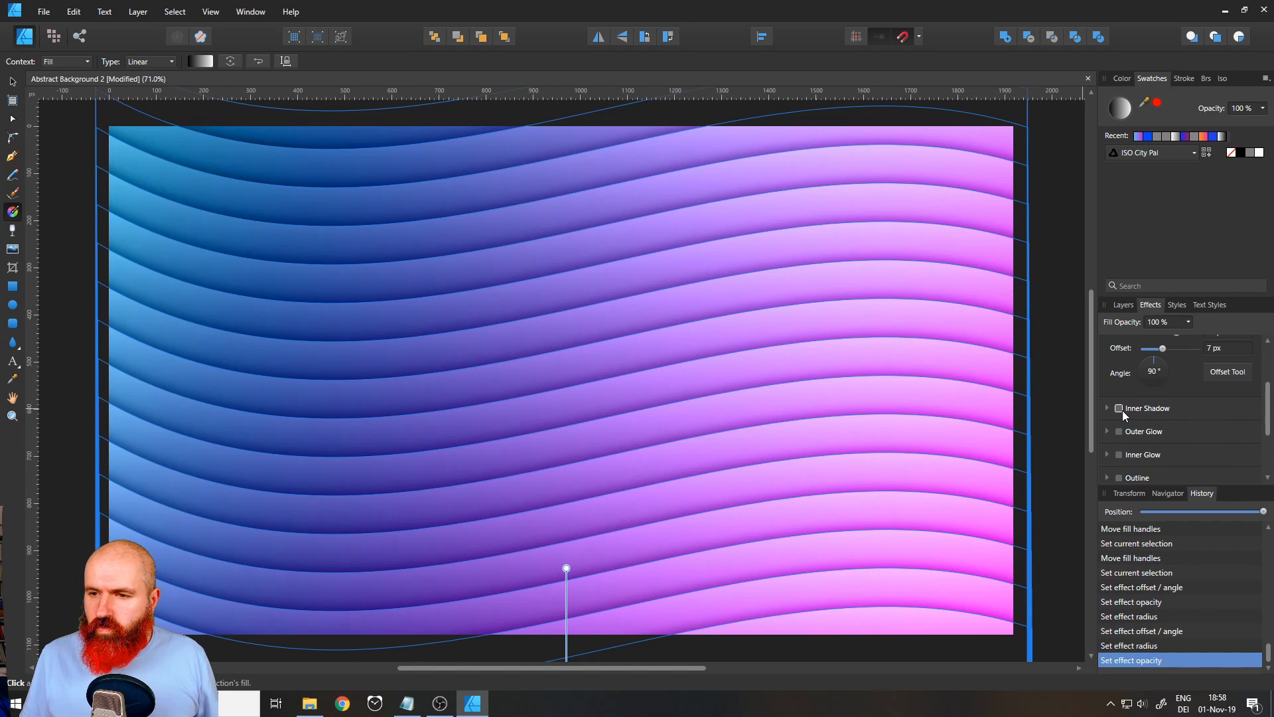
Enable Inner Shadow on the stripes and tune its radius between roughly 2 and 42 px
left_click(1120, 409)
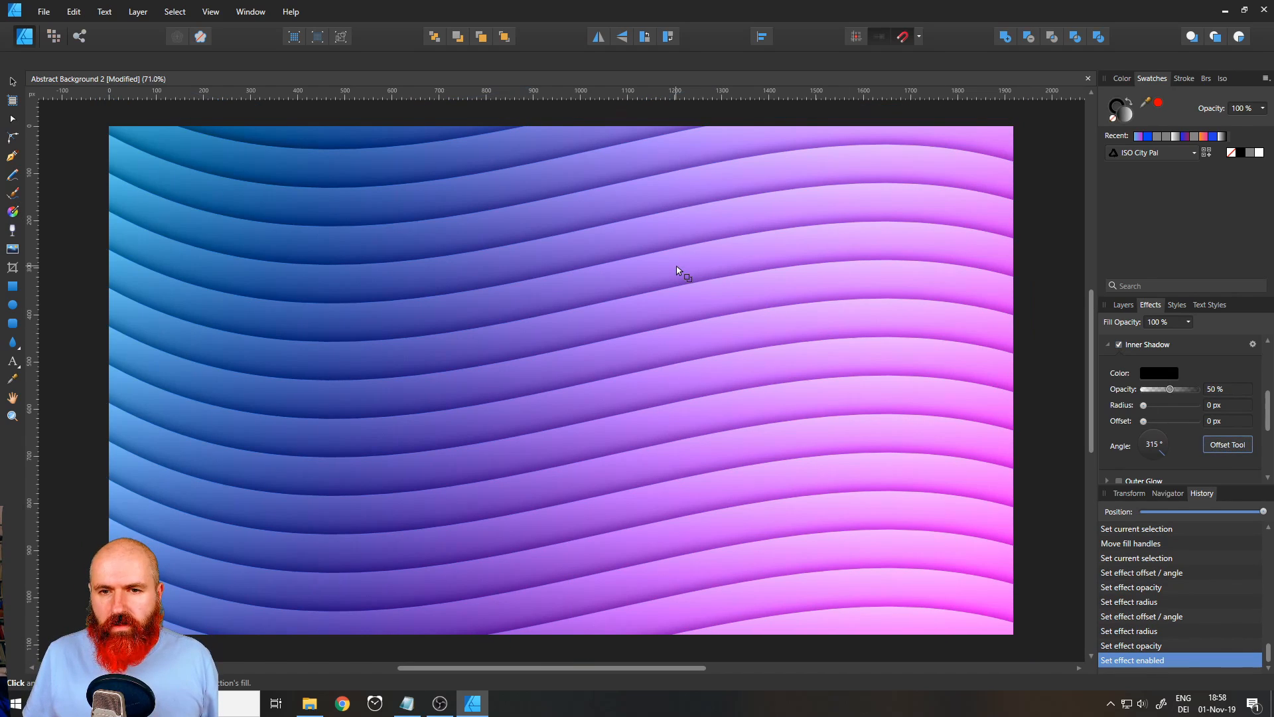
mouse_move(667, 261)
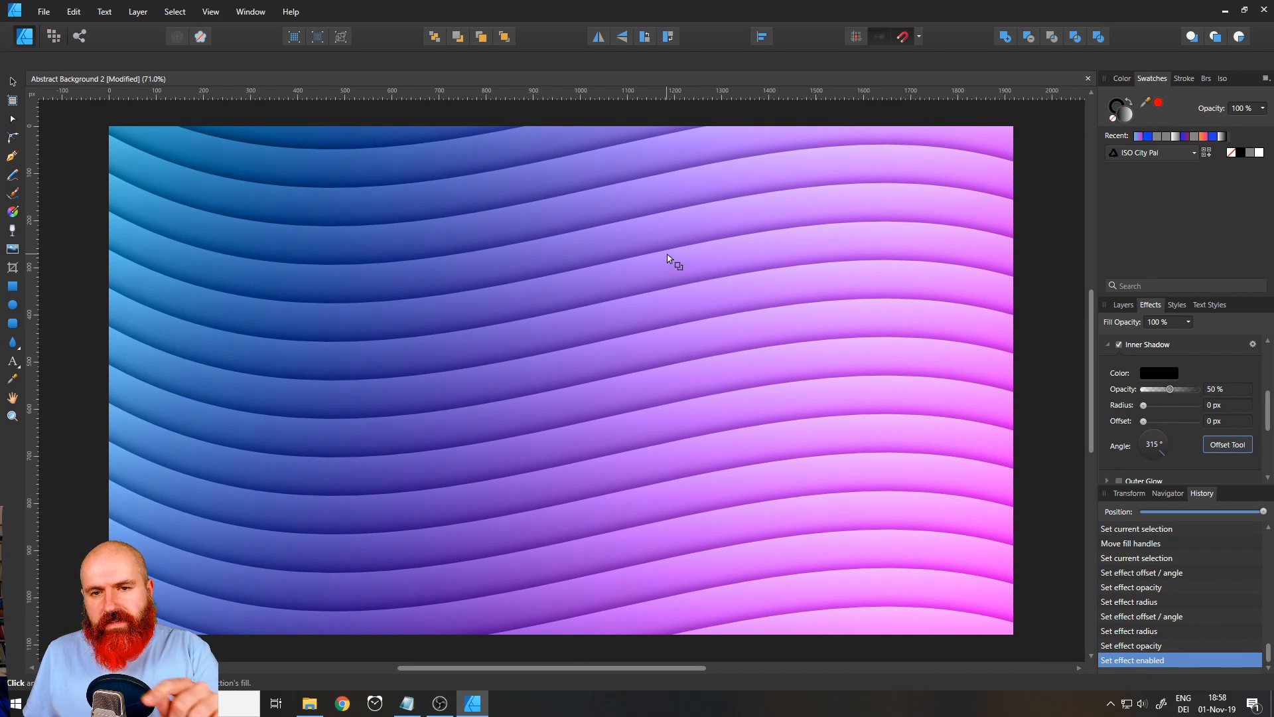
mouse_move(666, 264)
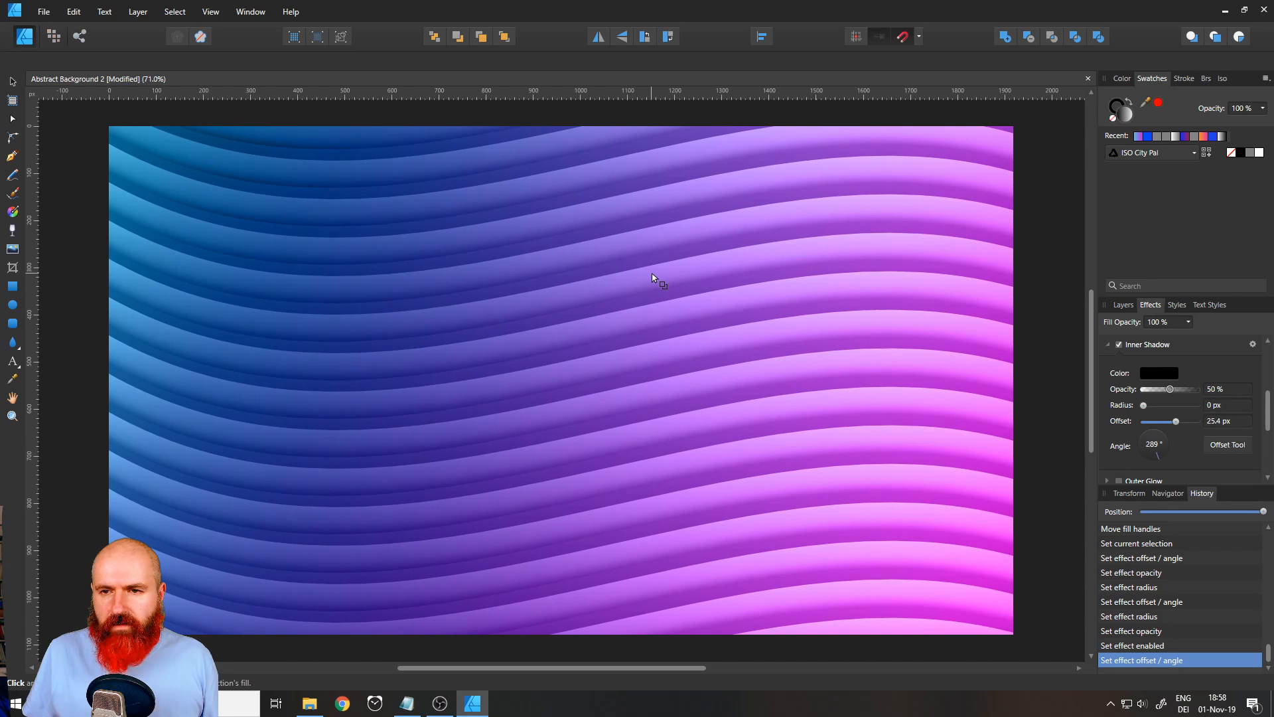
left_click_drag(1143, 406, 1158, 406)
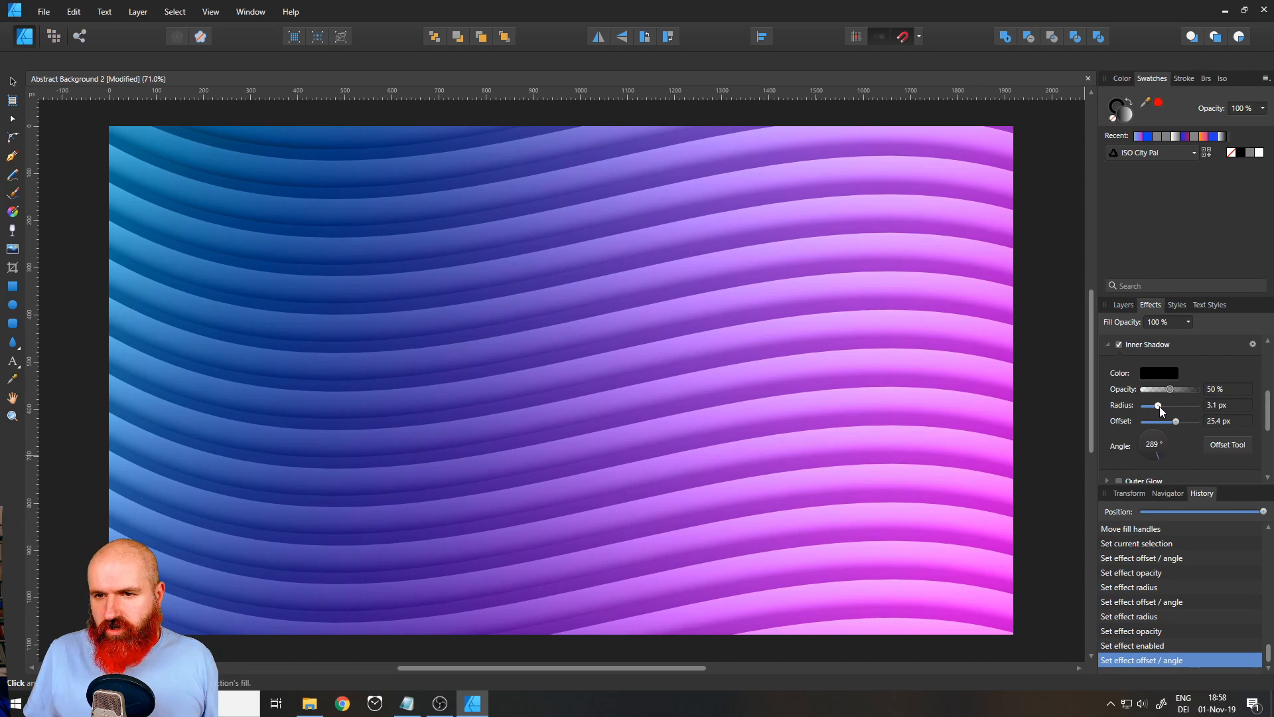
left_click_drag(1158, 406, 1162, 406)
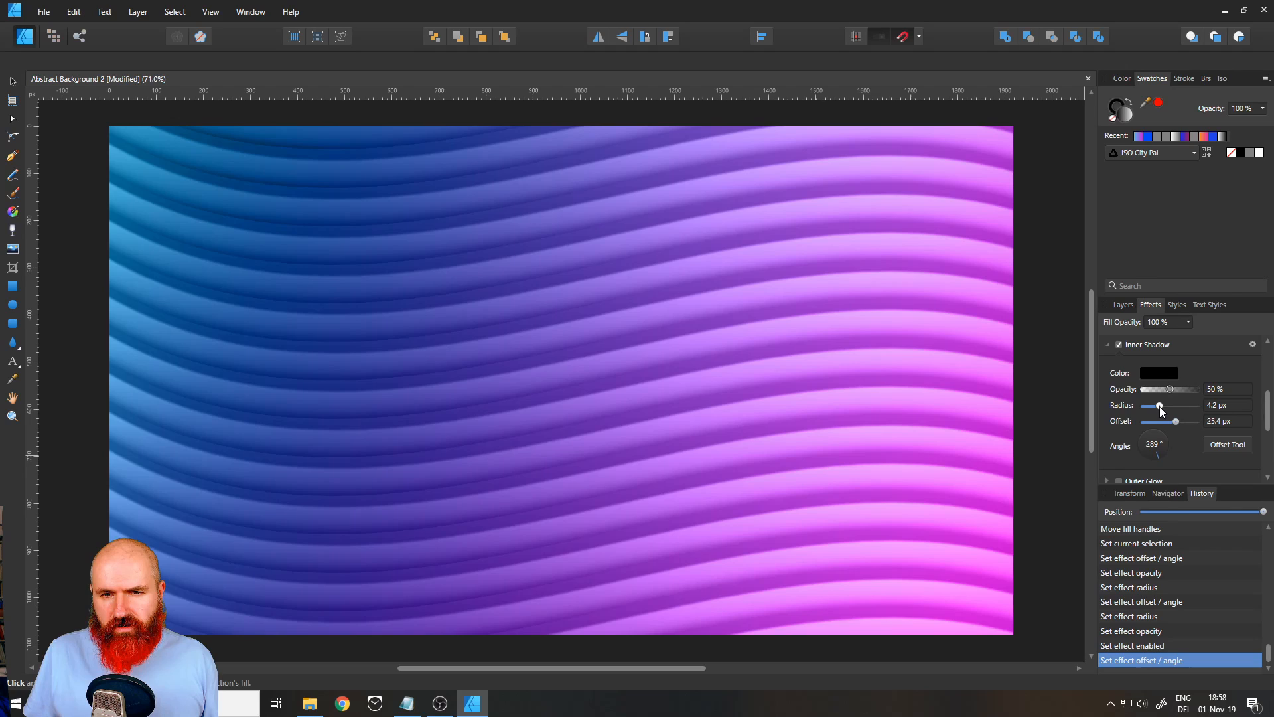
left_click_drag(1160, 406, 1156, 406)
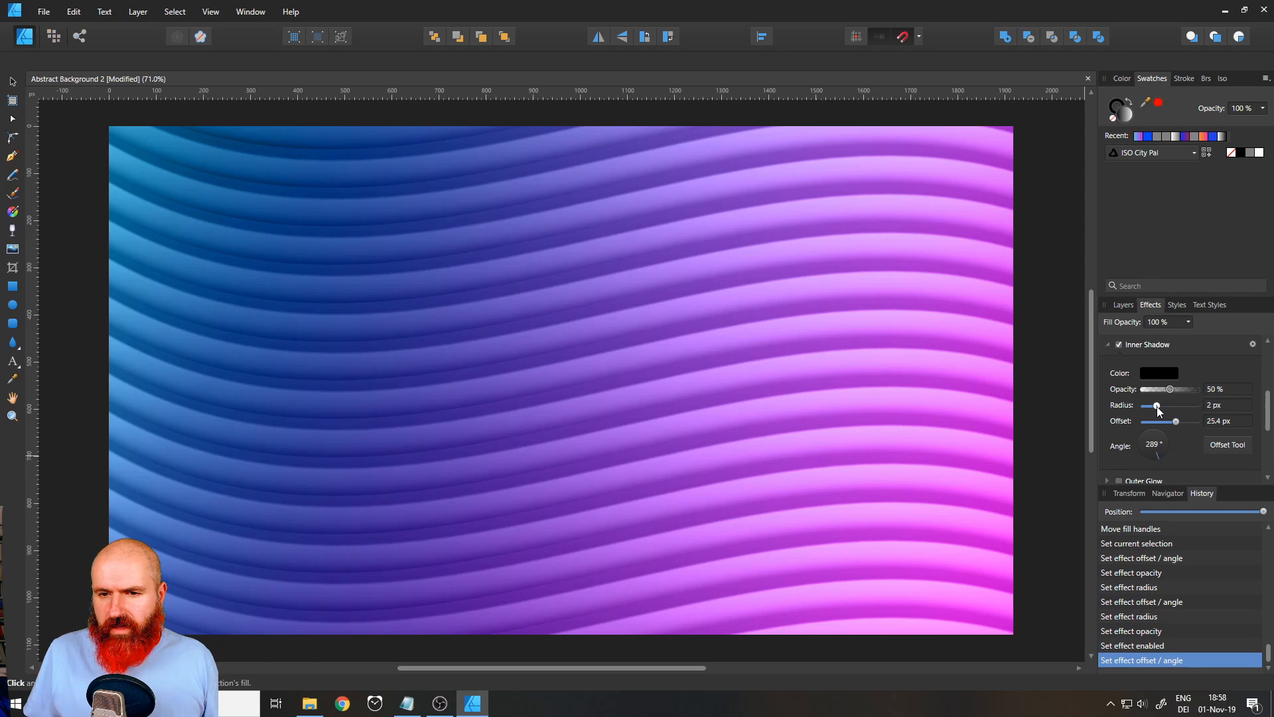
left_click_drag(1157, 407, 1186, 406)
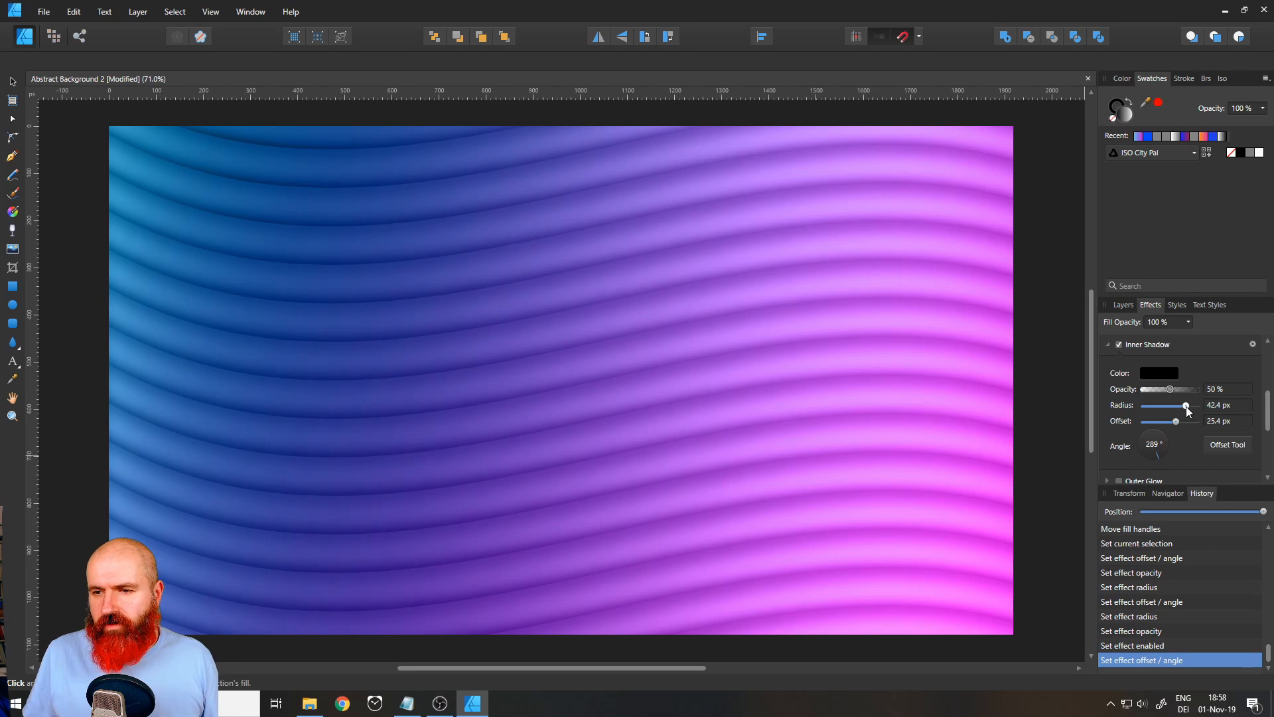
left_click_drag(1186, 407, 1153, 406)
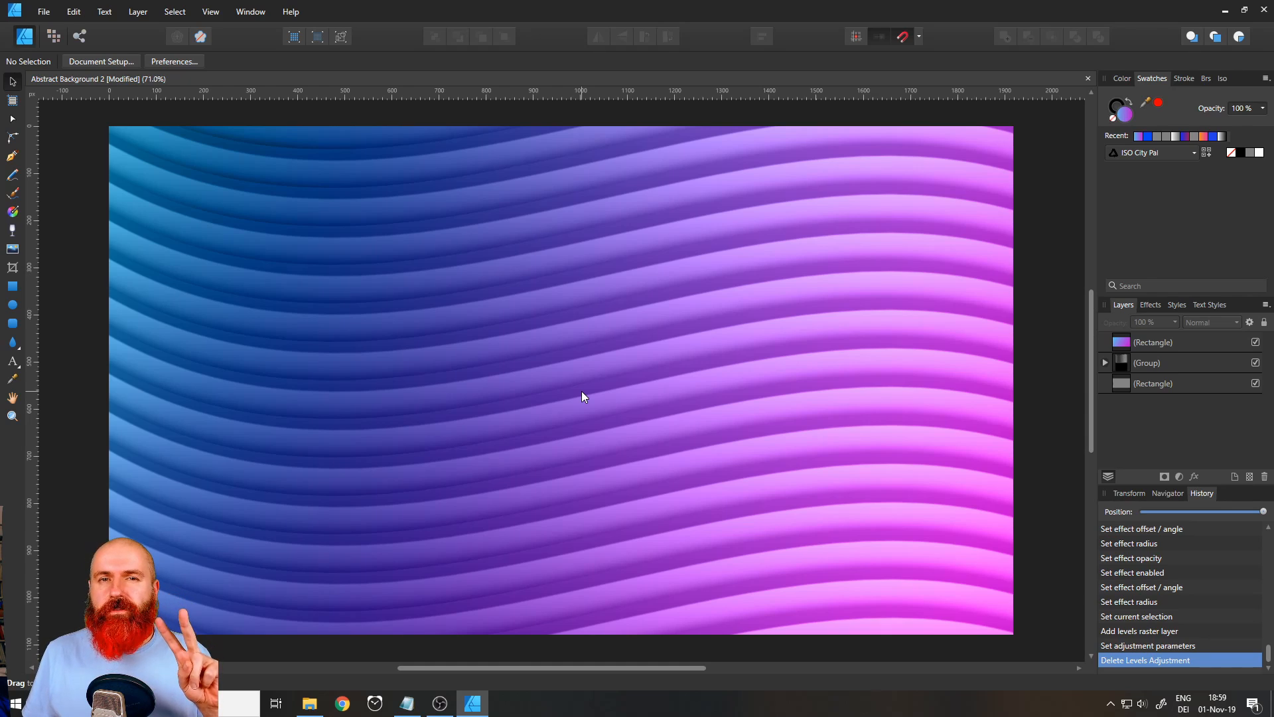
mouse_move(55, 35)
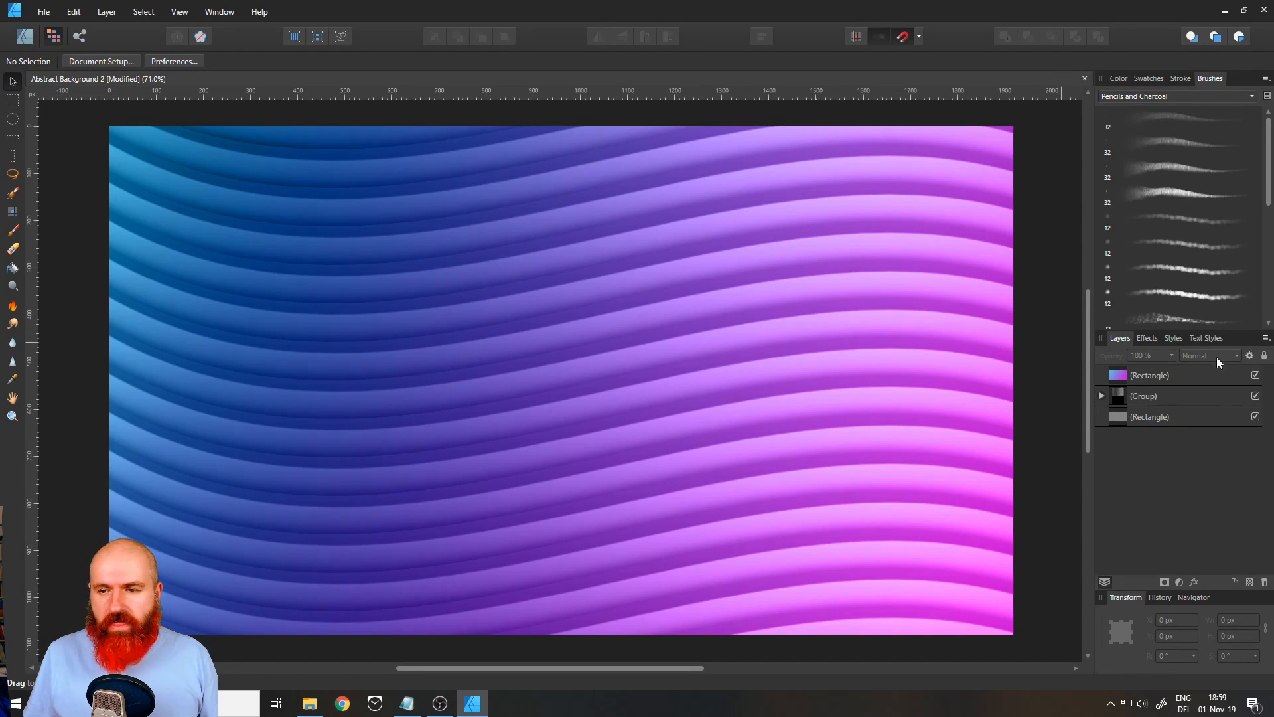
mouse_move(1179, 581)
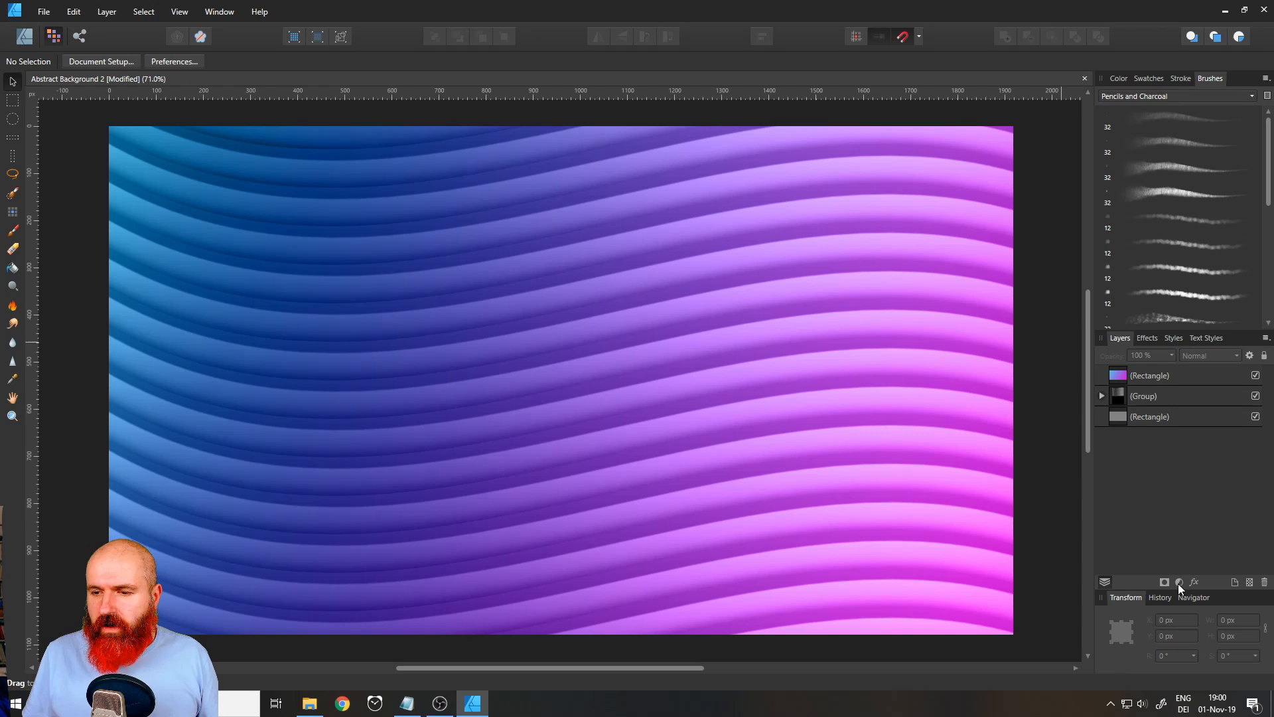
Add a Levels adjustment layer on top of the artwork from the Layers panel
left_click(1179, 583)
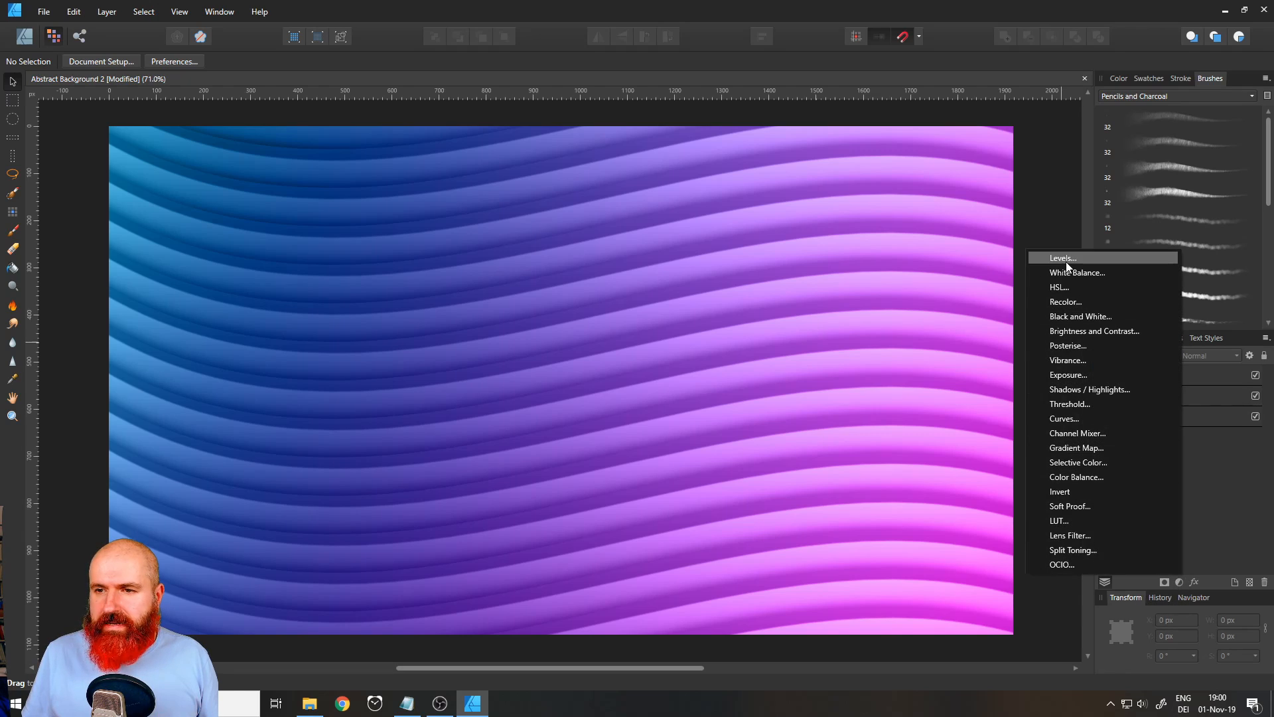
left_click(1062, 257)
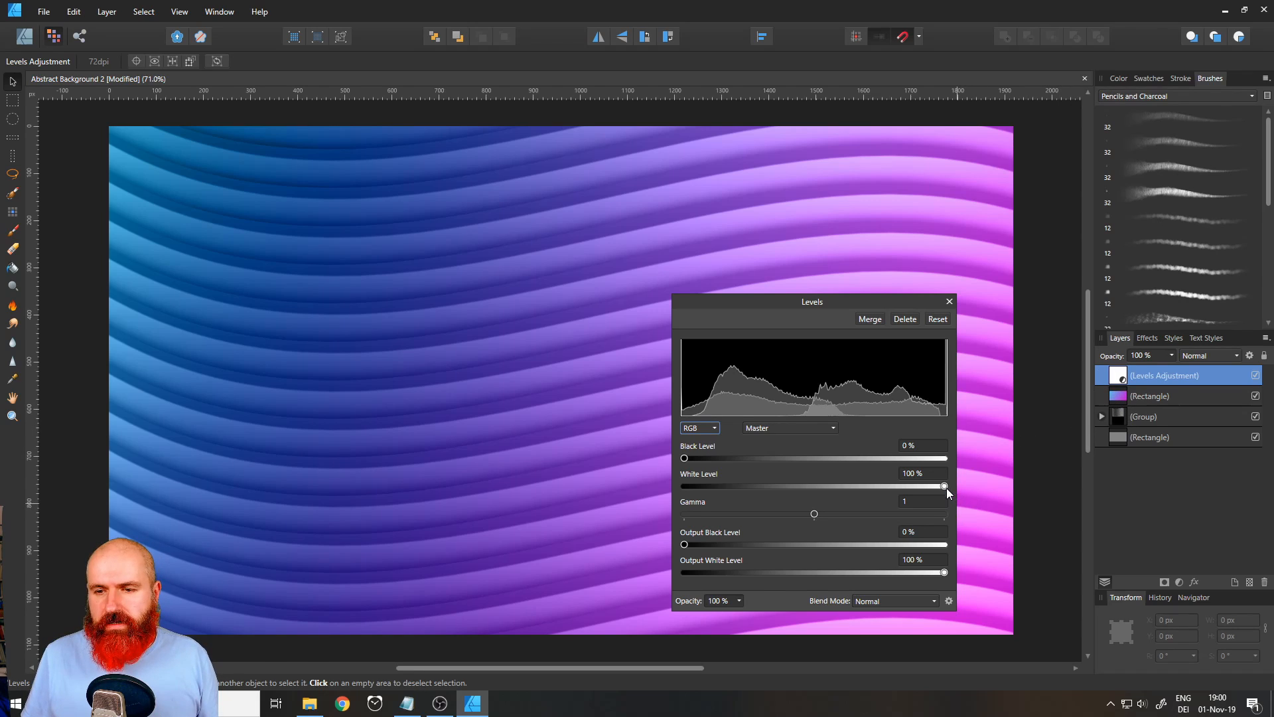
left_click_drag(811, 302, 1110, 254)
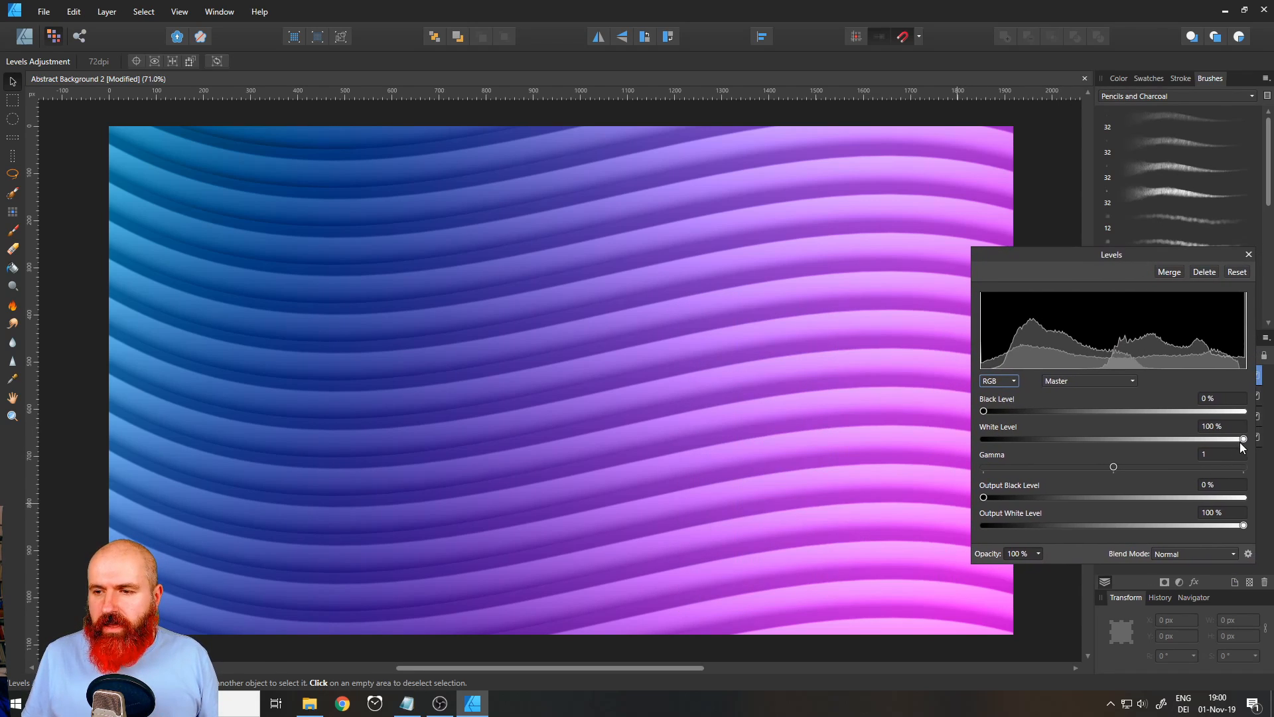
Lower the Levels white level, settling at 86% to brighten the stripes
left_click_drag(1242, 438, 1159, 438)
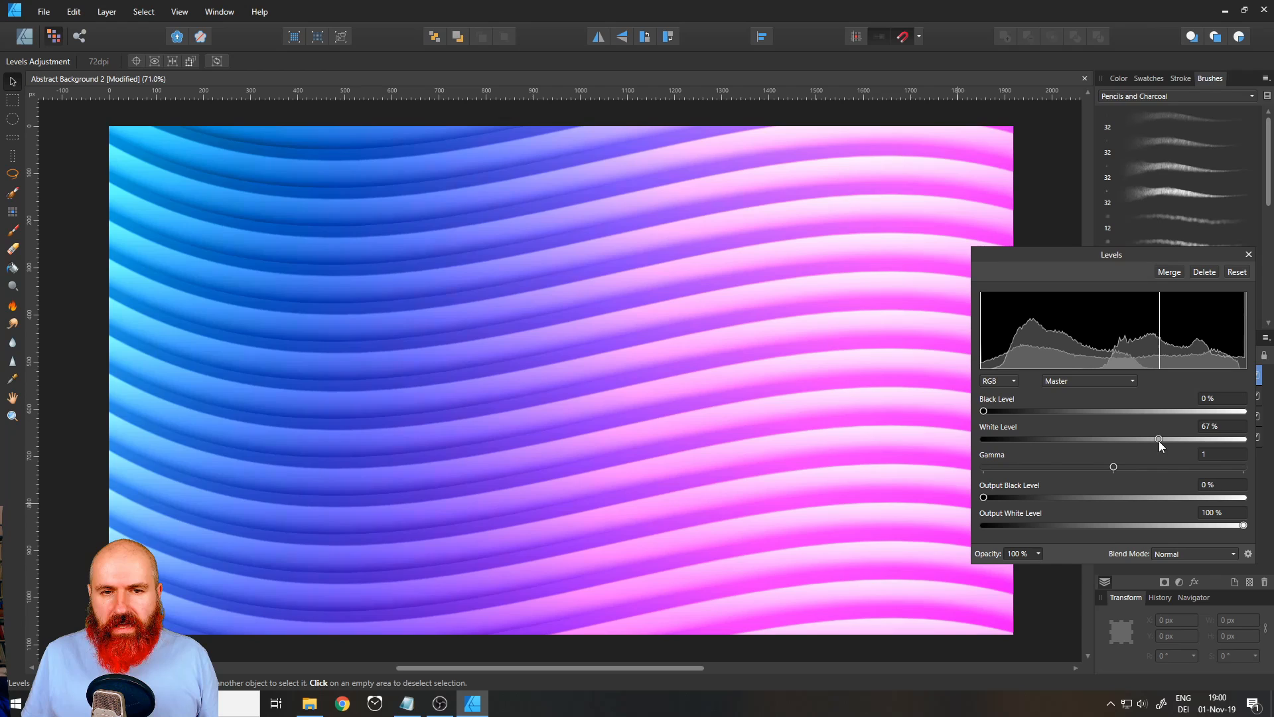
left_click_drag(1159, 439, 1173, 440)
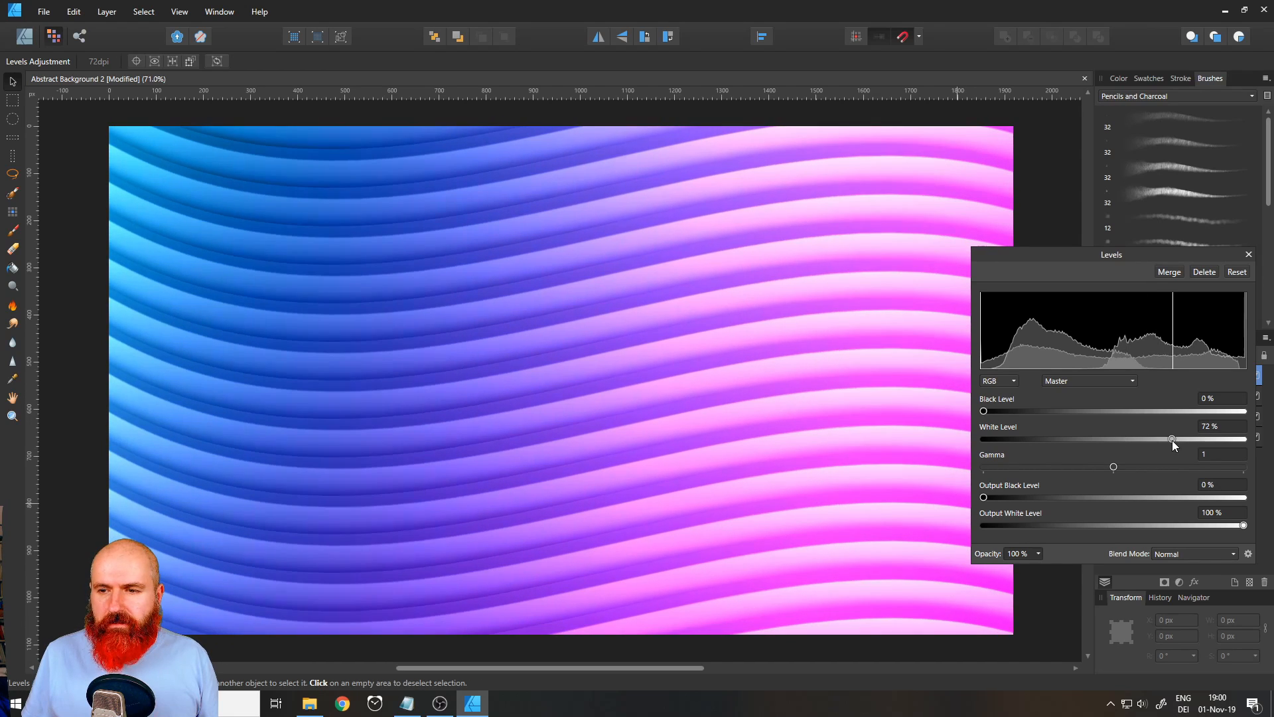
left_click_drag(1172, 438, 1185, 438)
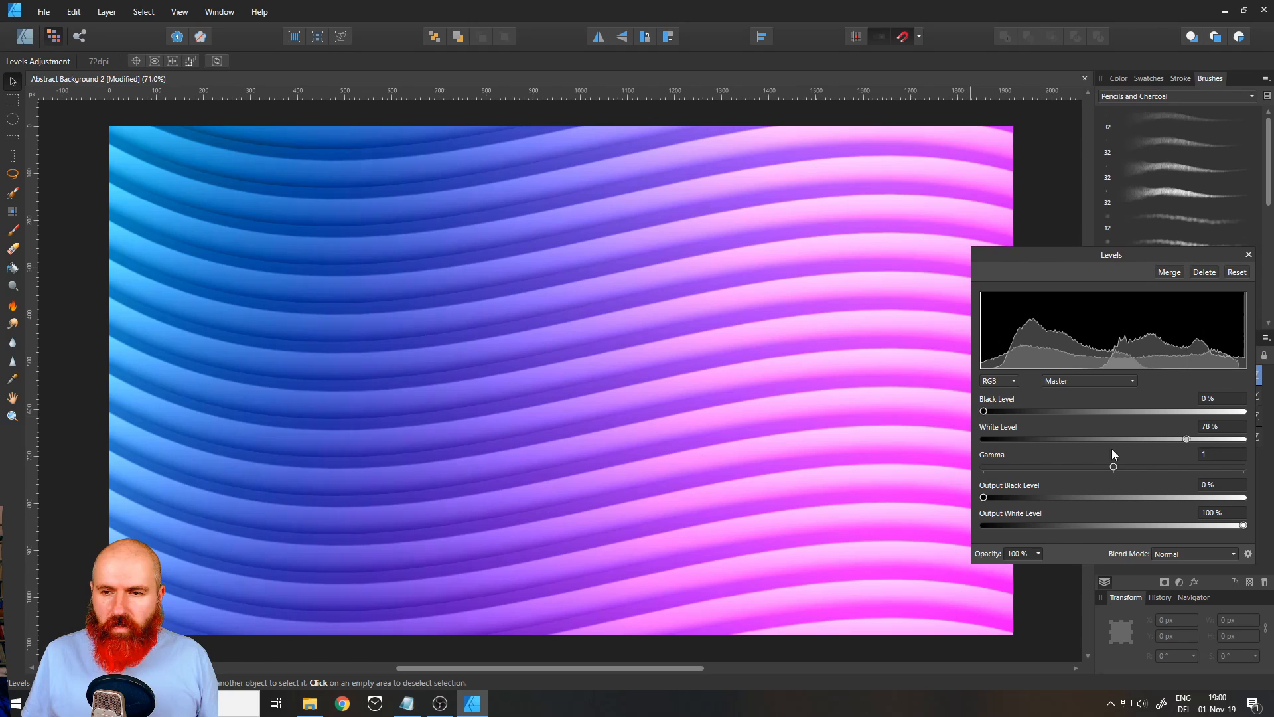
left_click_drag(1211, 438, 1227, 438)
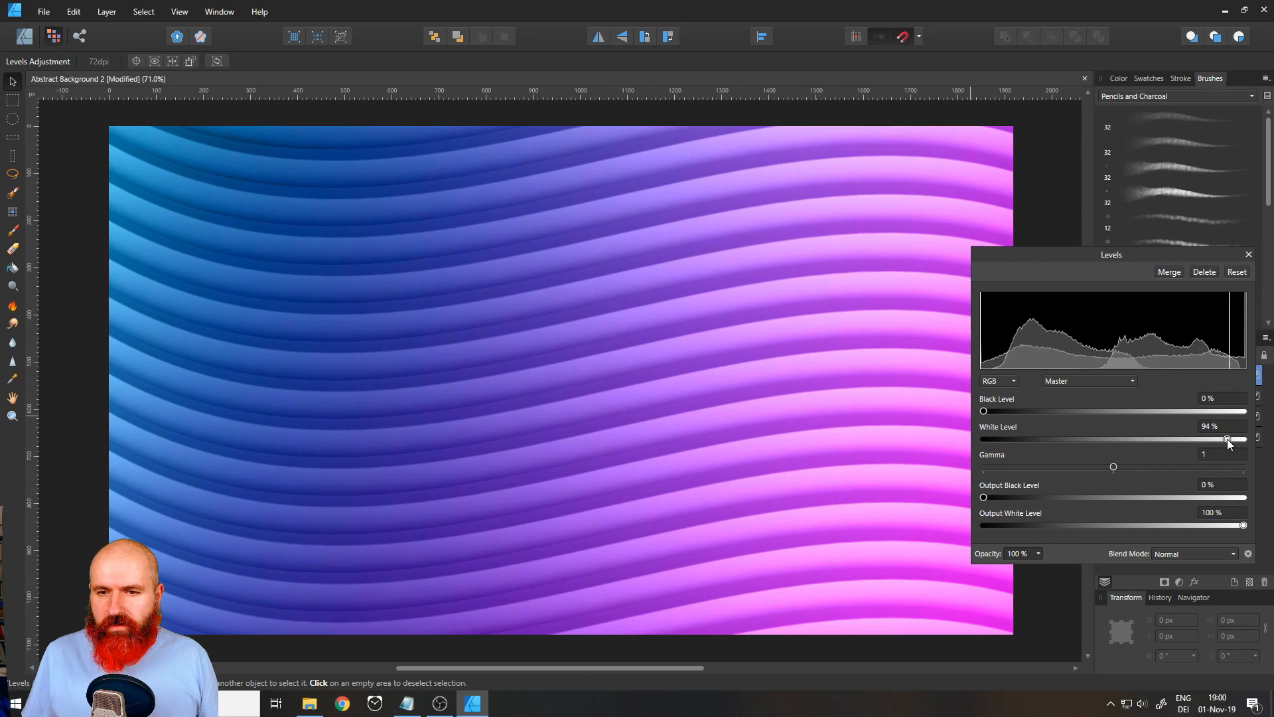
left_click_drag(1227, 440, 1199, 439)
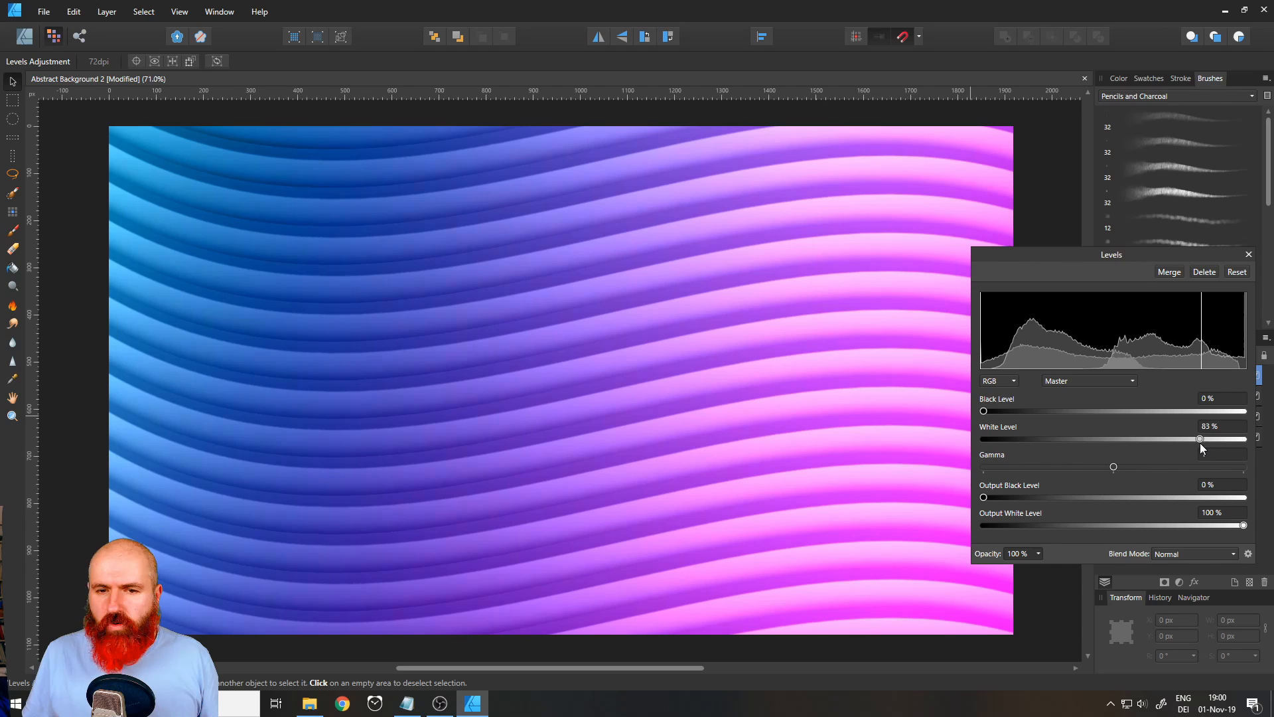
left_click_drag(1200, 440, 1206, 440)
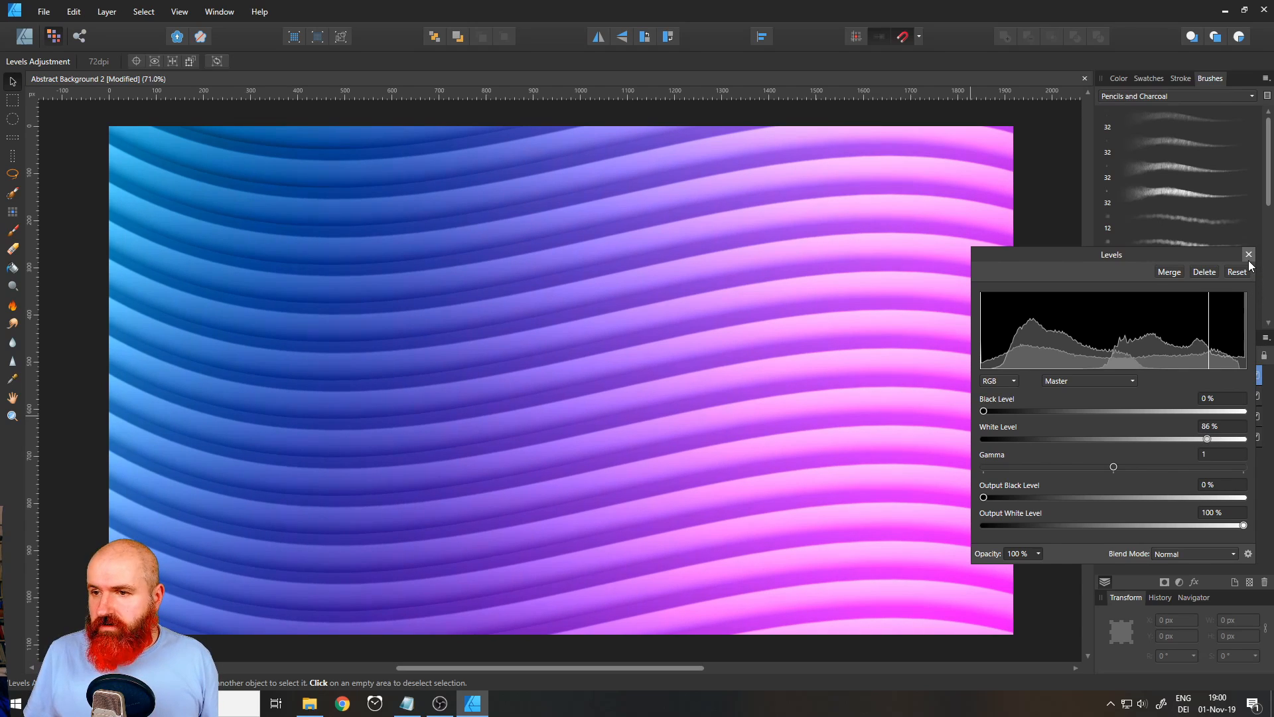
left_click(1249, 253)
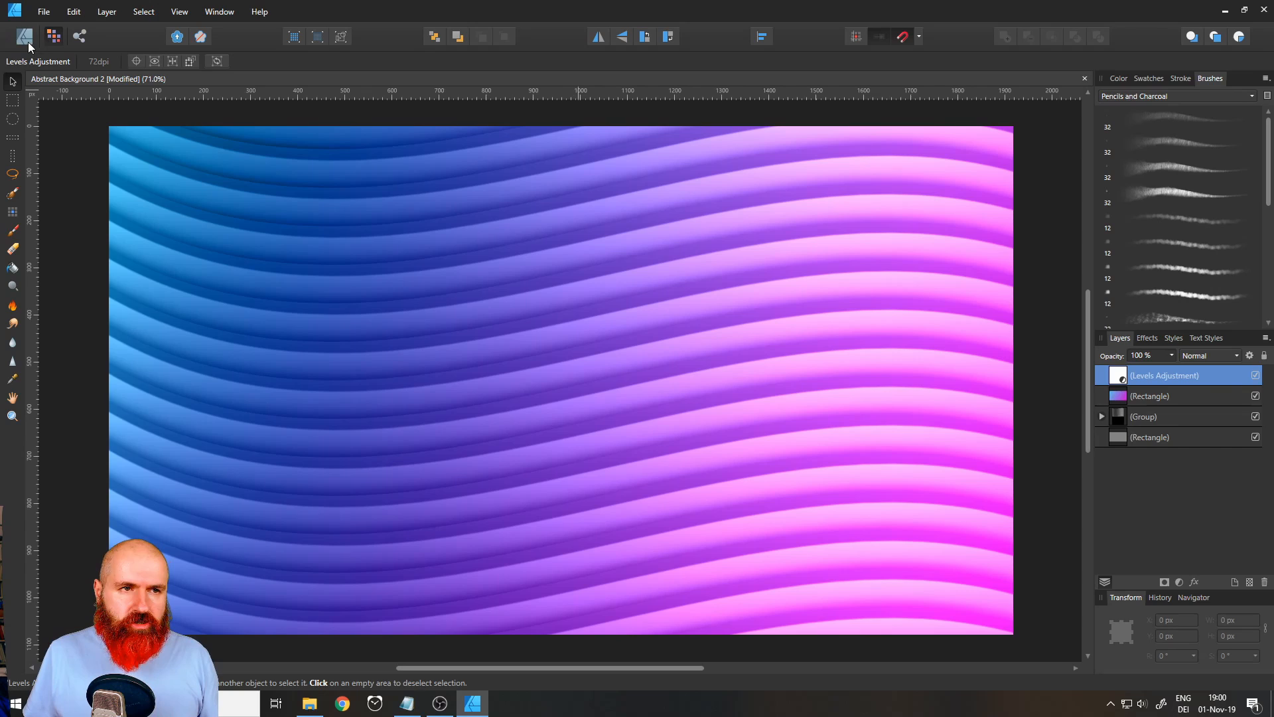
mouse_move(23, 35)
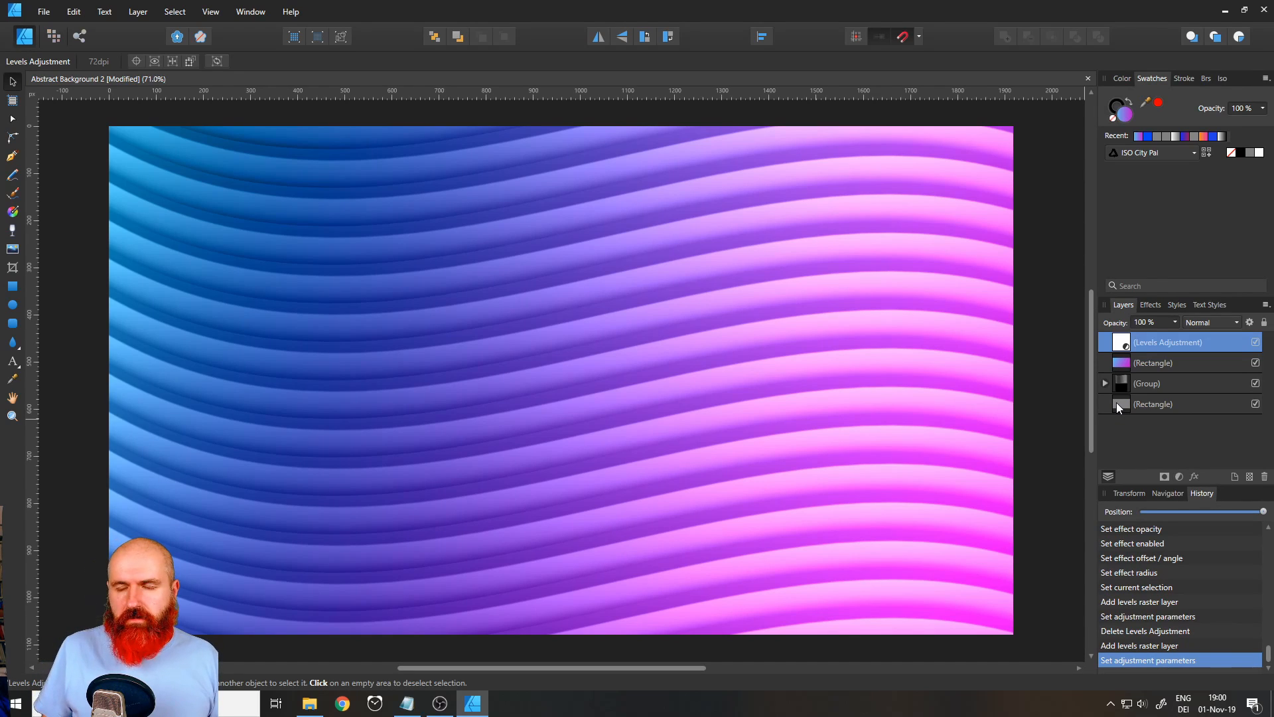
Reduce the stripe group's opacity to 68%, then select the gray background rectangle
left_click(1147, 383)
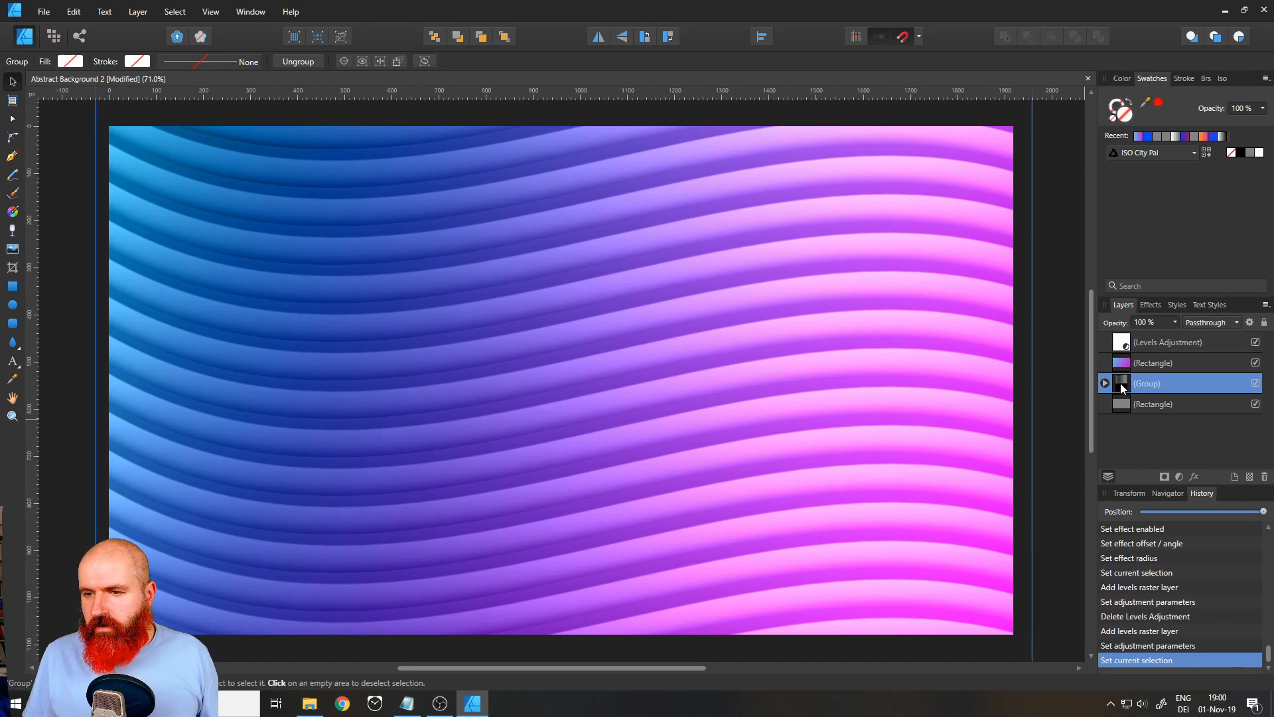
left_click_drag(1260, 335, 1153, 335)
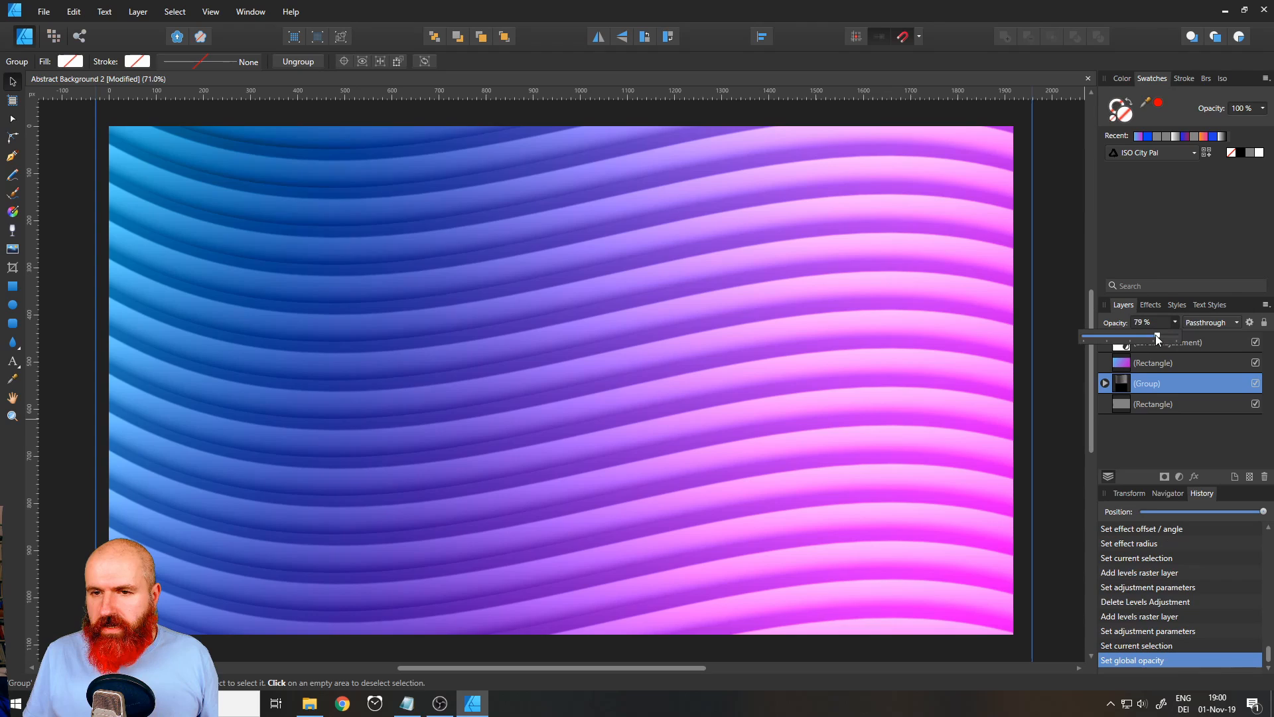
left_click_drag(1154, 336, 1138, 336)
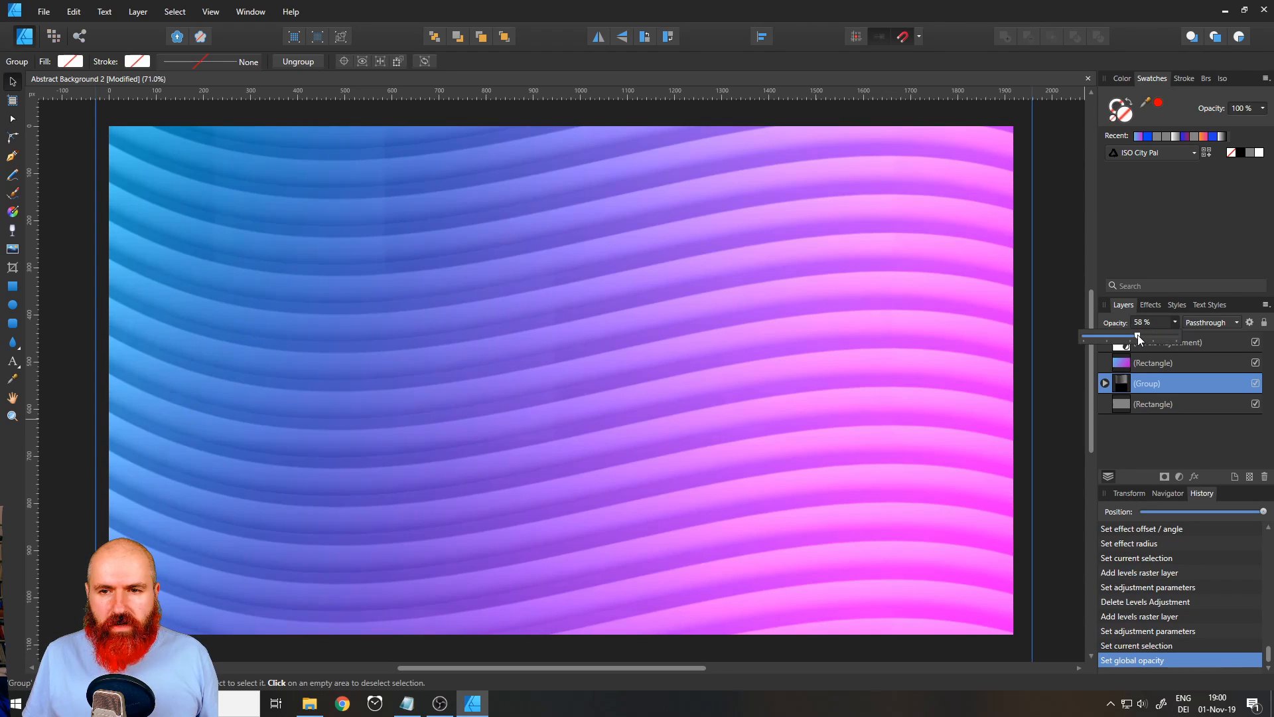
left_click_drag(1134, 336, 1146, 336)
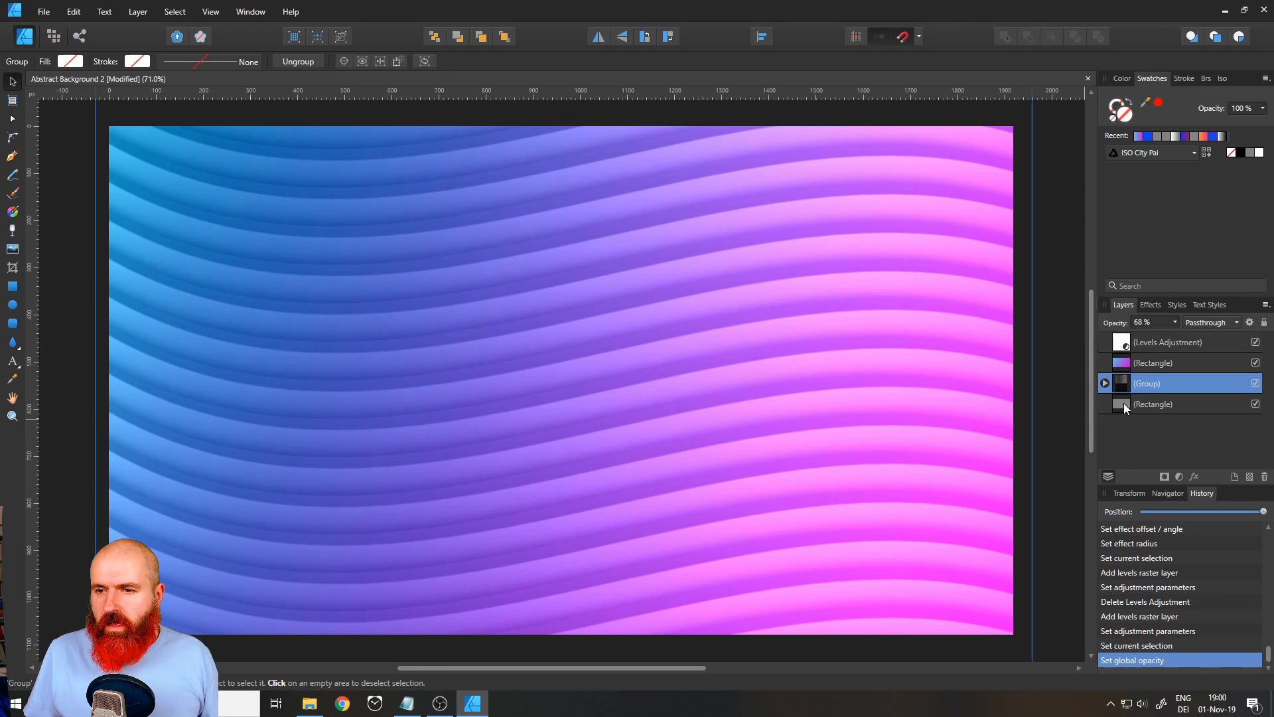
left_click(1154, 403)
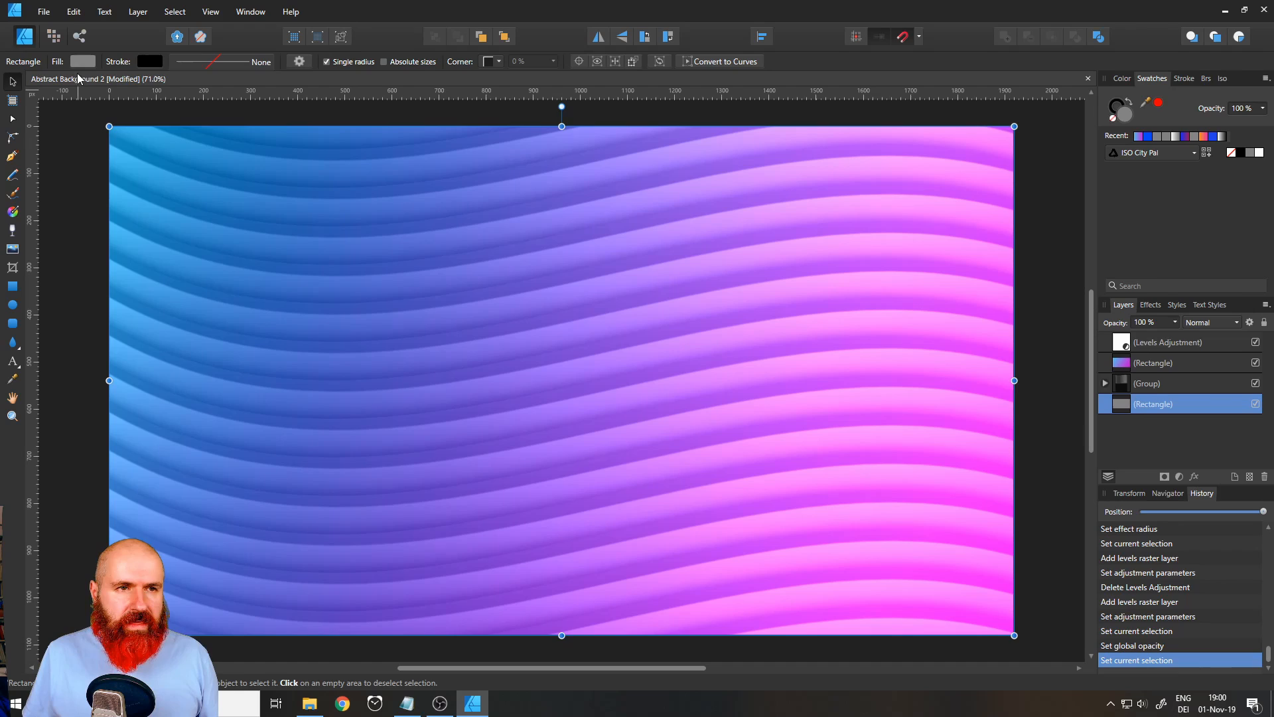
Adjust the background rectangle's fill in the HSL wheel to a medium gray around lightness 52
left_click(83, 61)
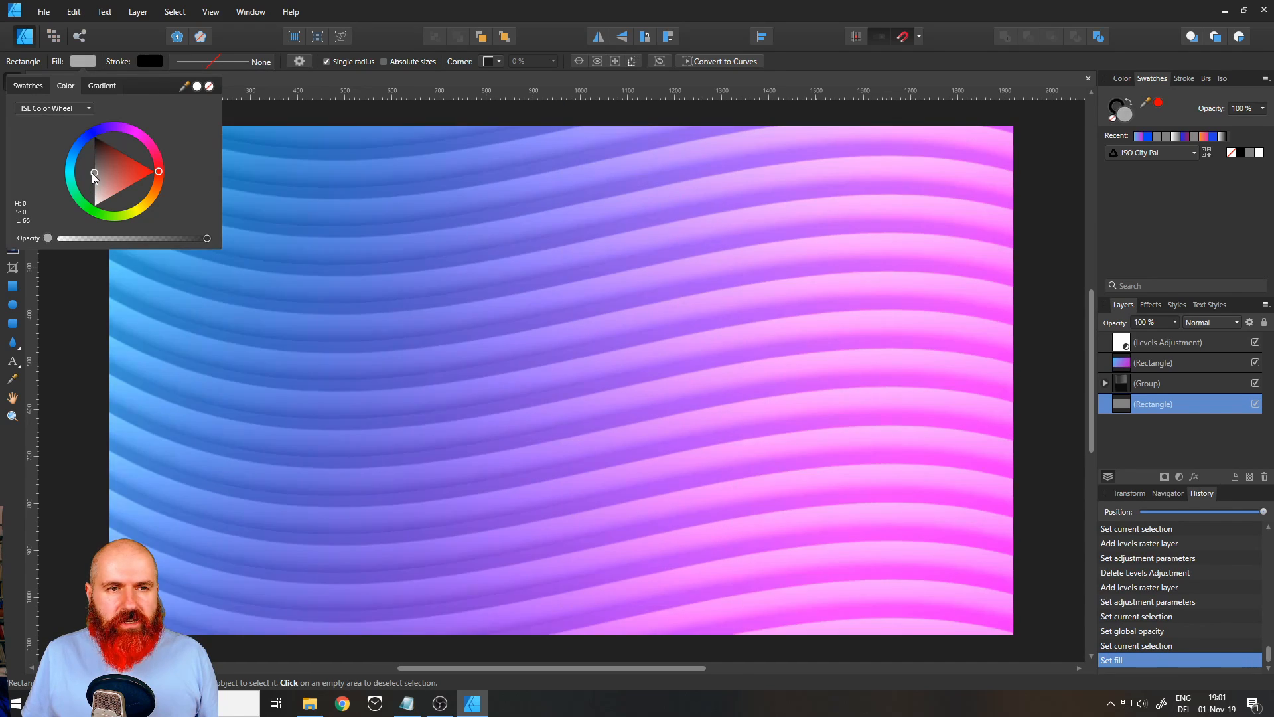
left_click_drag(95, 175, 93, 160)
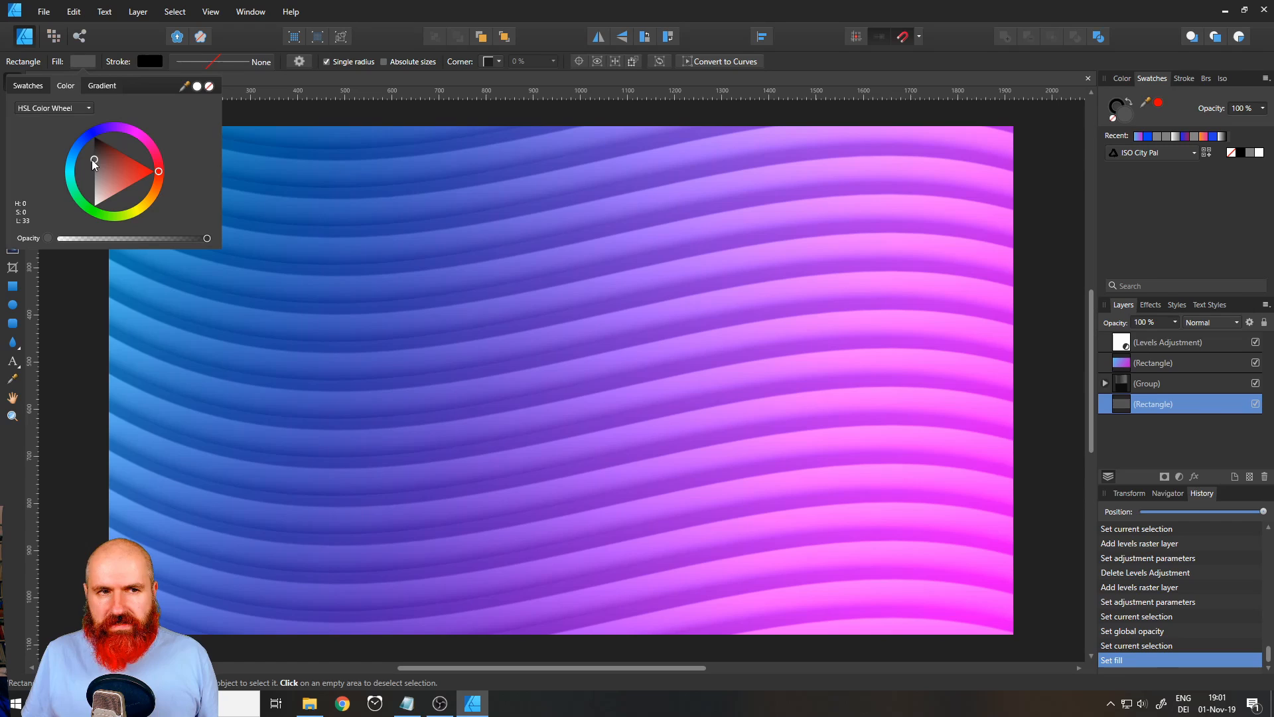
left_click_drag(93, 161, 93, 177)
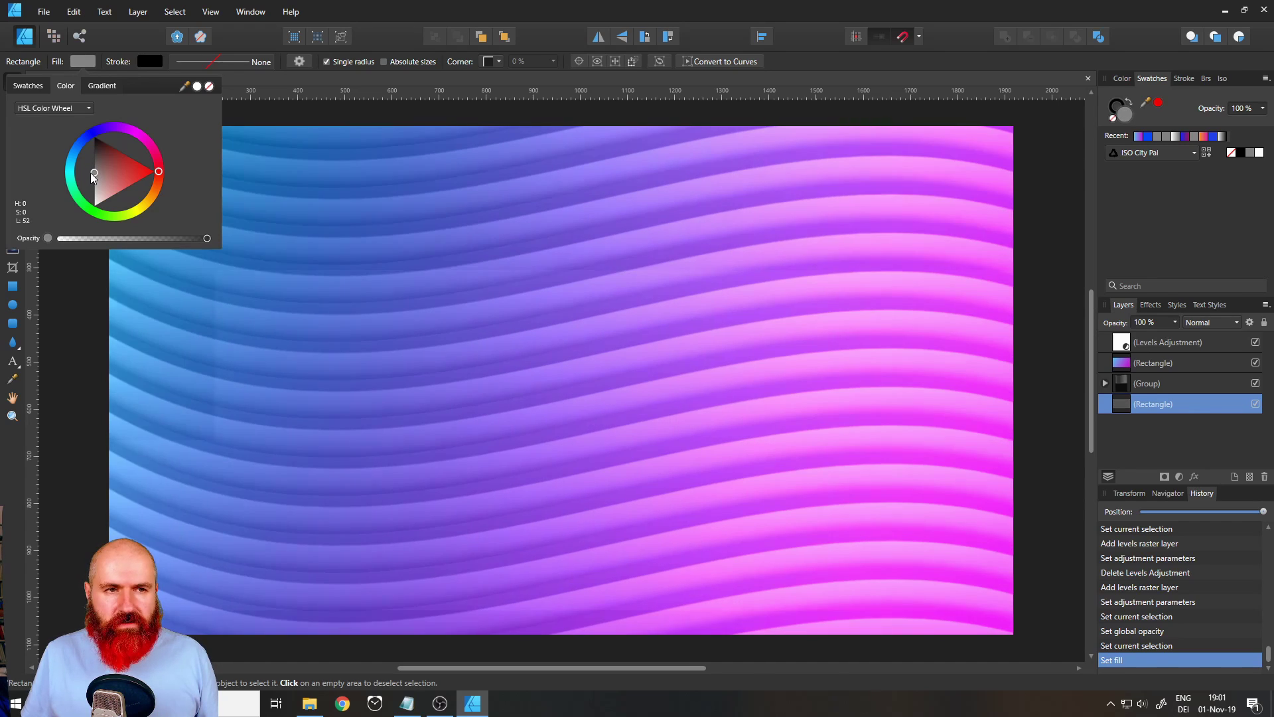